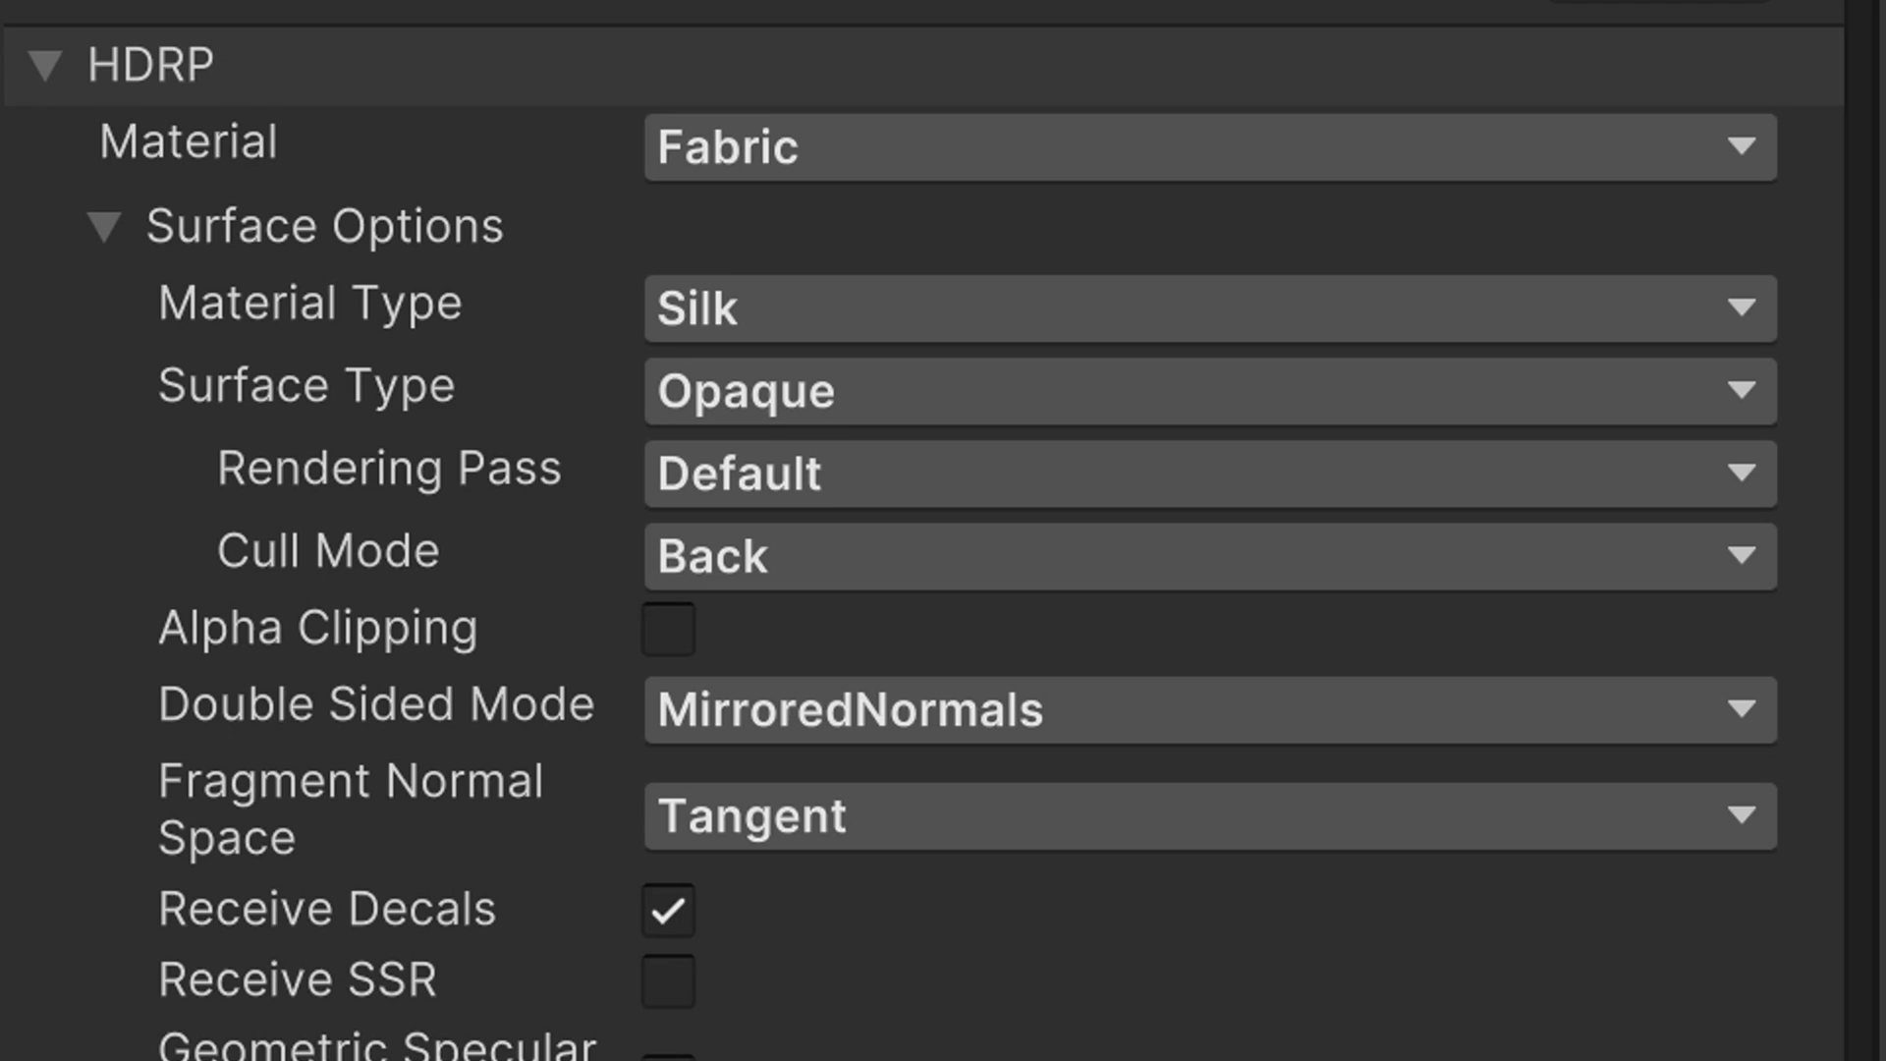
# - Expand the HDRP material type list to review alternatives to Fabric/Silk
pyautogui.click(1203, 147)
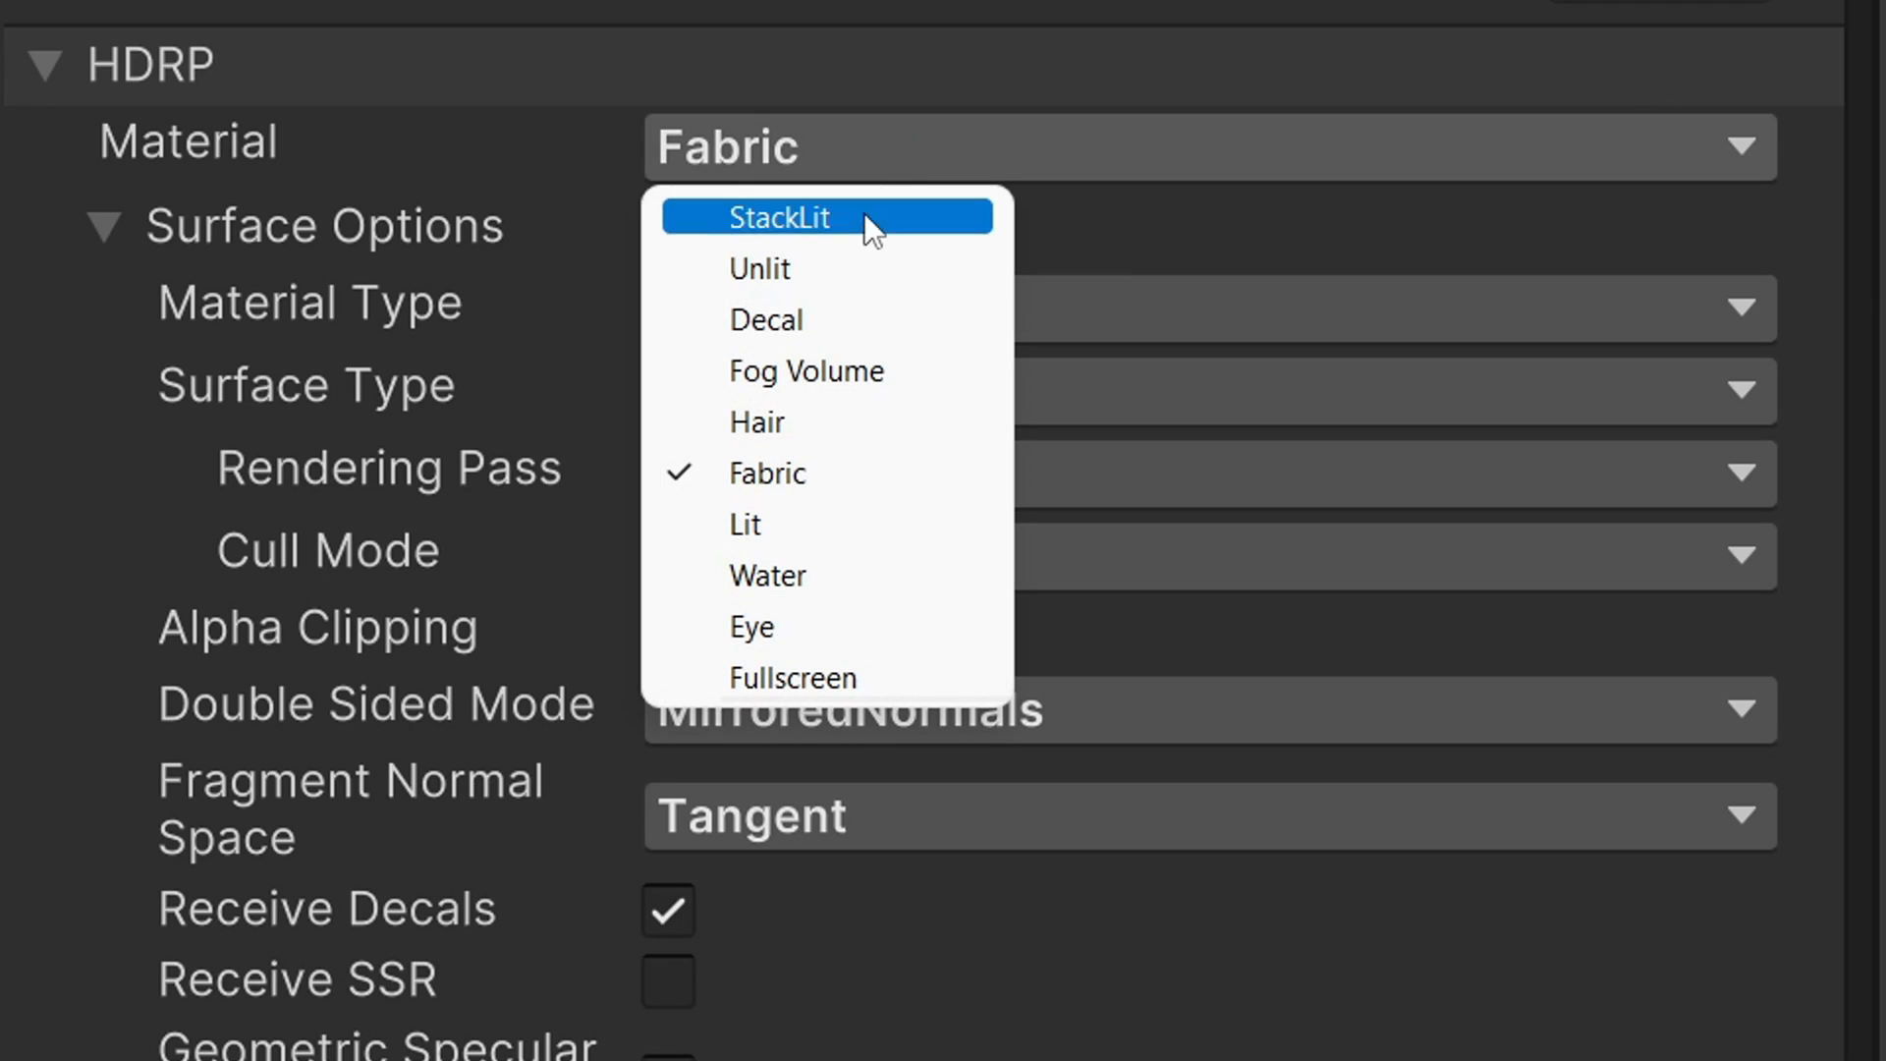
pyautogui.moveTo(849, 473)
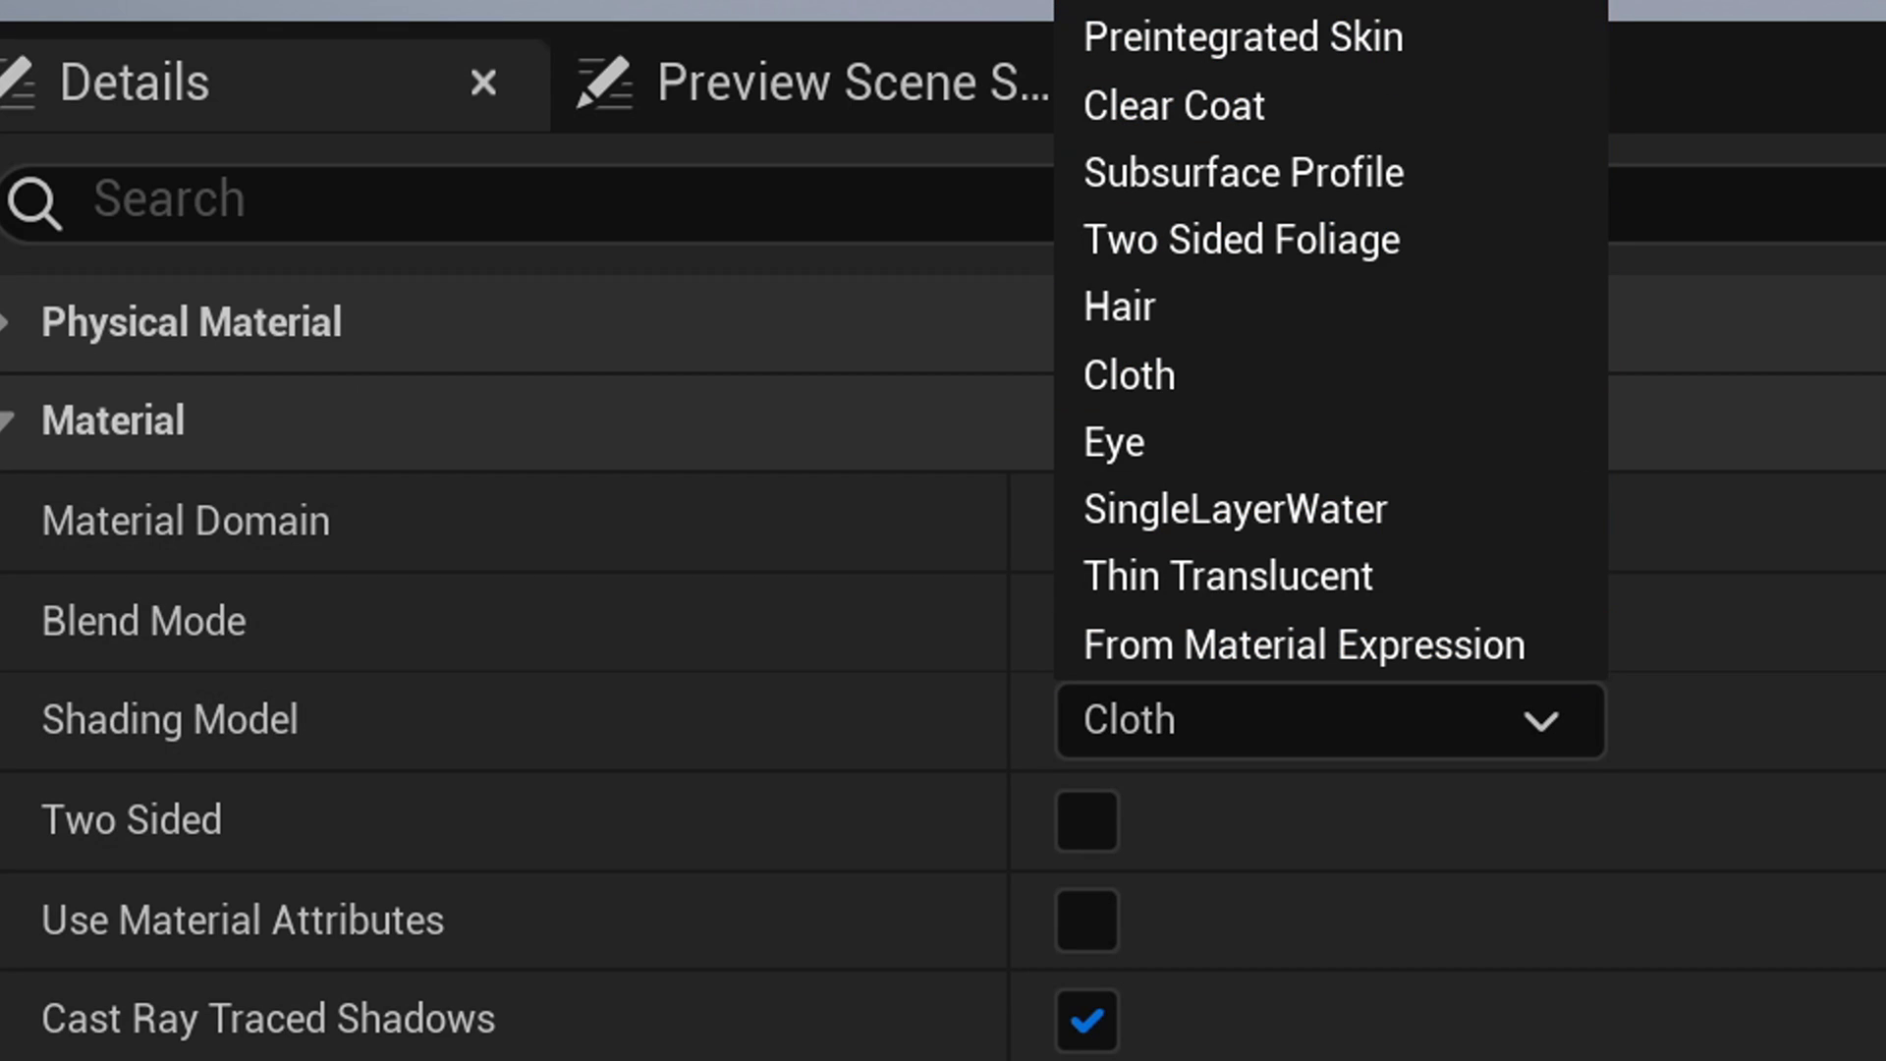
pyautogui.moveTo(1213, 373)
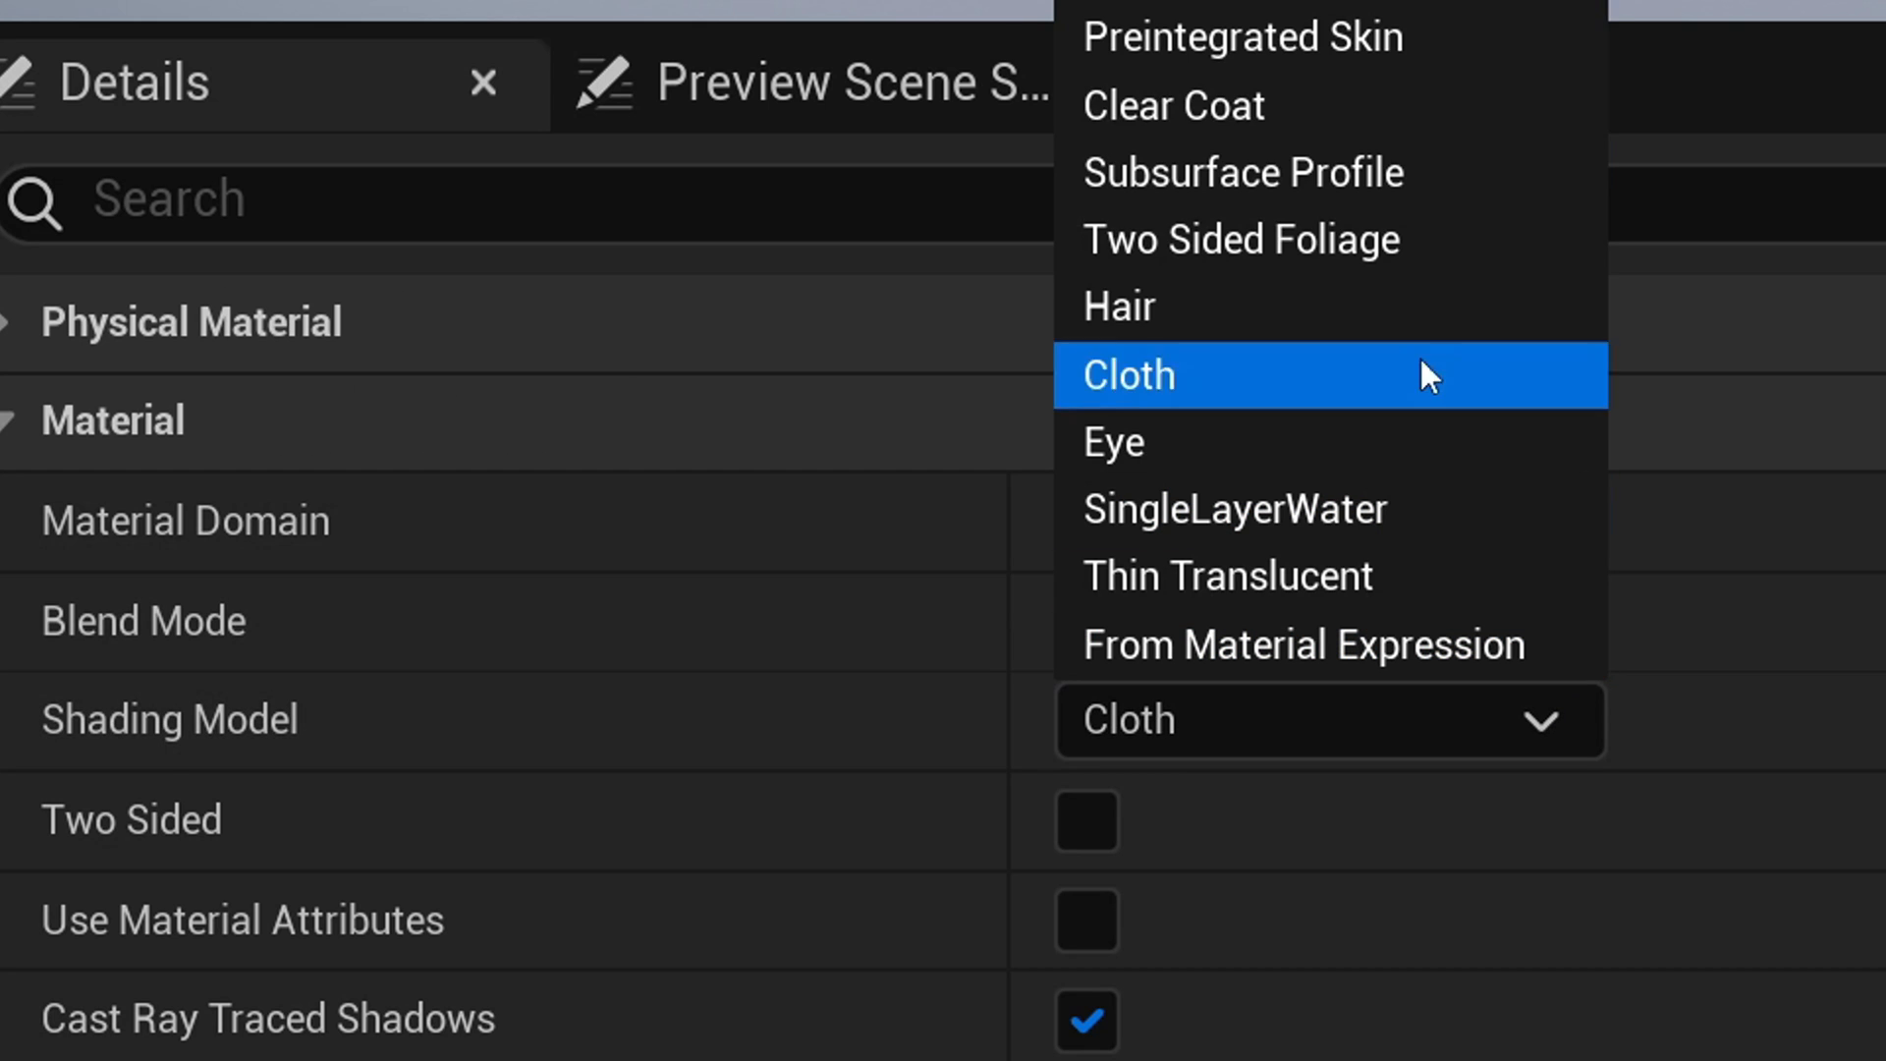
pyautogui.moveTo(1212, 407)
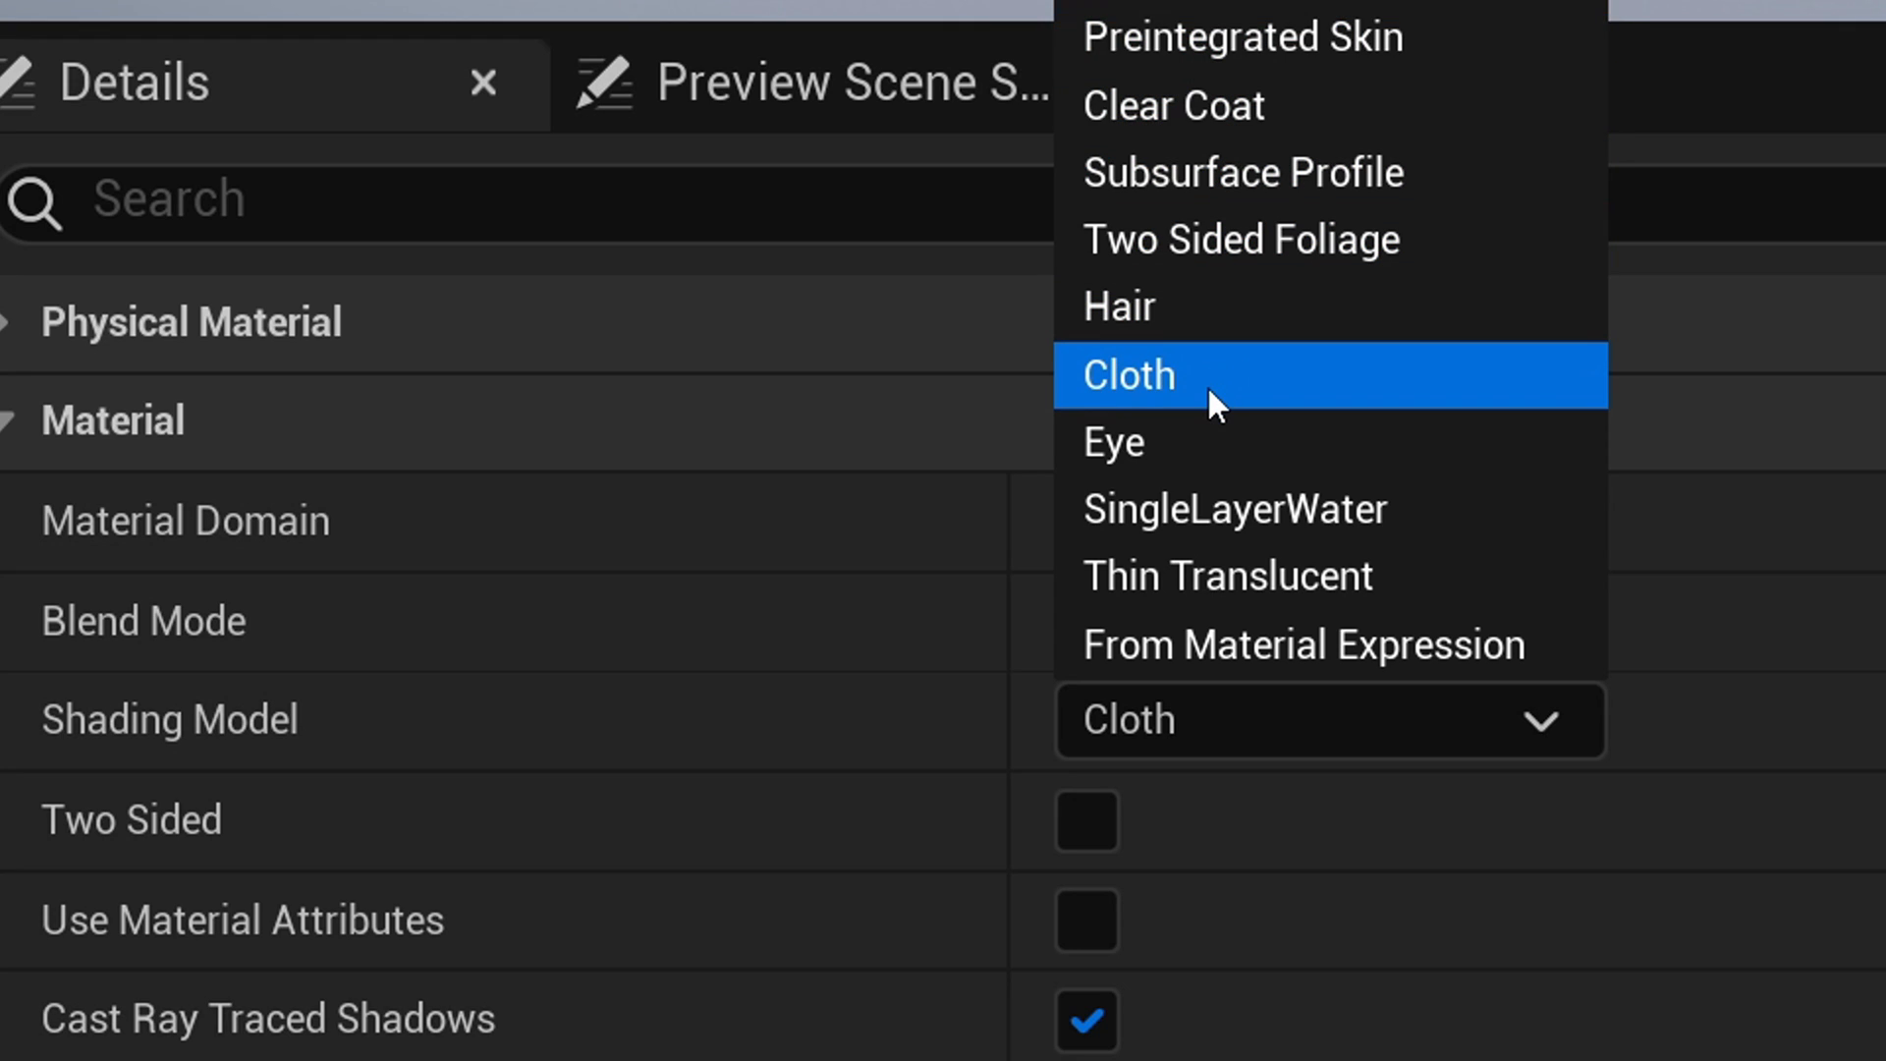
pyautogui.click(1127, 373)
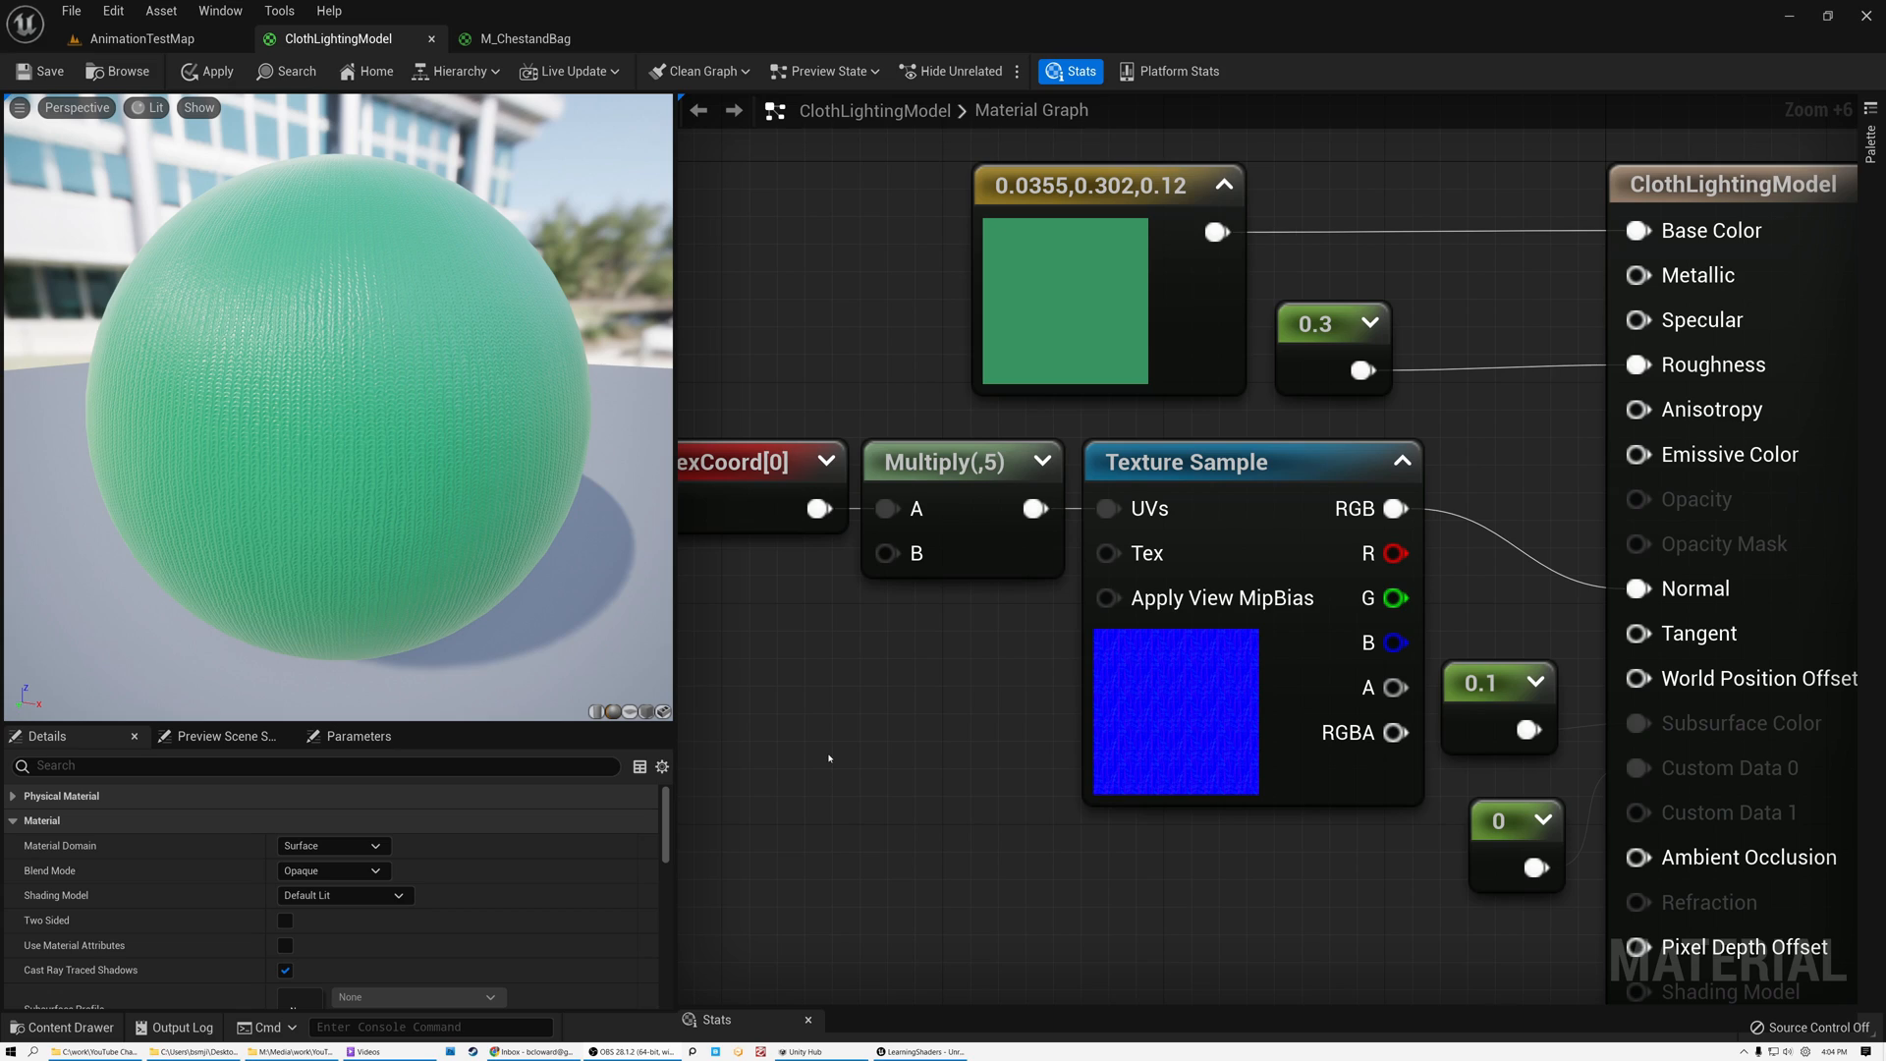
pyautogui.moveTo(828, 758)
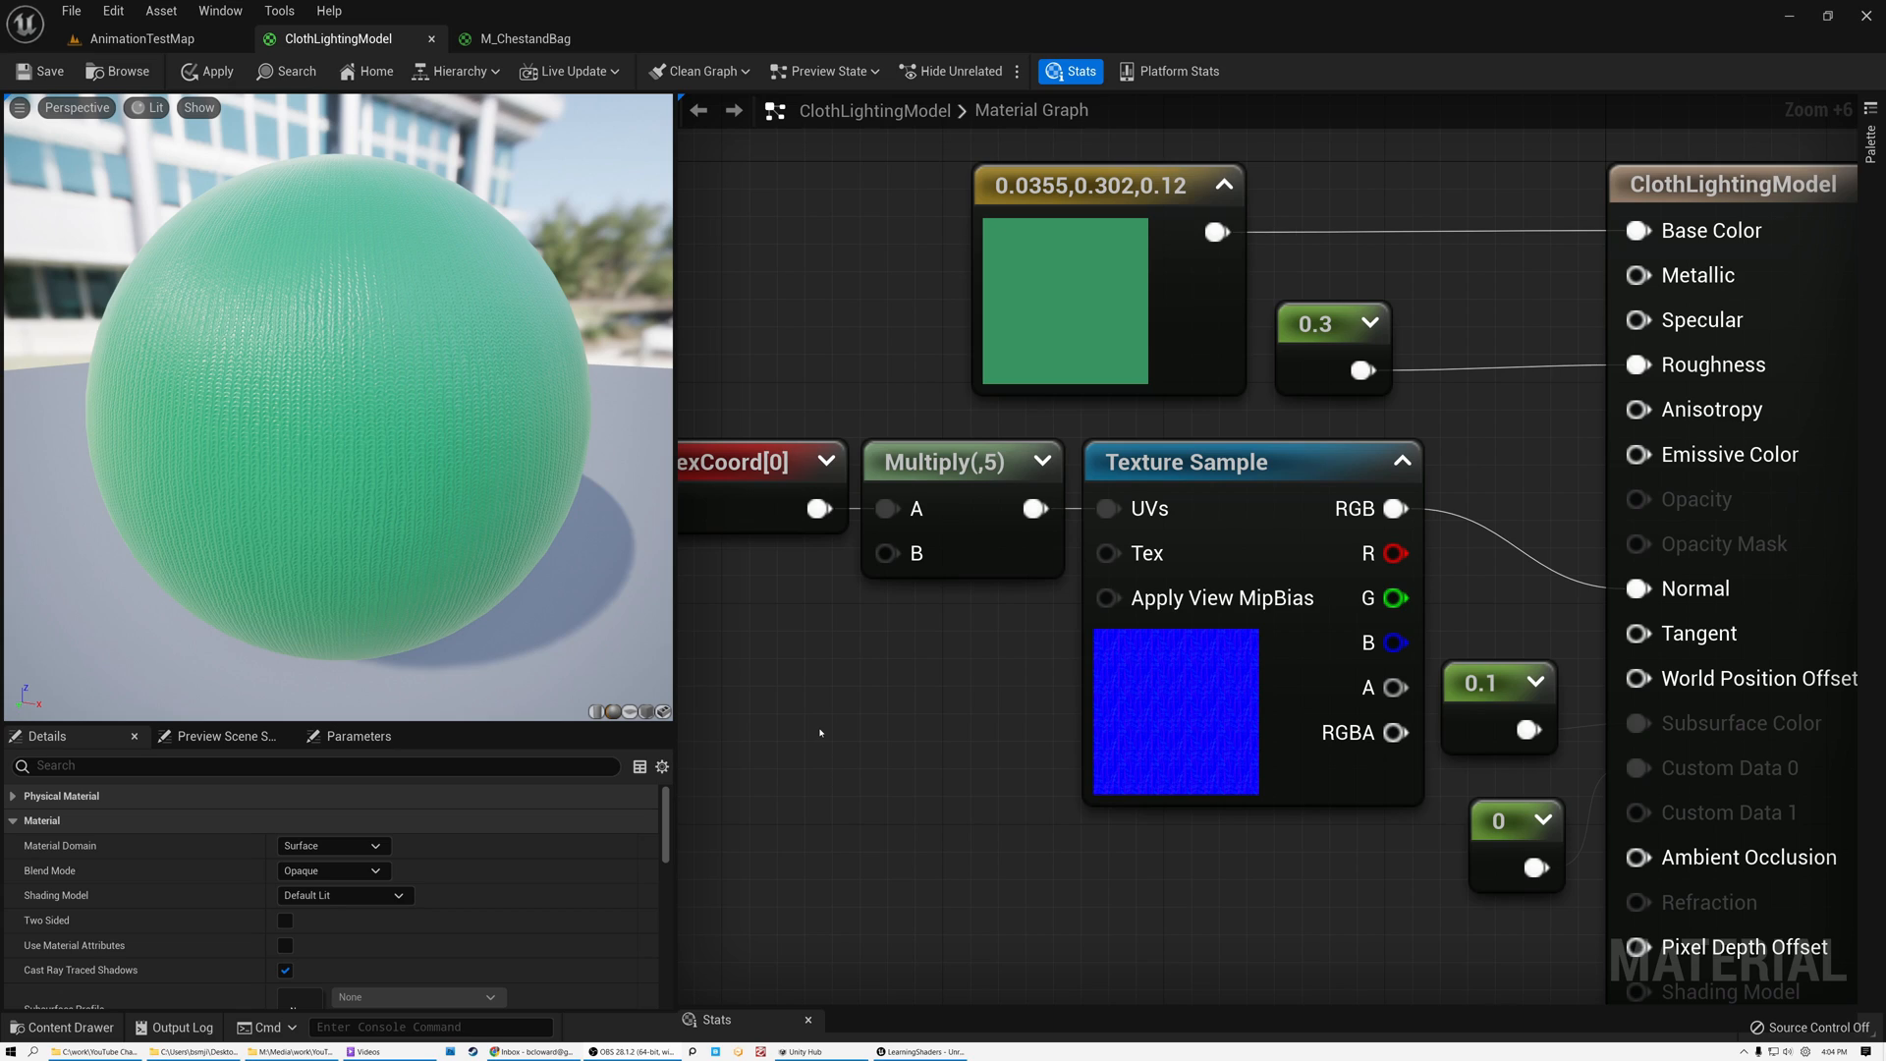
pyautogui.click(1063, 301)
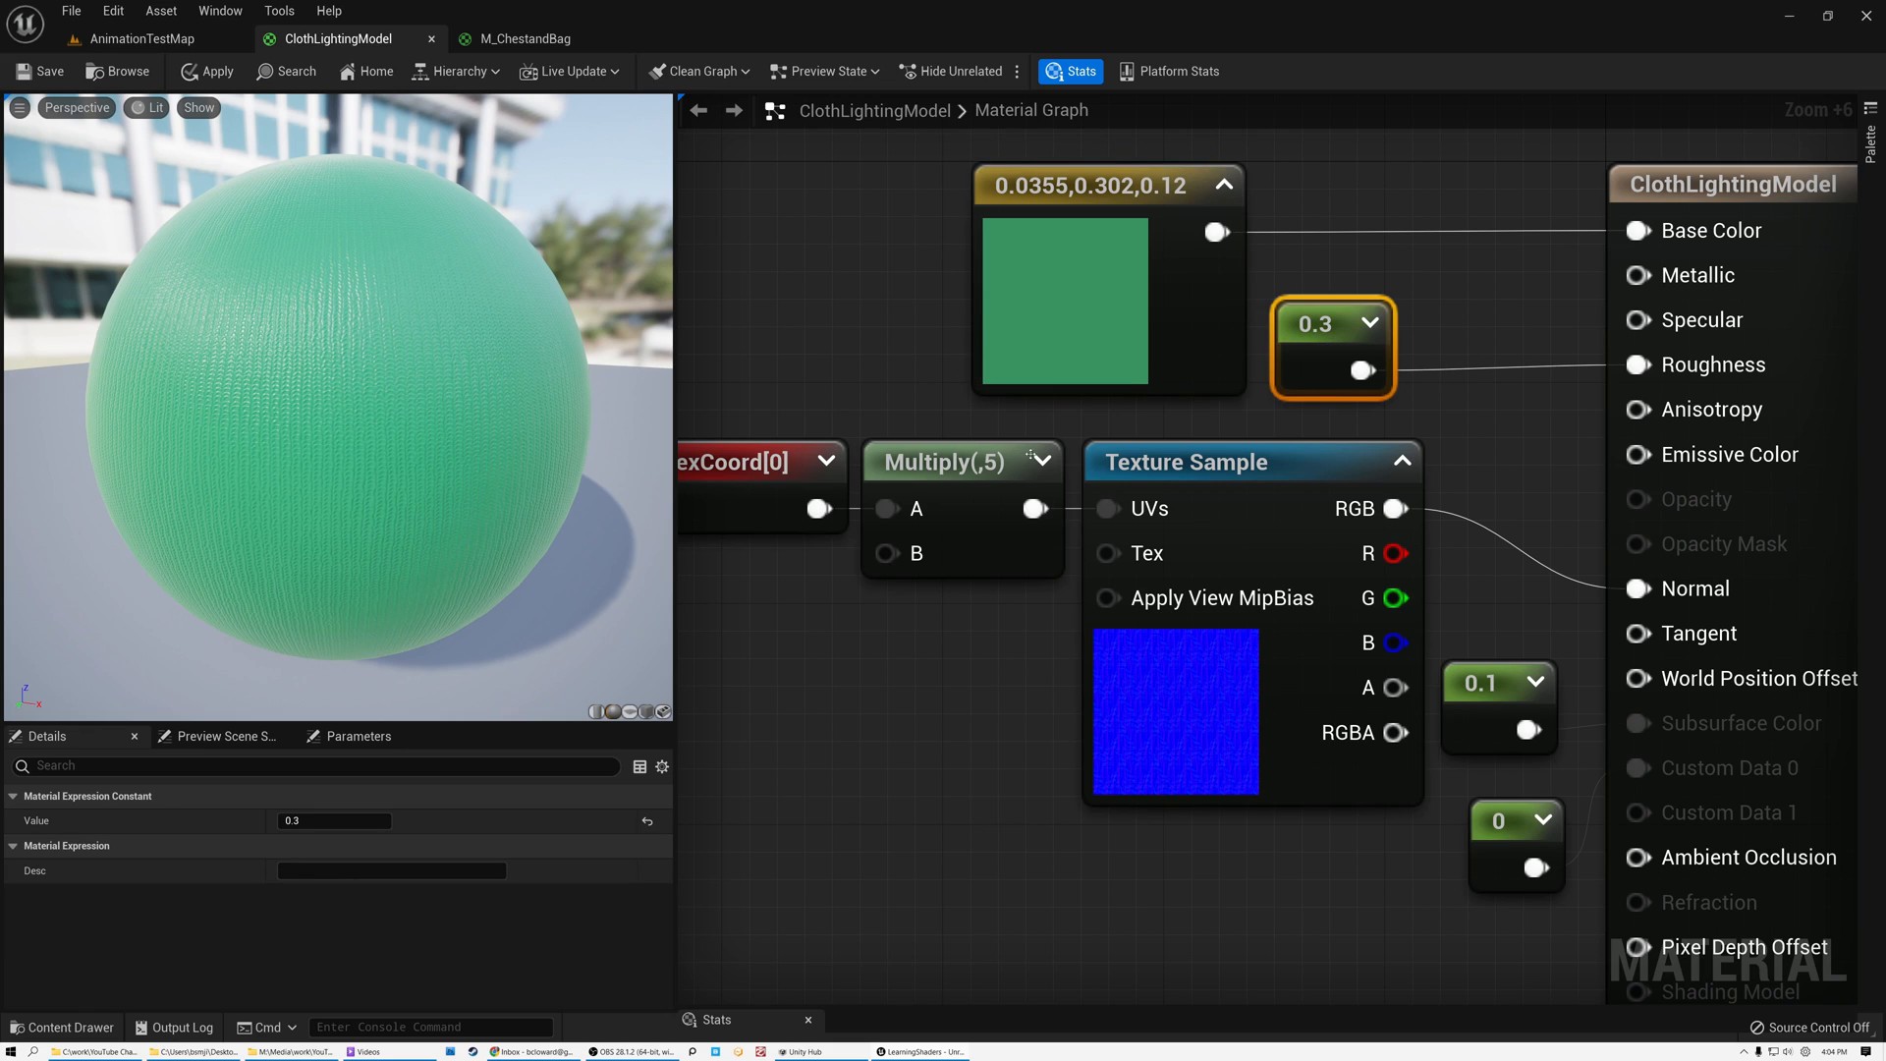
pyautogui.click(1202, 462)
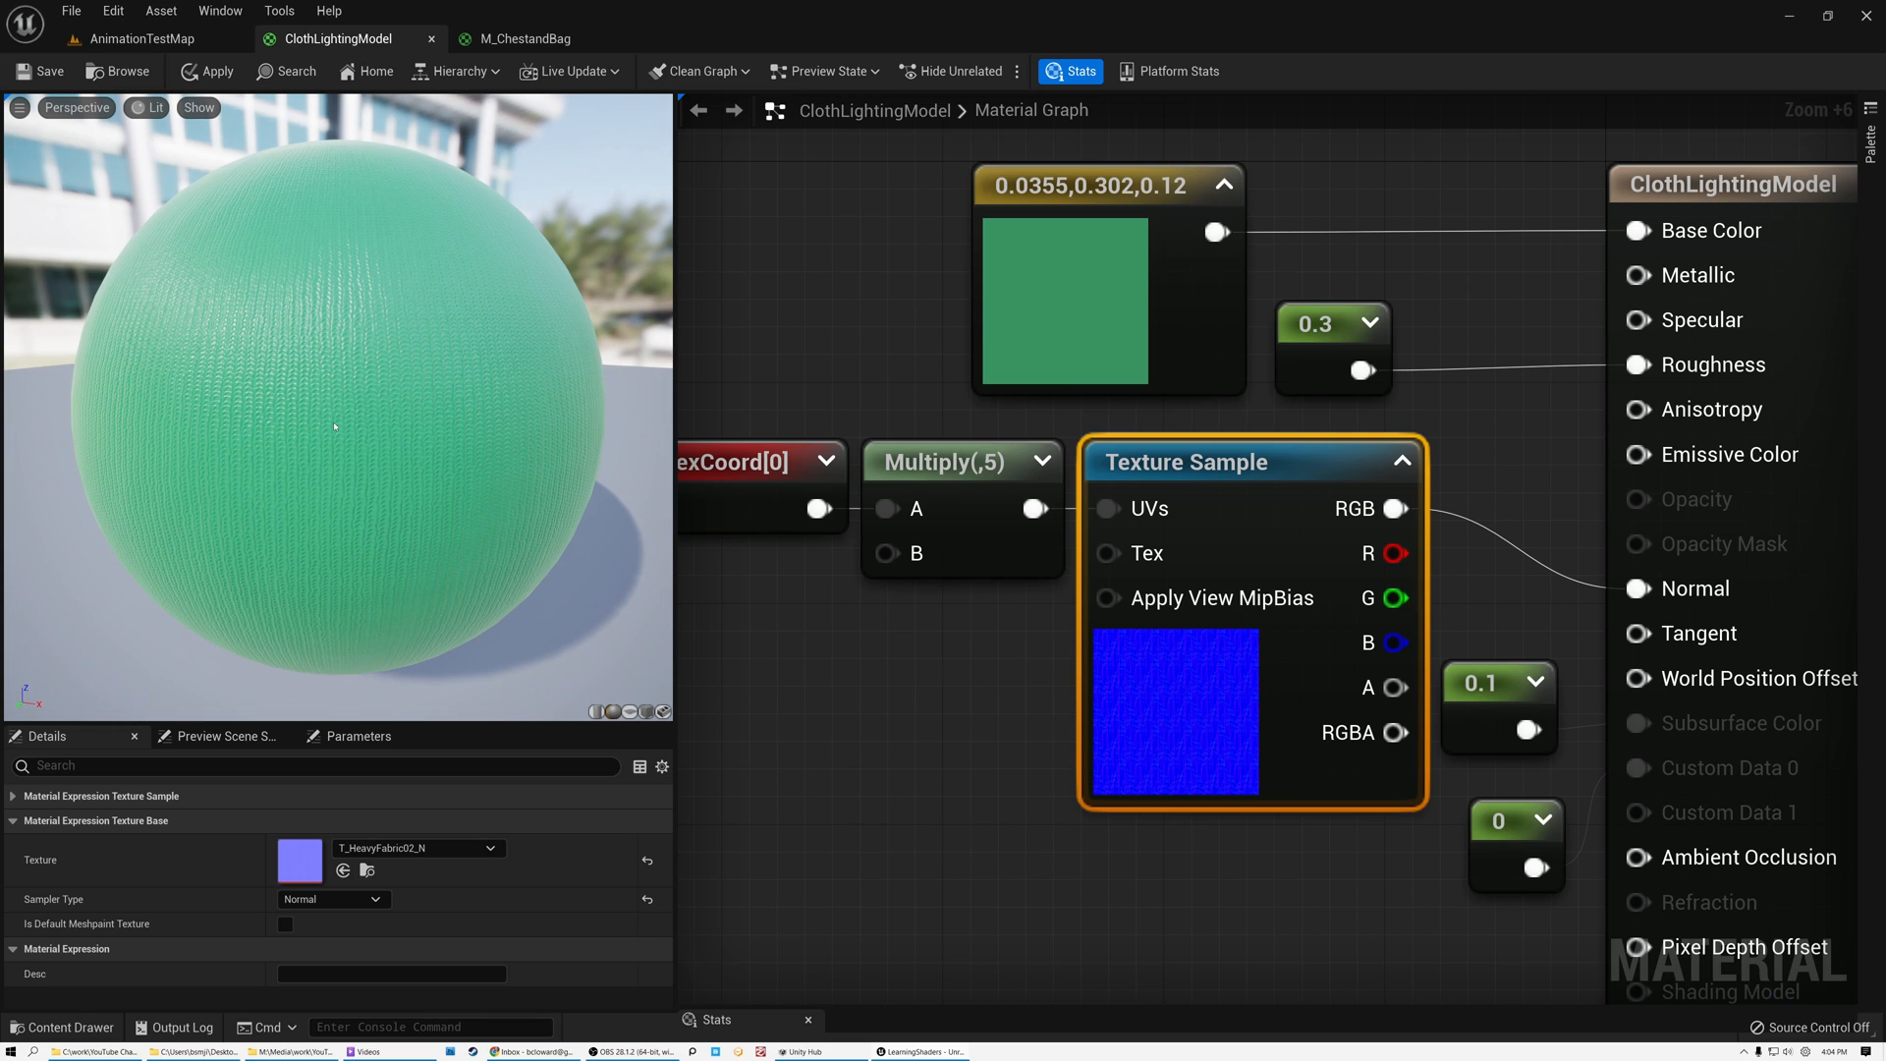
pyautogui.moveTo(738, 480)
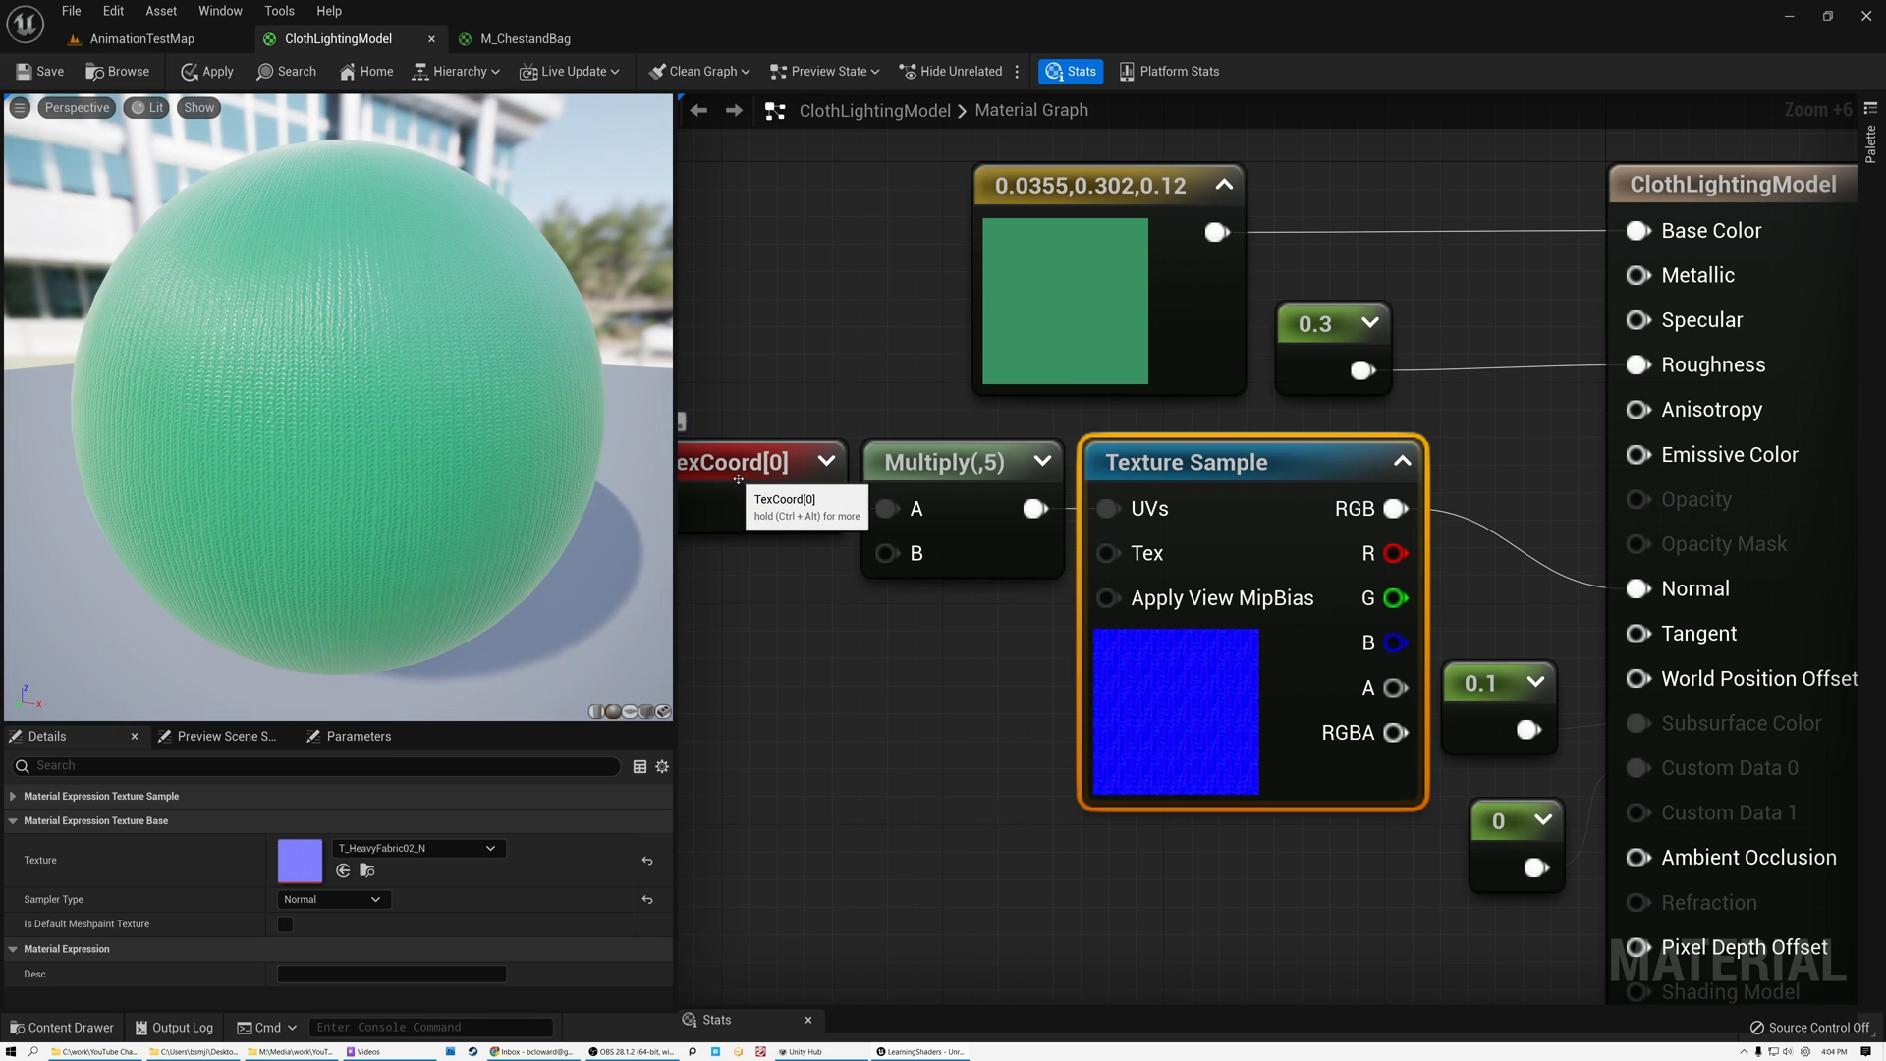
pyautogui.click(939, 459)
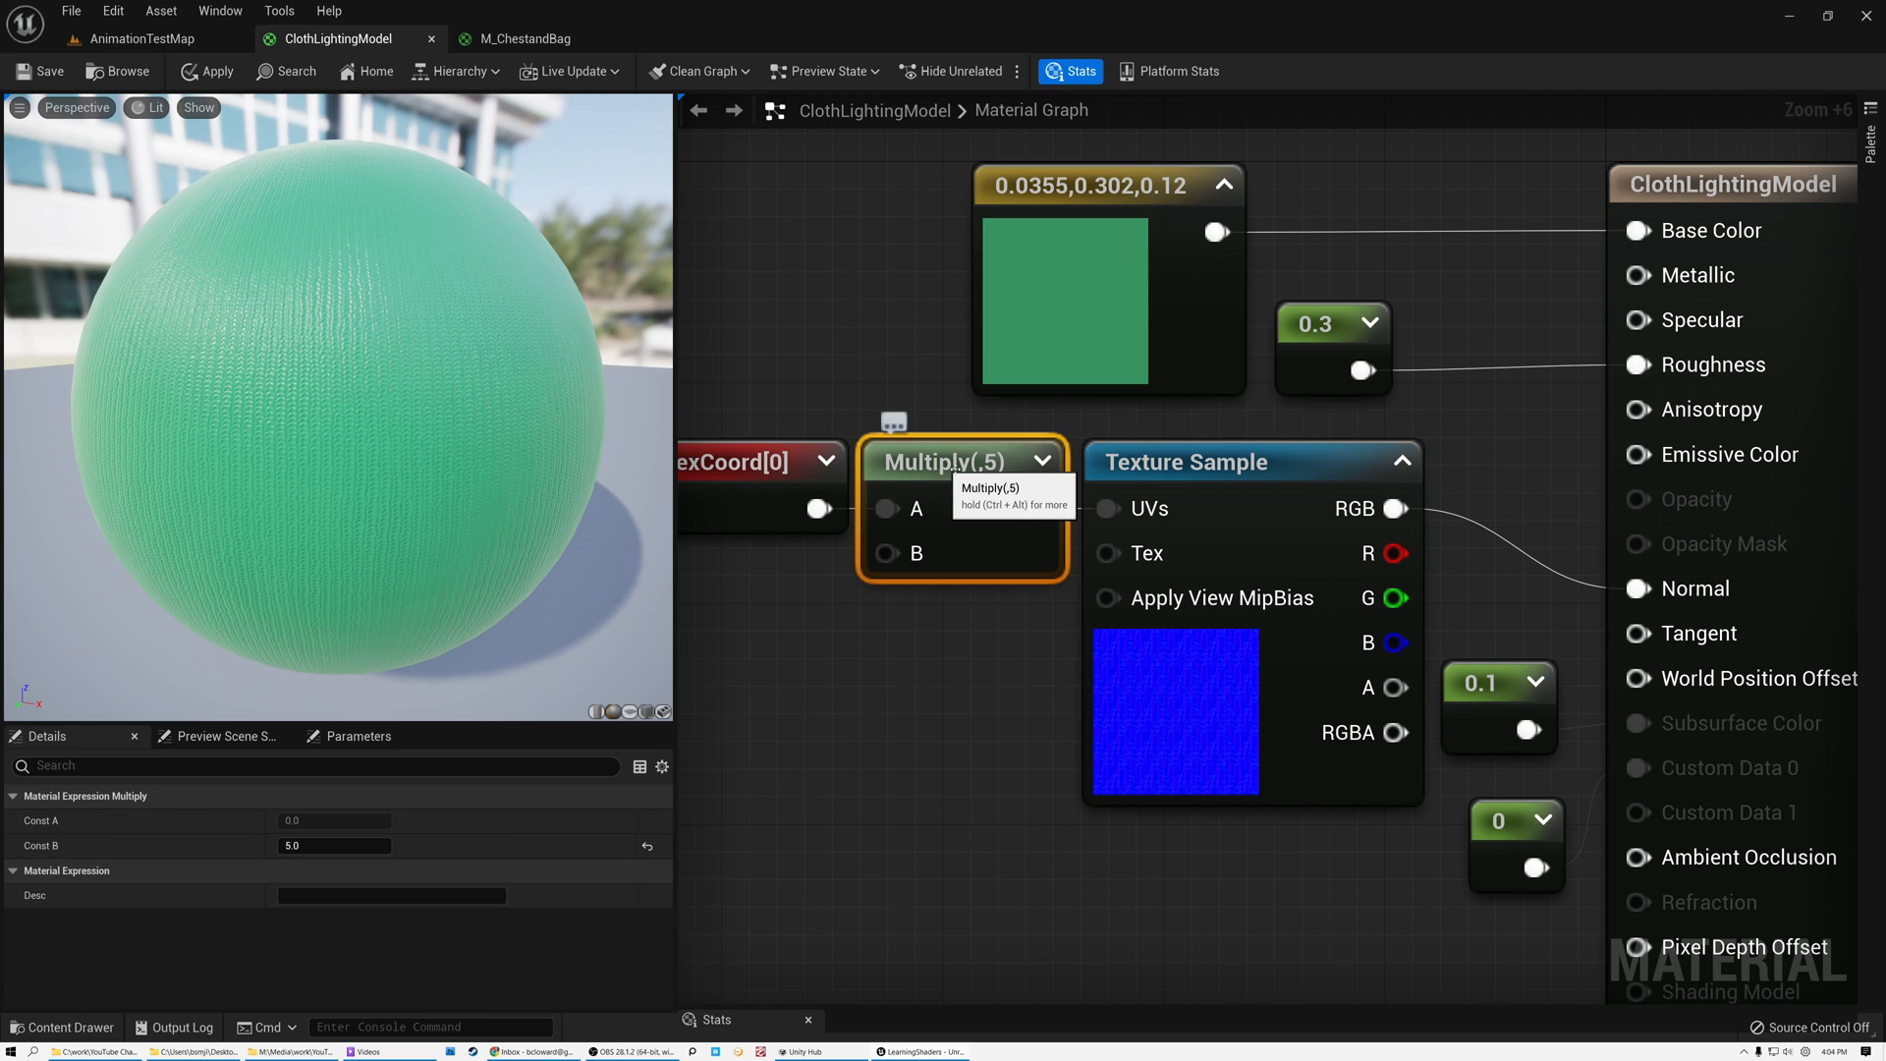
pyautogui.click(1252, 461)
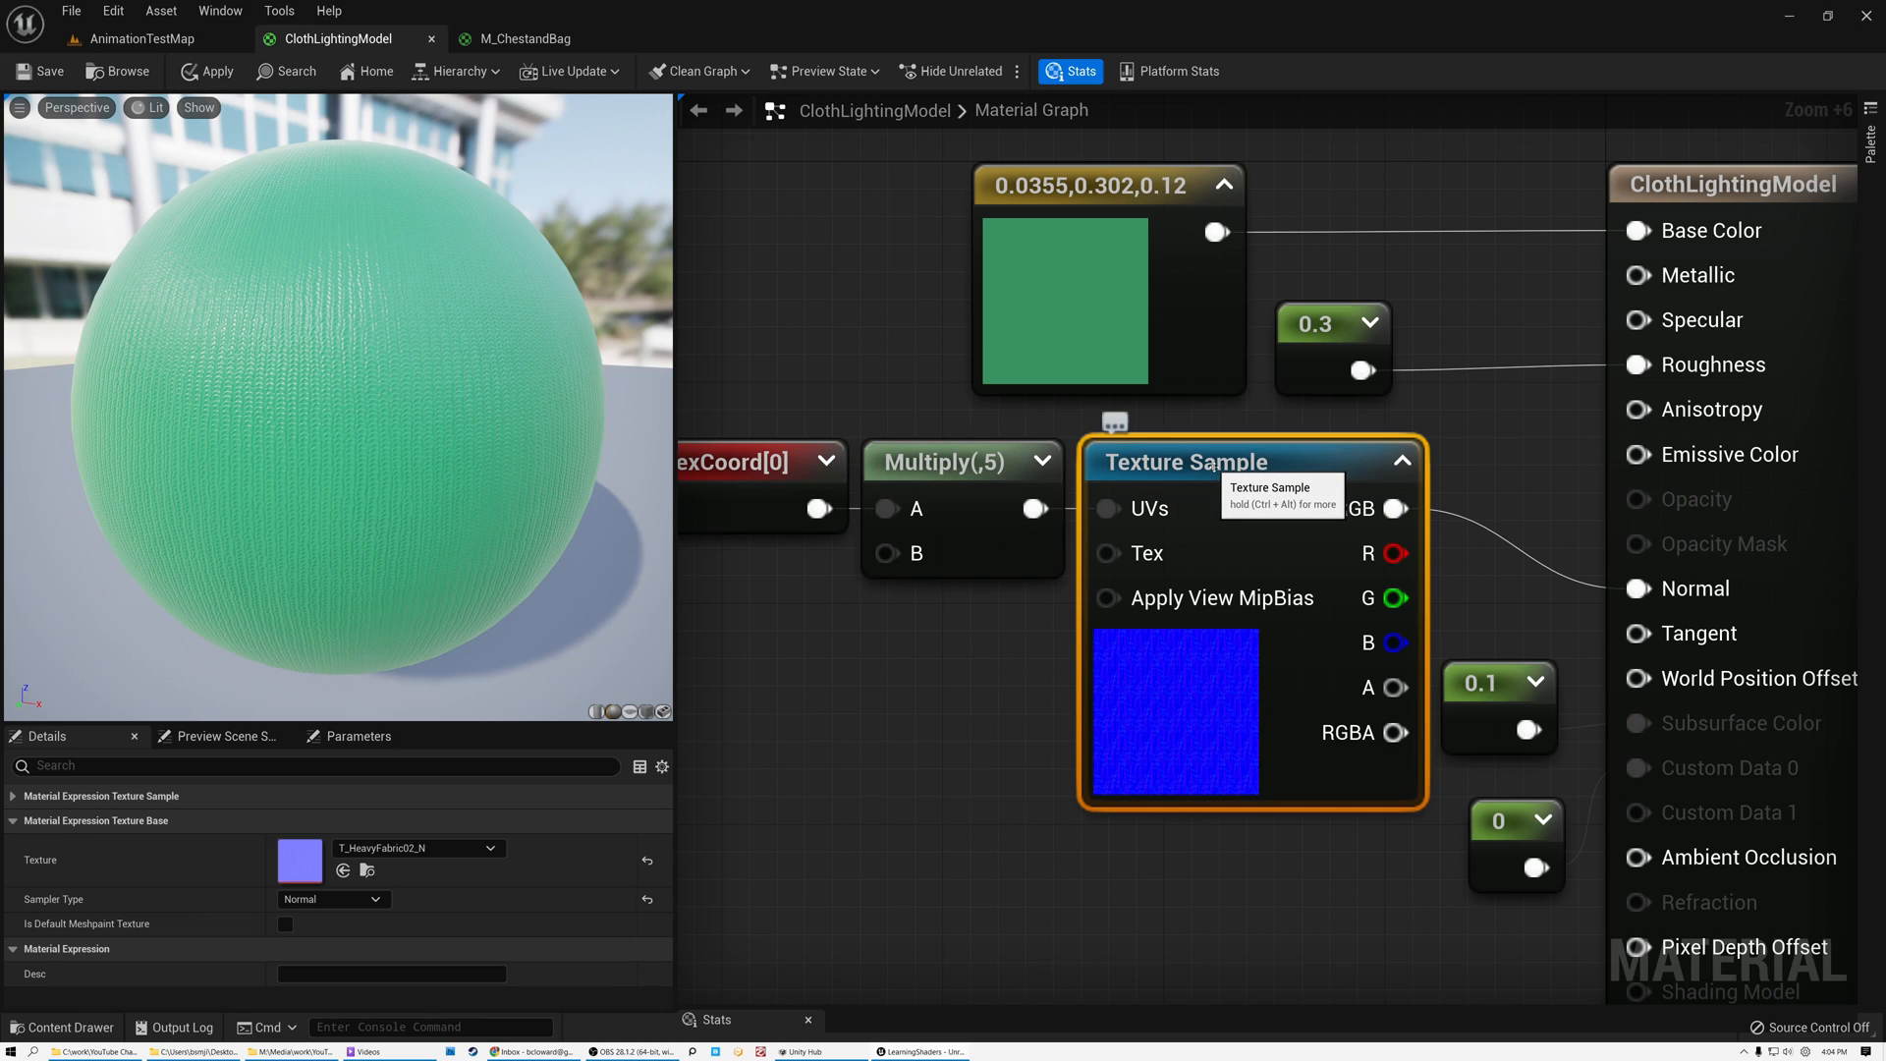
pyautogui.moveTo(1149, 680)
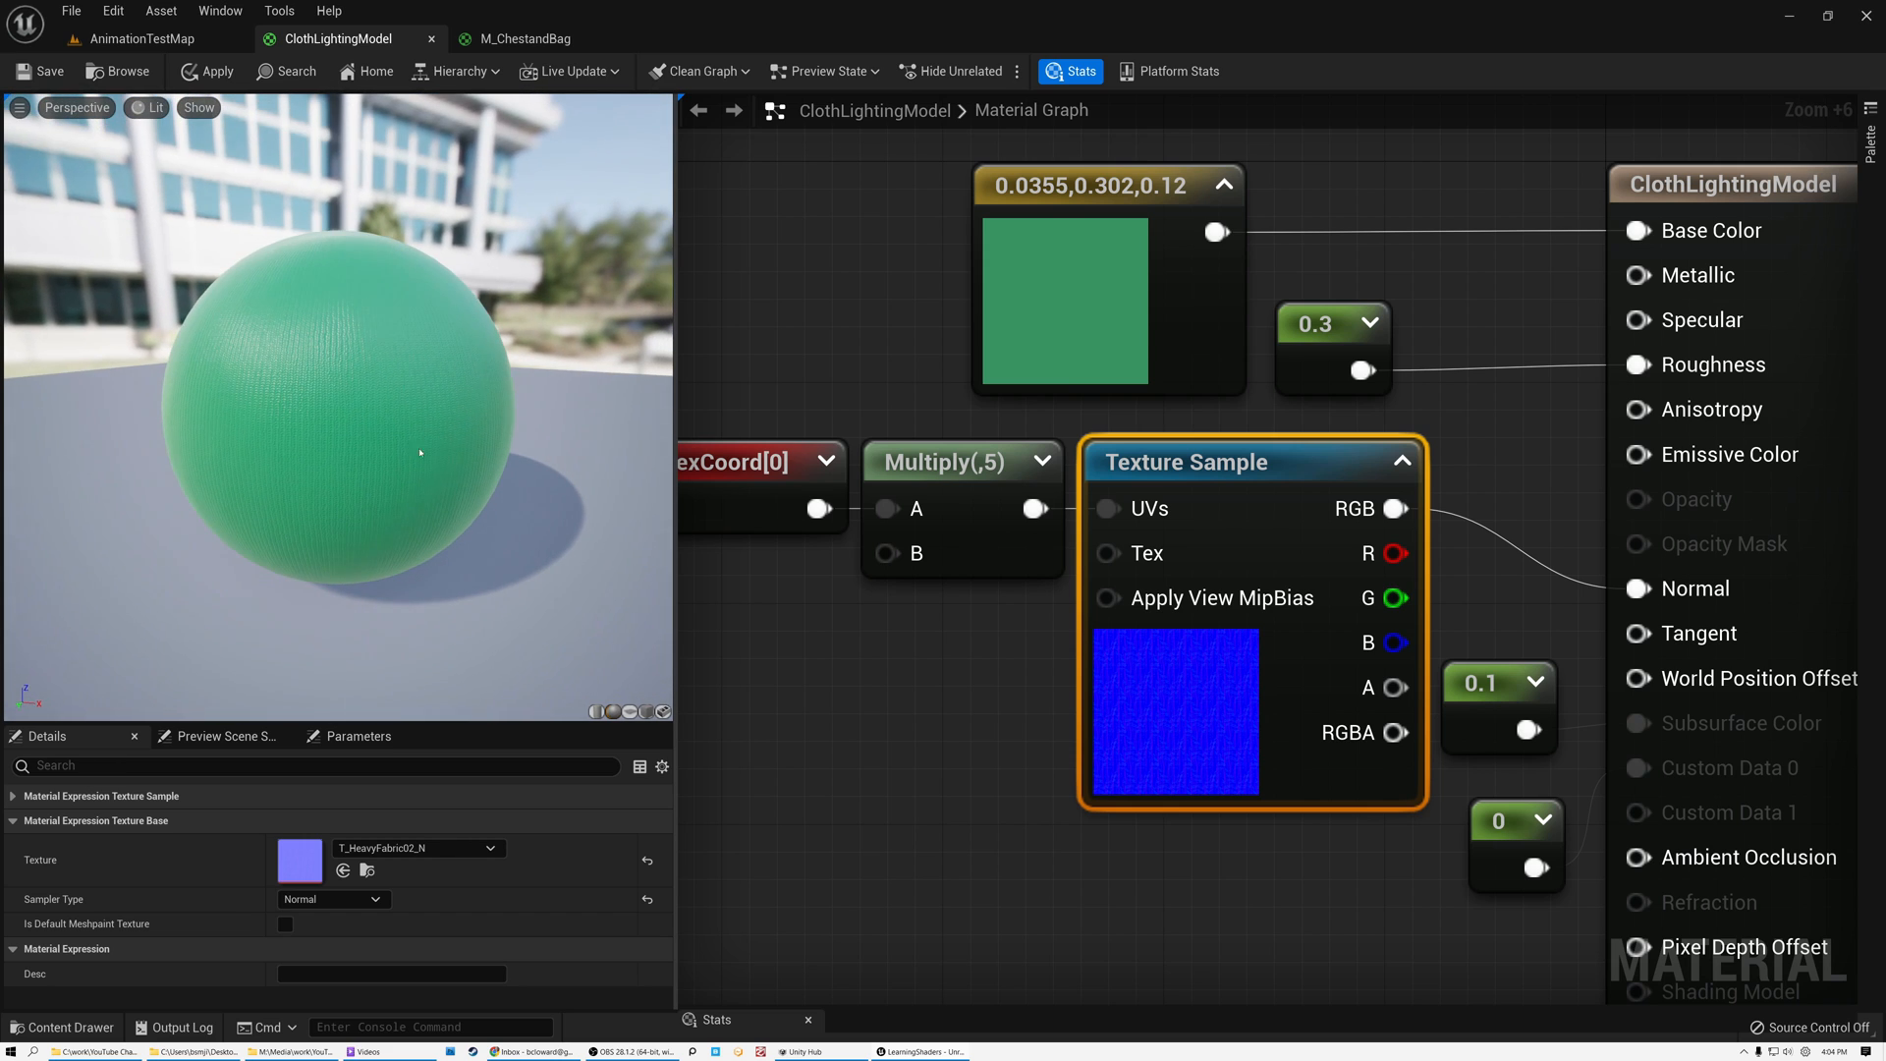
pyautogui.click(1733, 185)
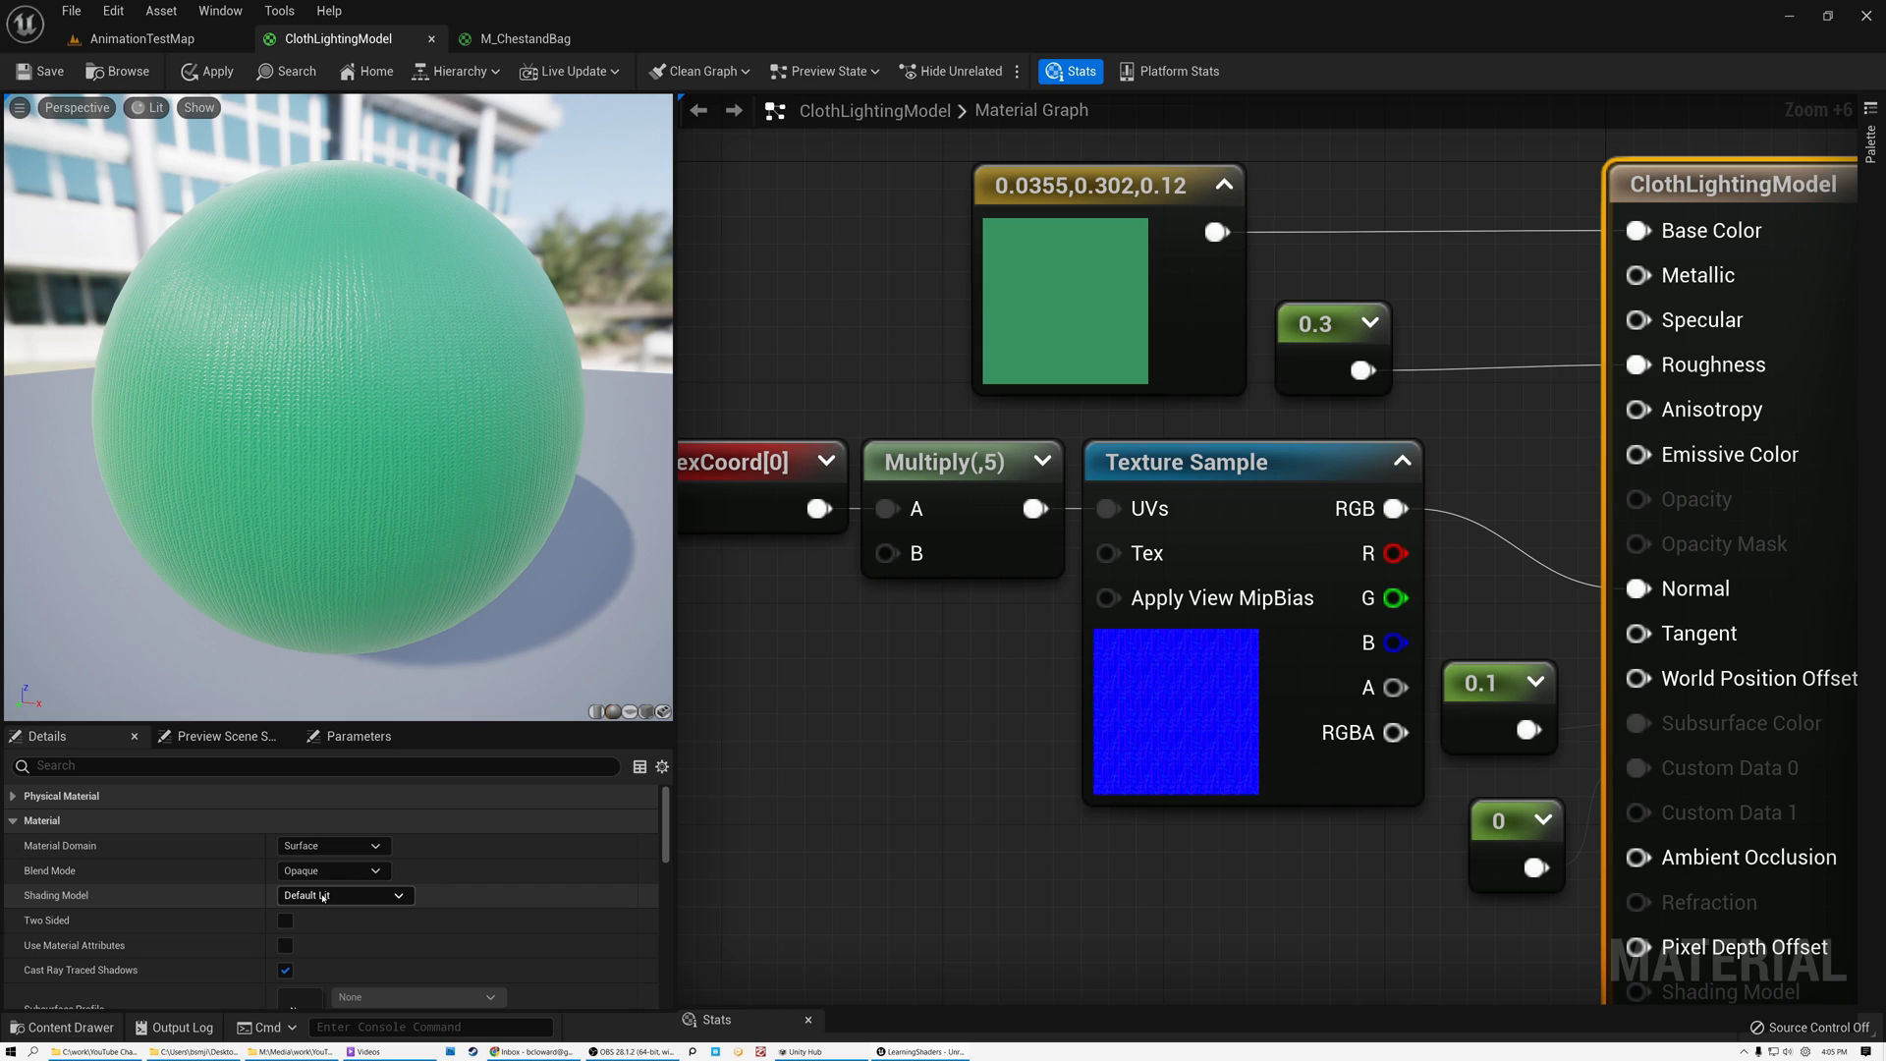
# - Switch ClothLightingModel to the Cloth shading model, exposing Fuzz Color and Cloth pins
pyautogui.click(342, 896)
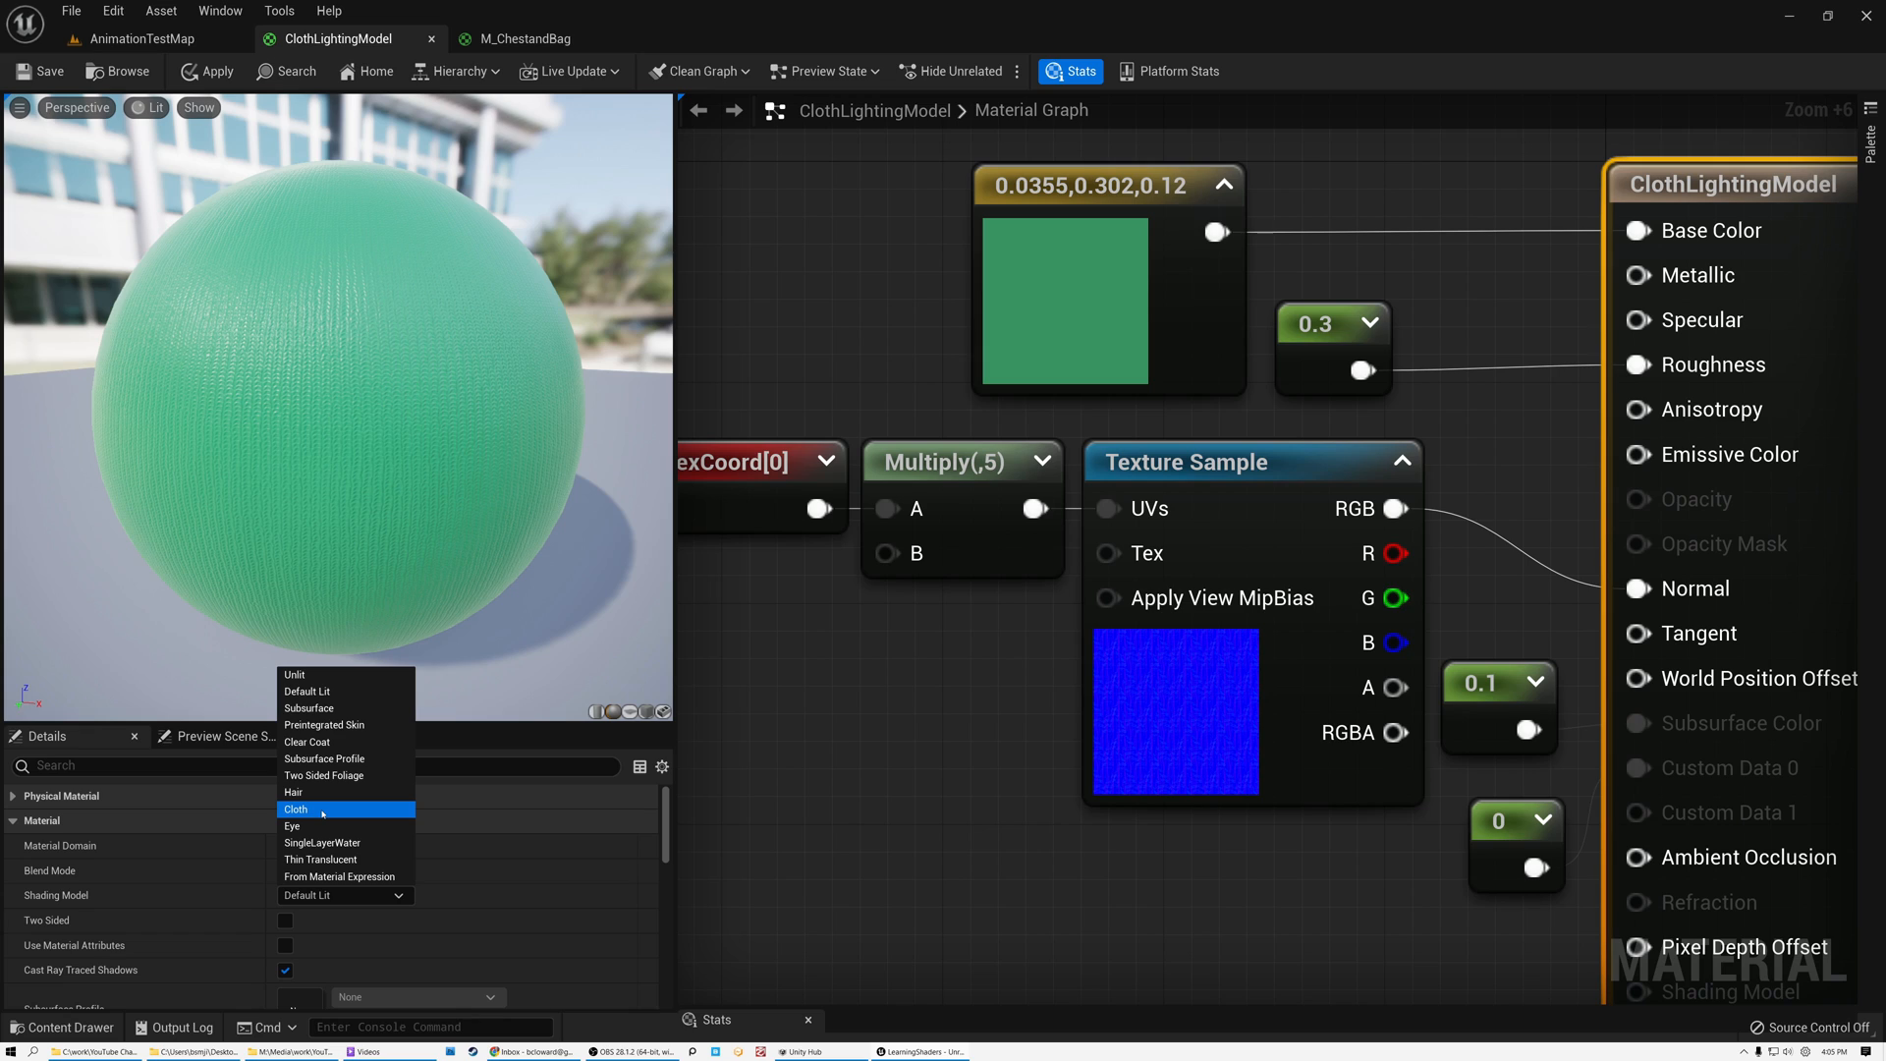
pyautogui.click(296, 808)
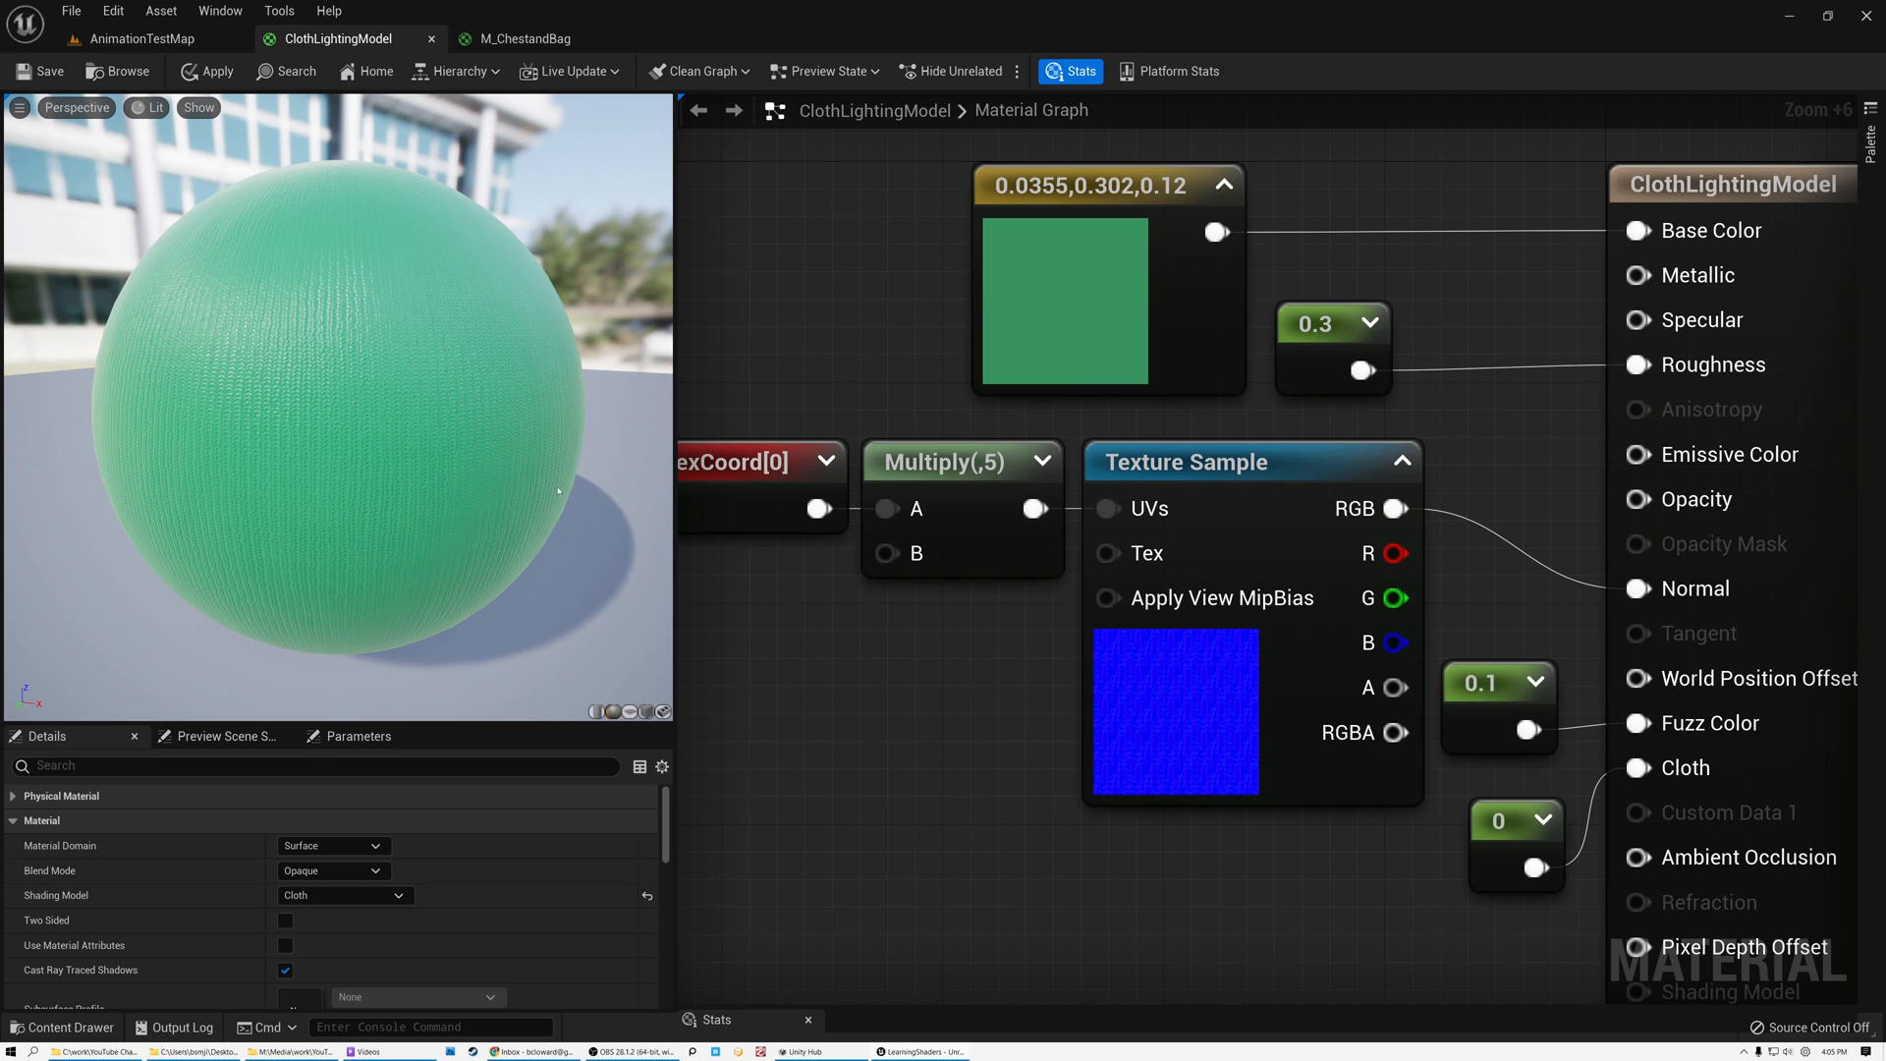
pyautogui.moveTo(1733, 185)
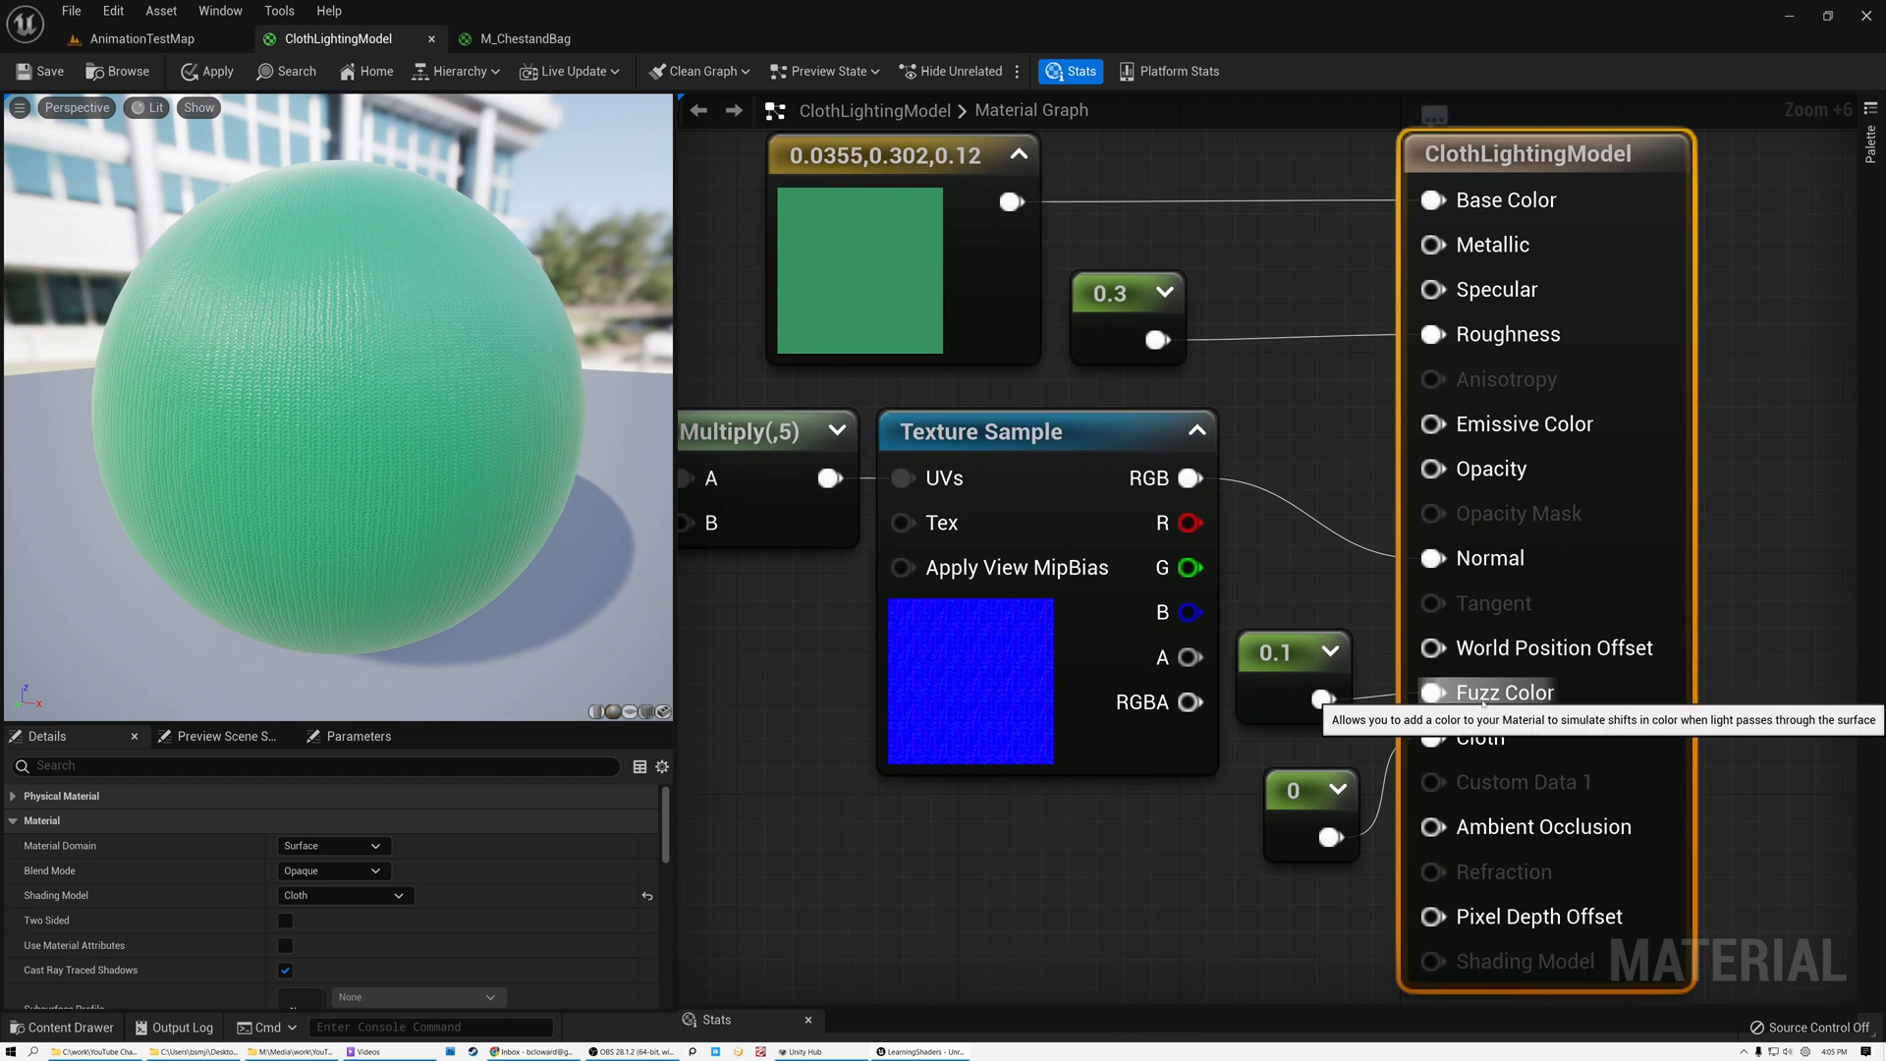
pyautogui.moveTo(1430, 737)
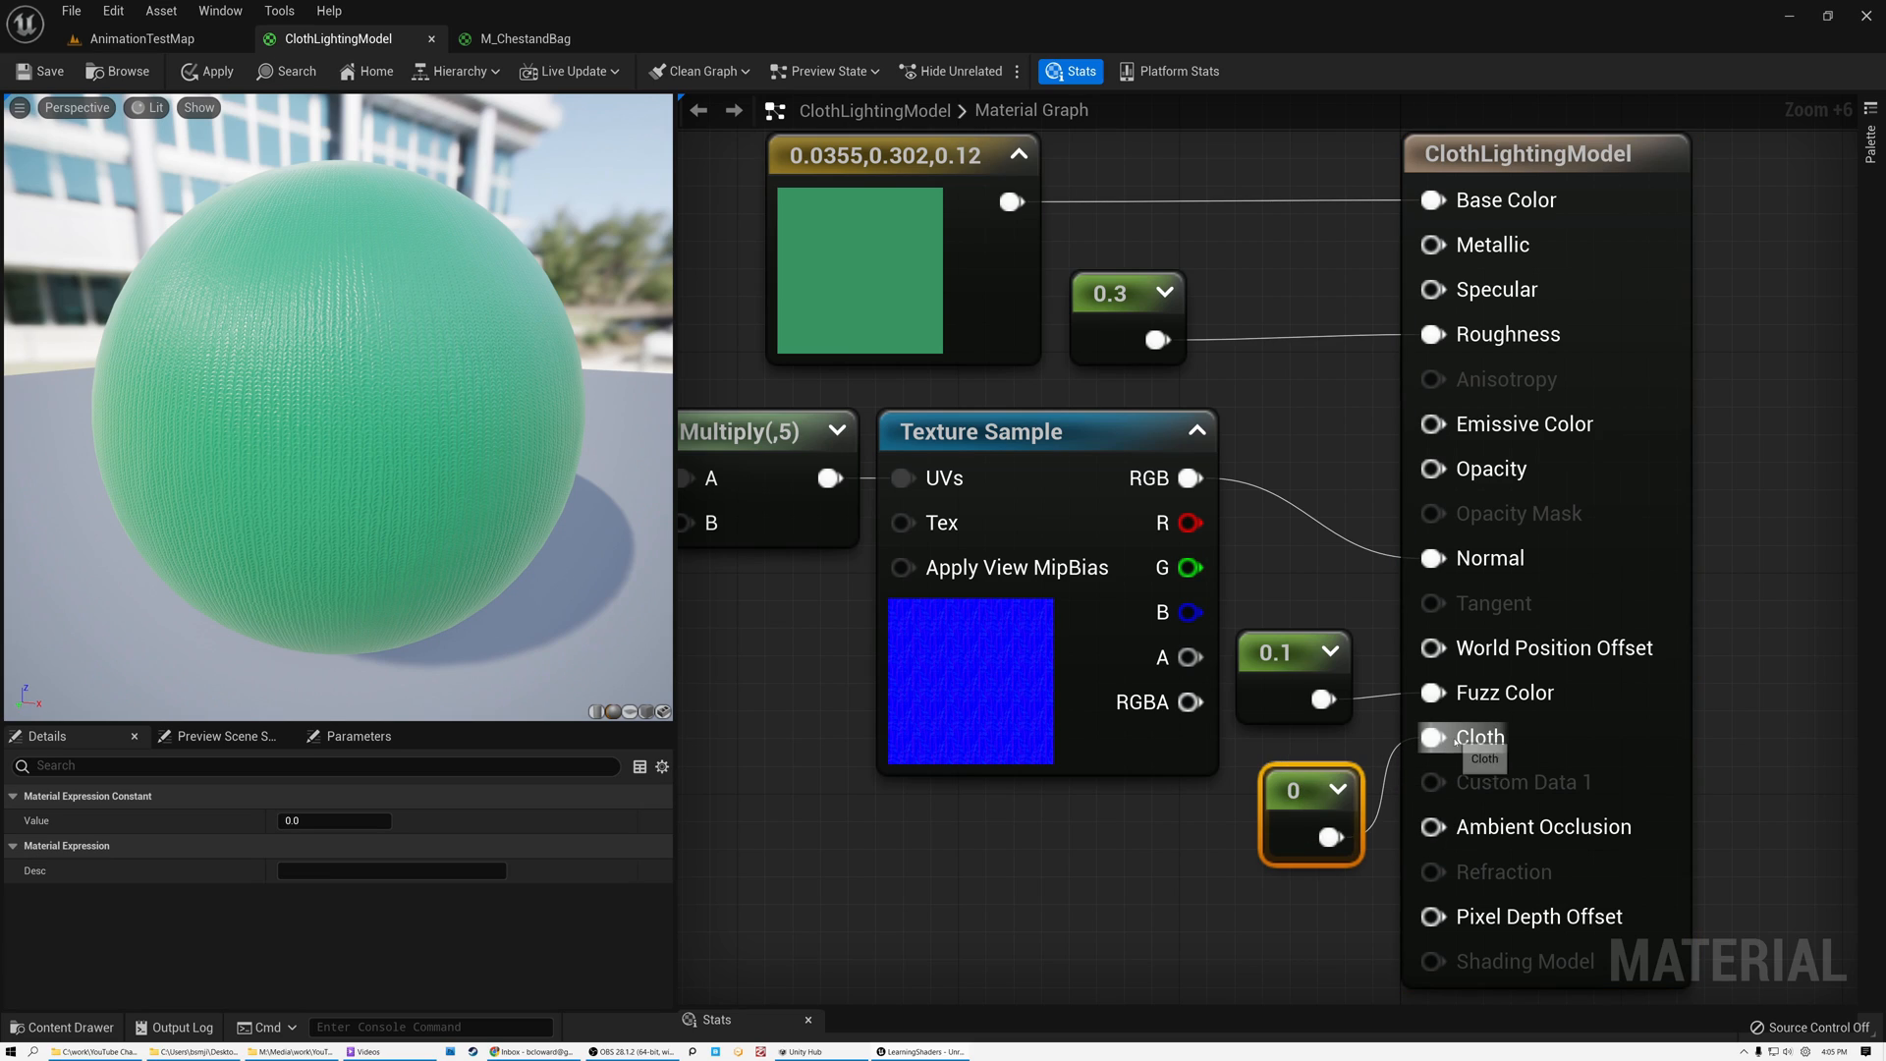
pyautogui.moveTo(1460, 717)
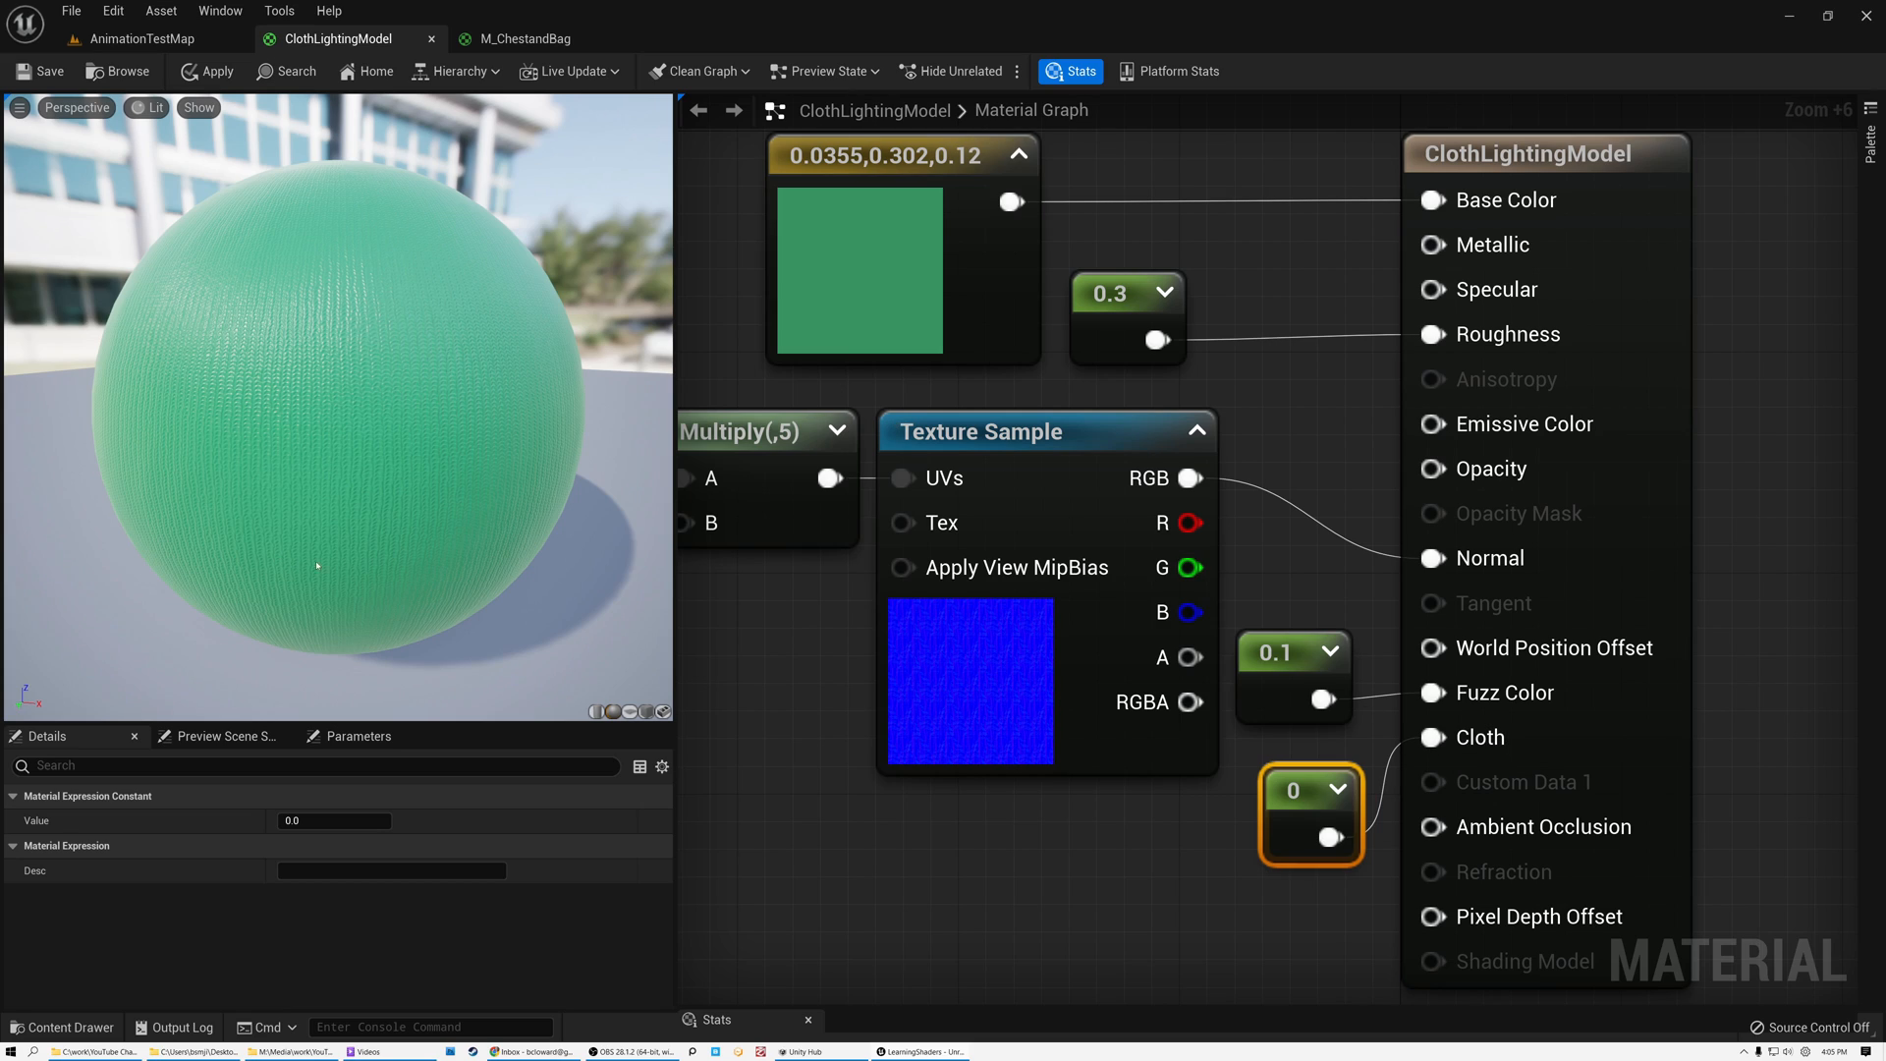
pyautogui.moveTo(1316, 805)
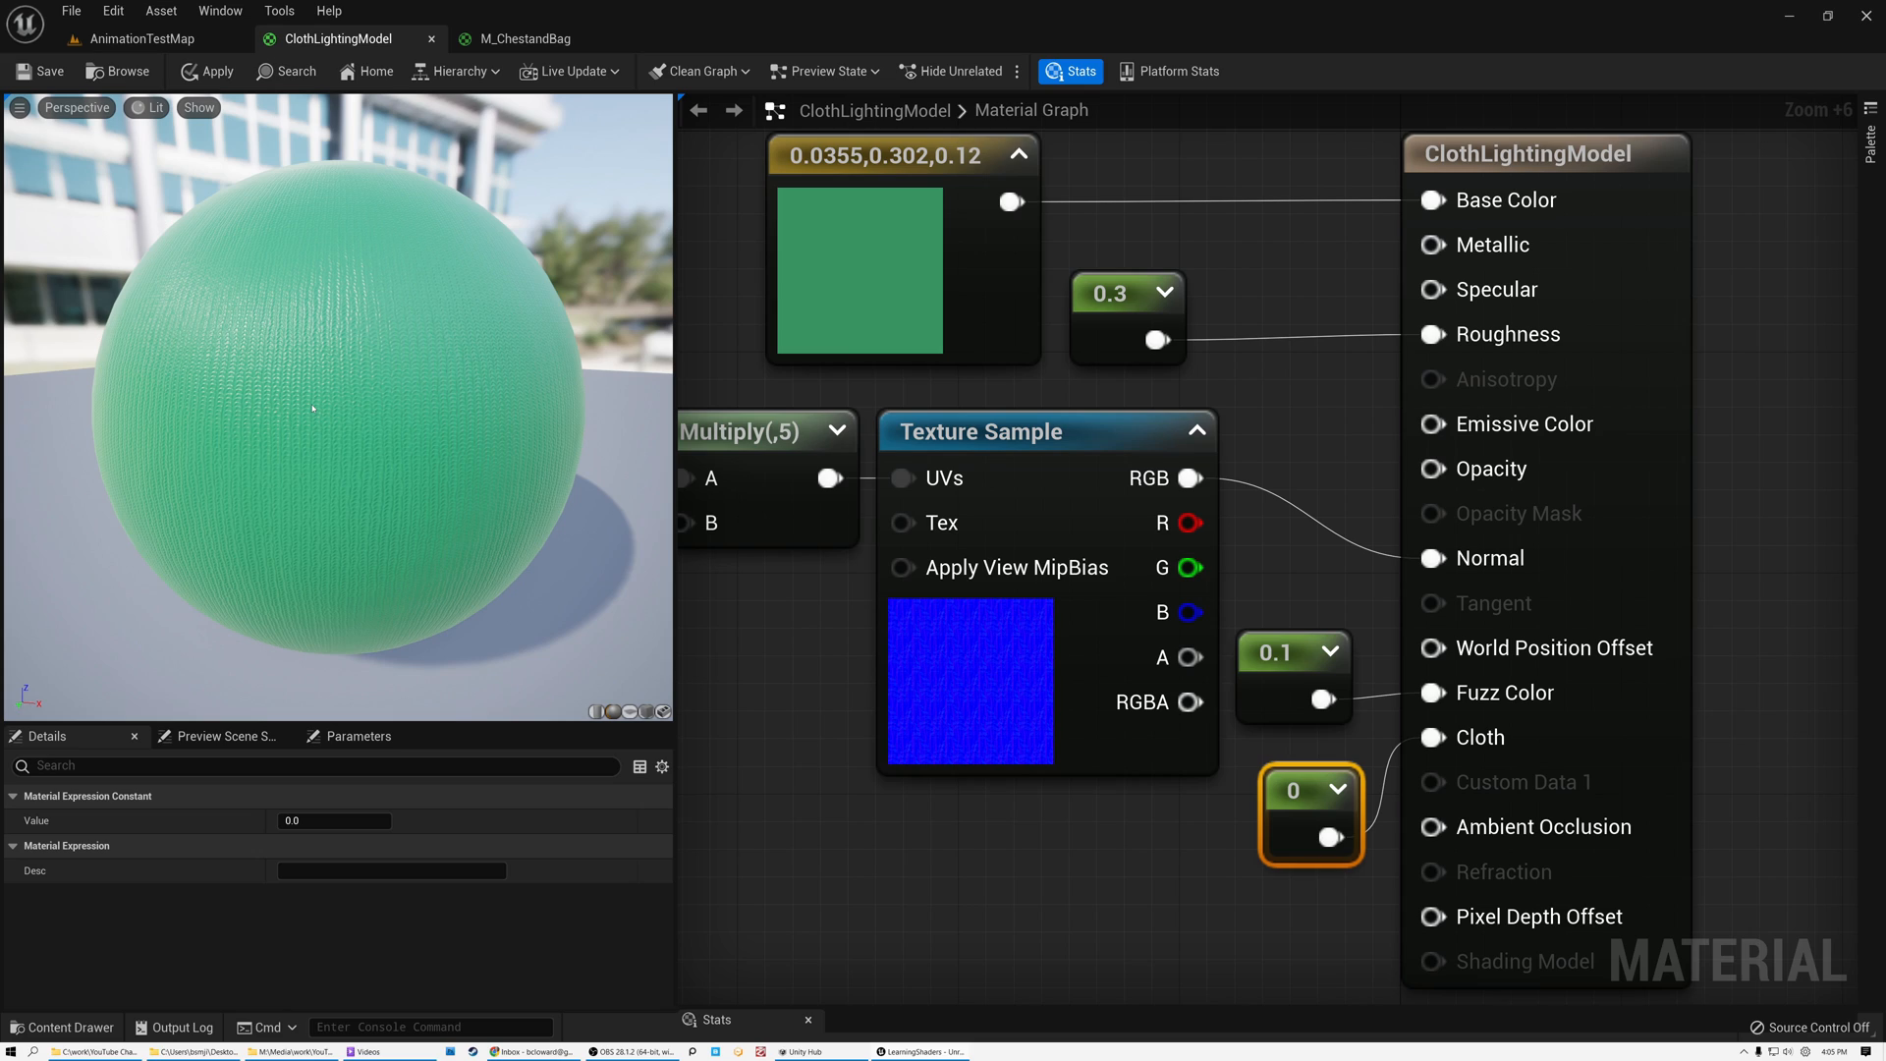
pyautogui.moveTo(872, 876)
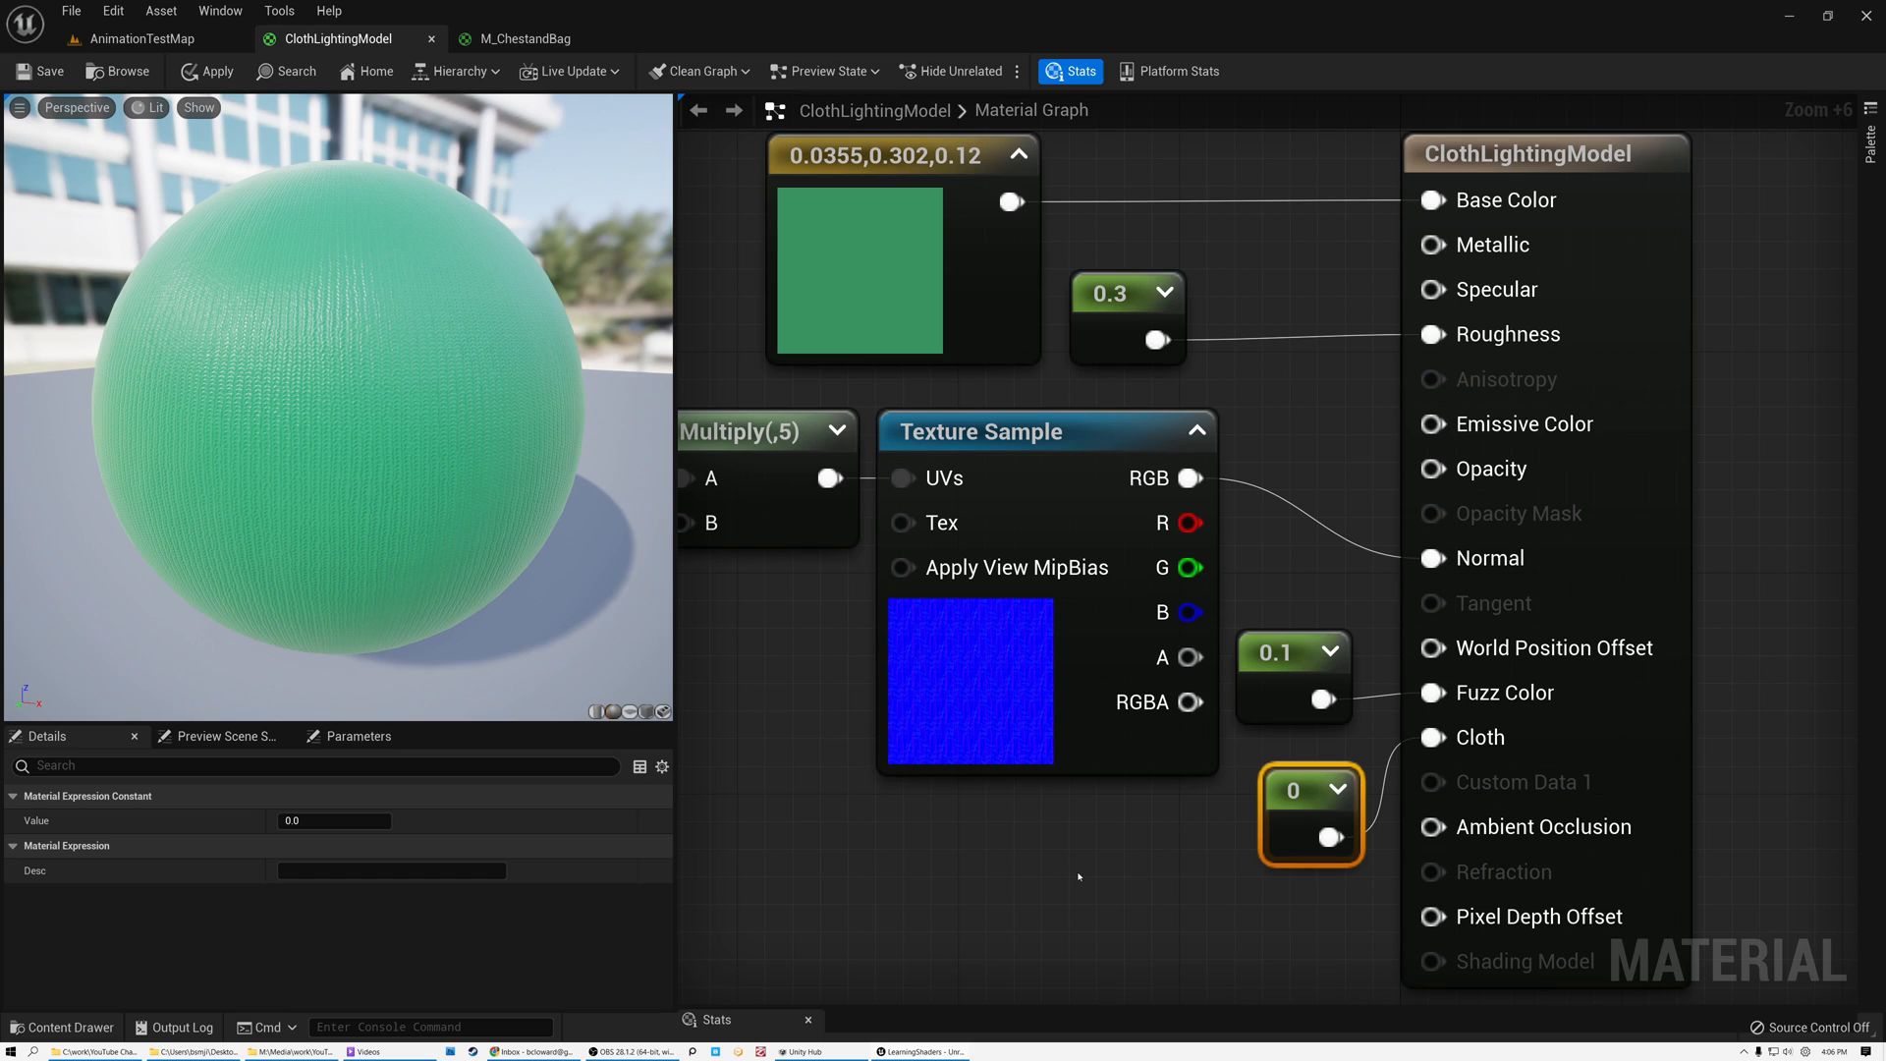
pyautogui.moveTo(1069, 876)
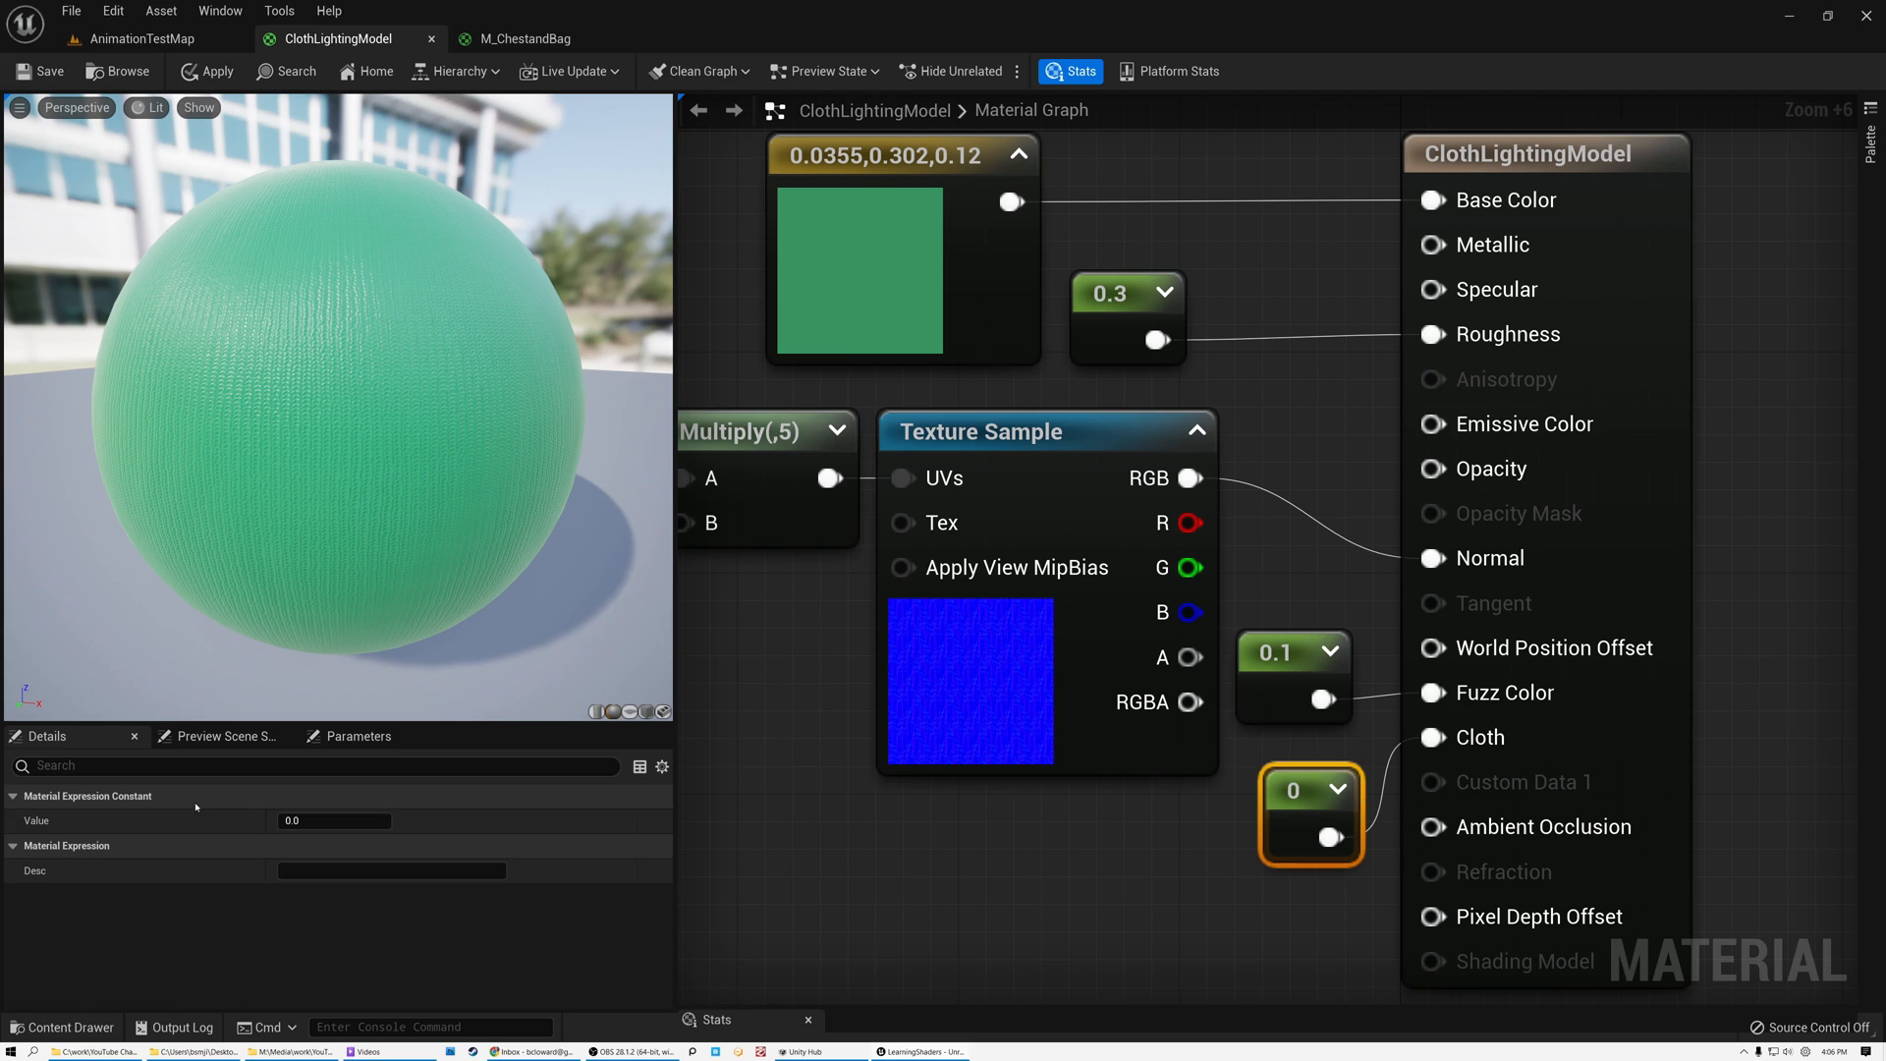
# - Set the Cloth amount constant to 1 and return to the material's own Details settings
pyautogui.write('1')
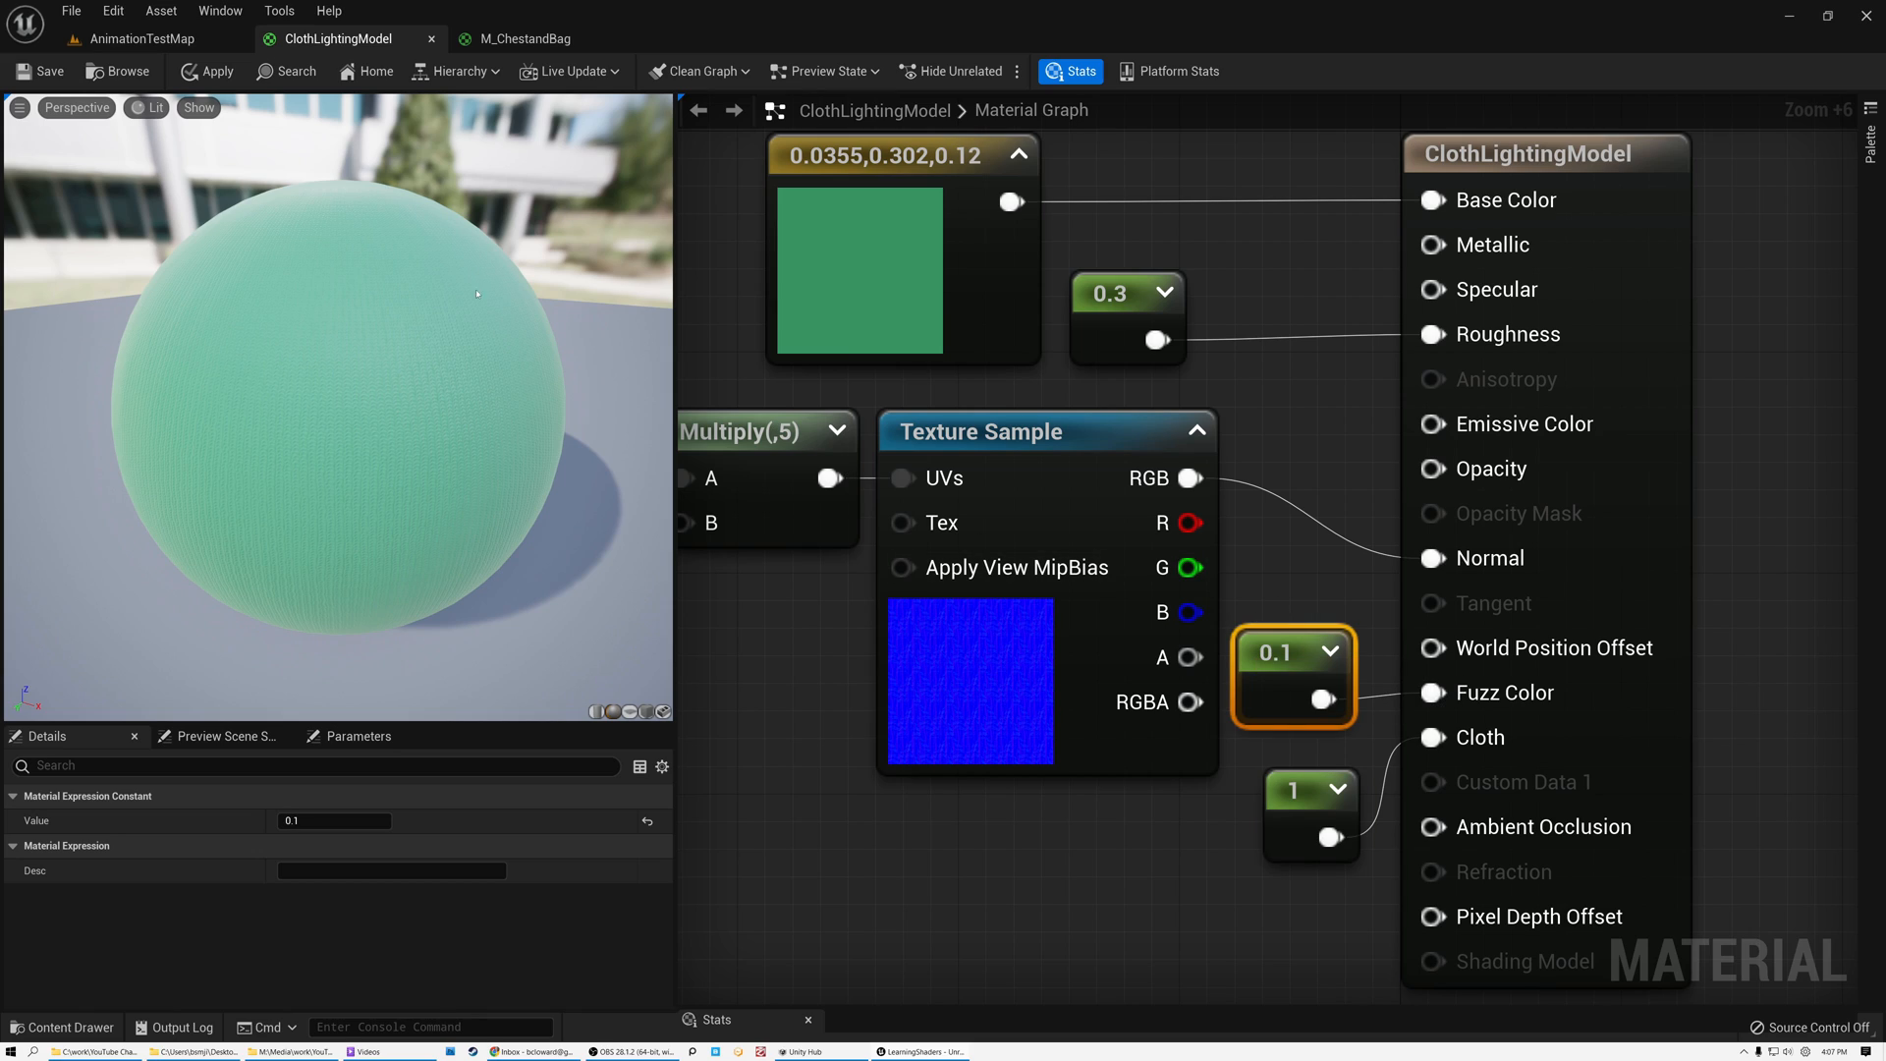
pyautogui.moveTo(136, 349)
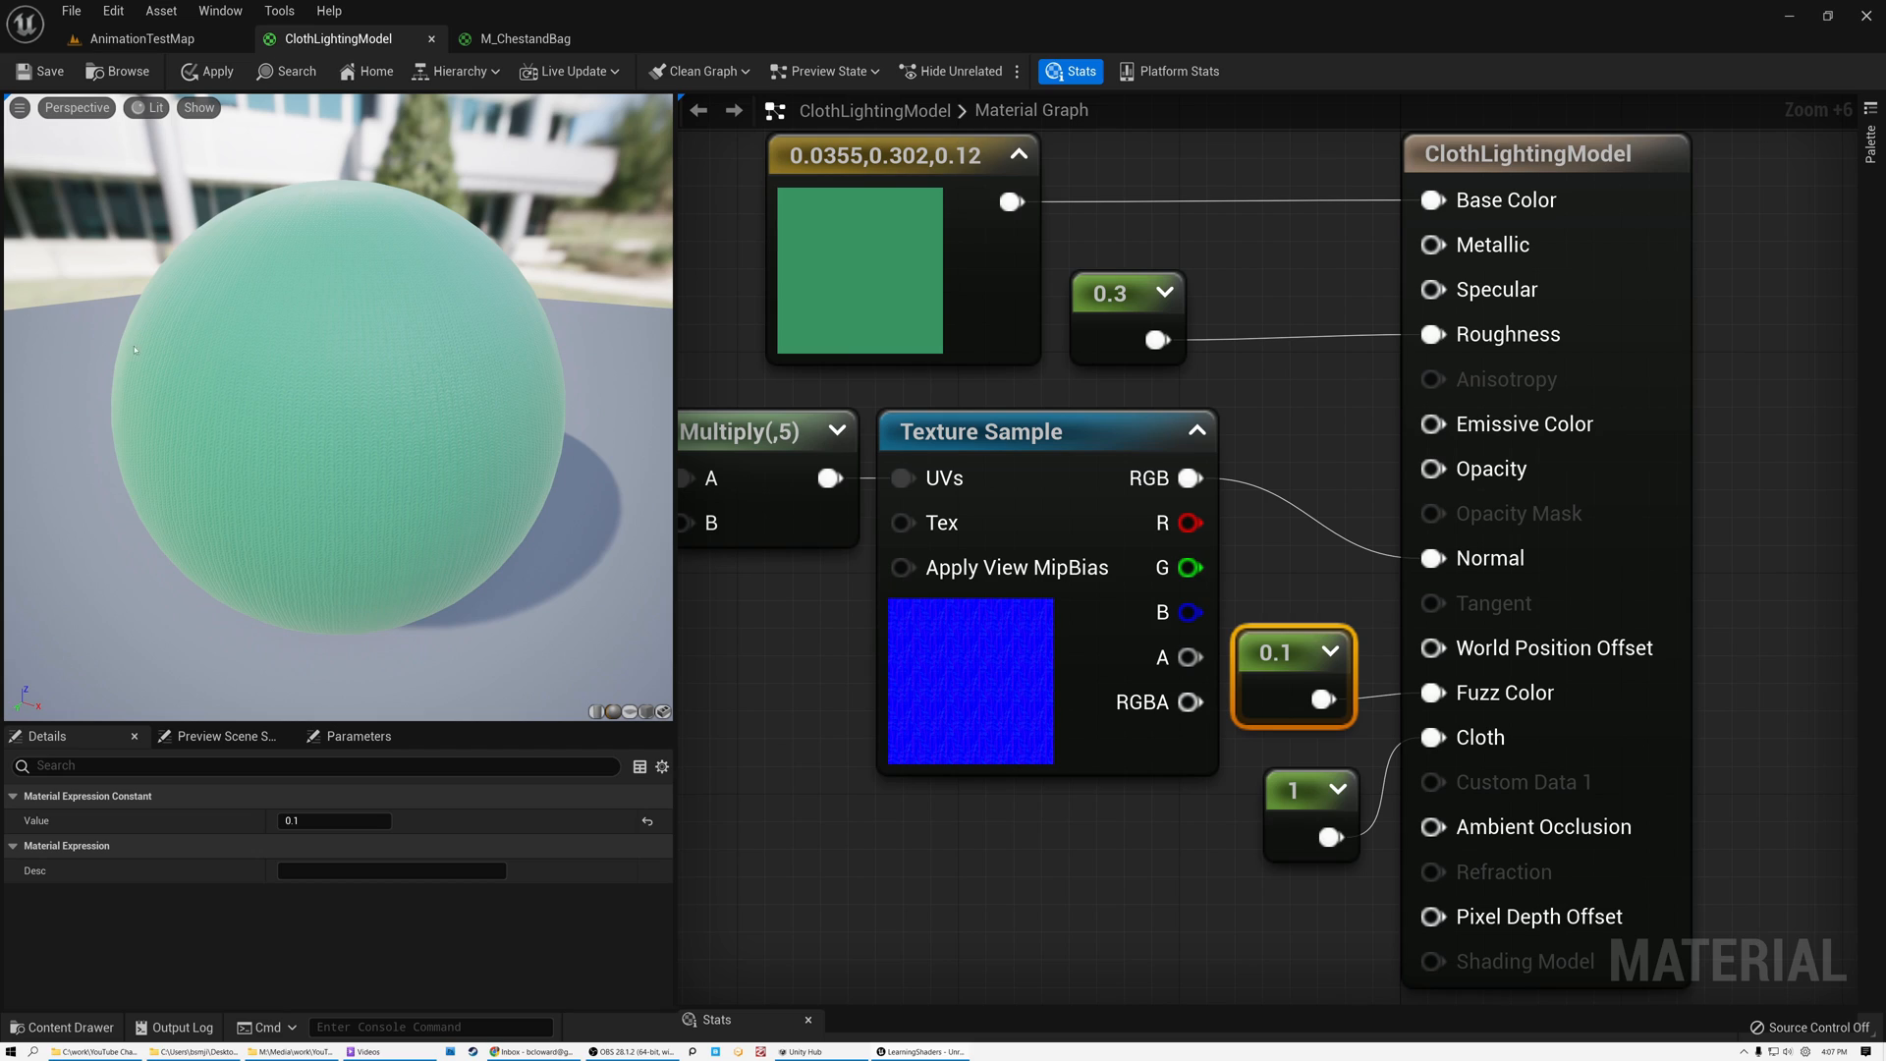
pyautogui.moveTo(232, 511)
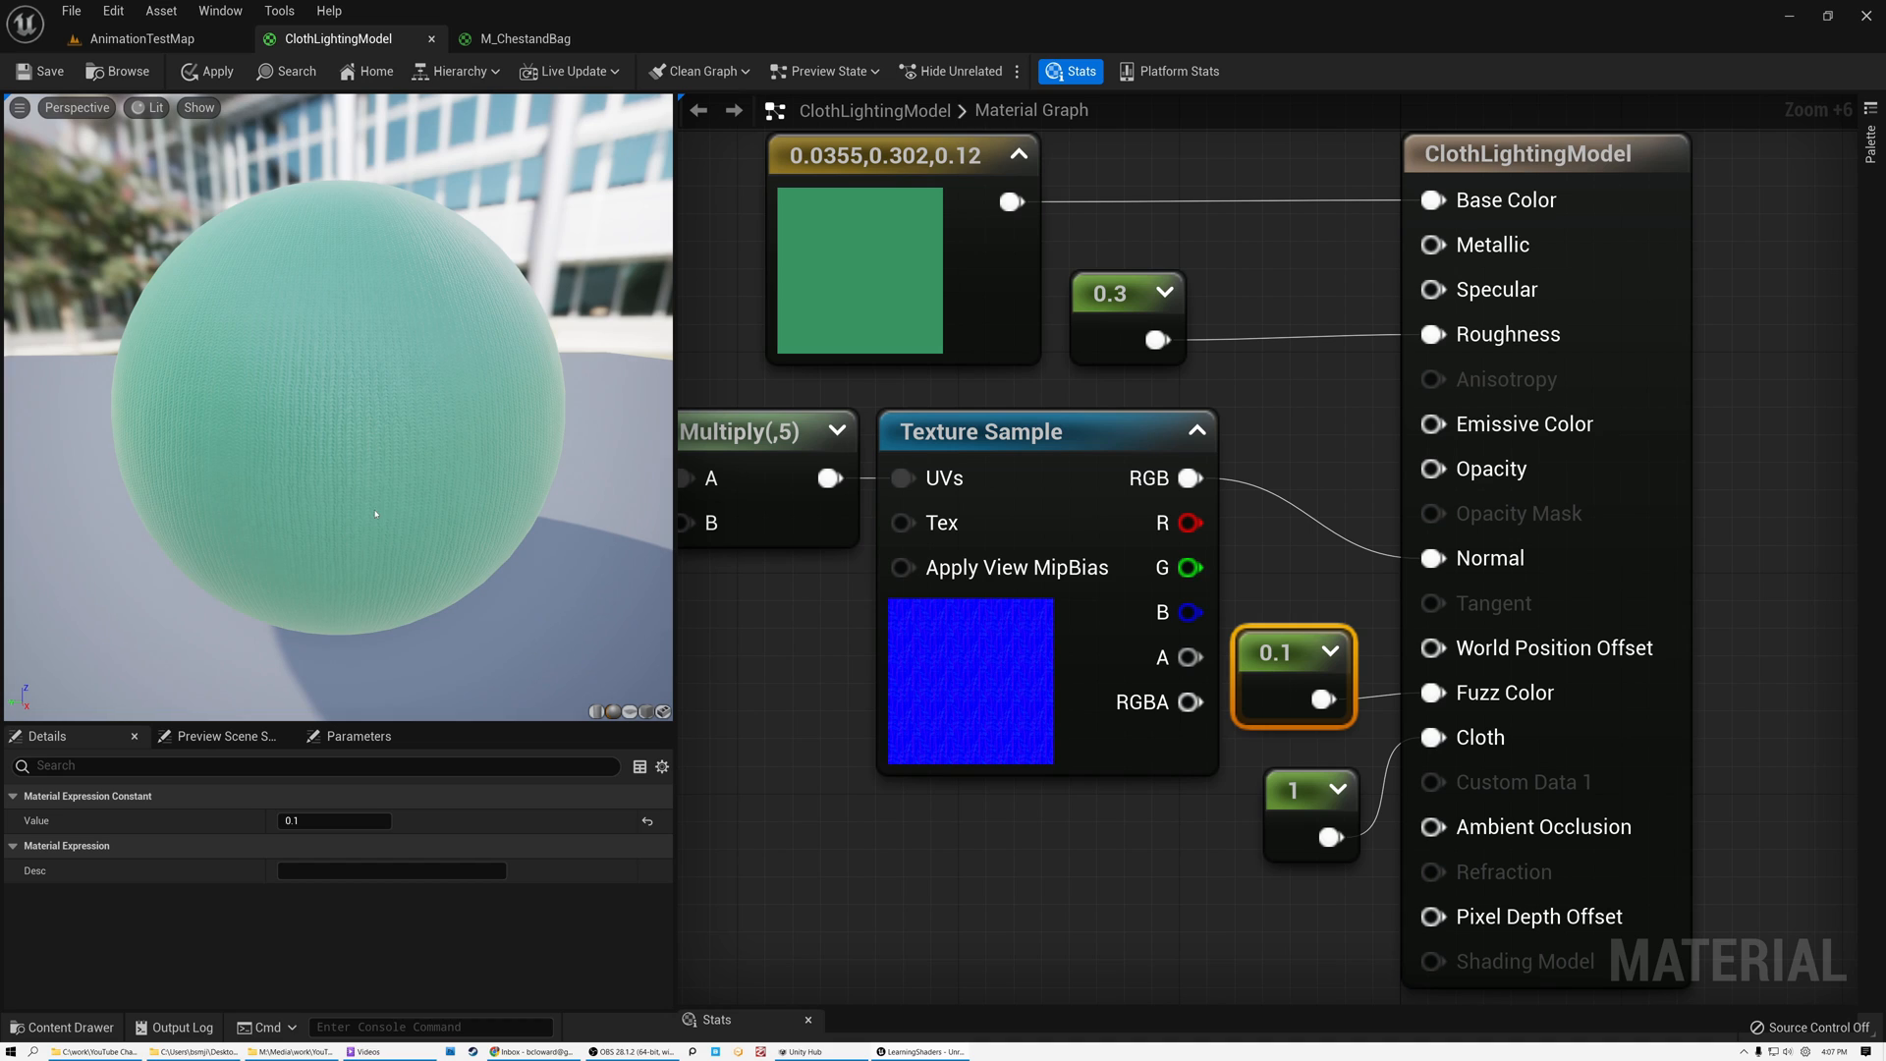
pyautogui.click(1524, 153)
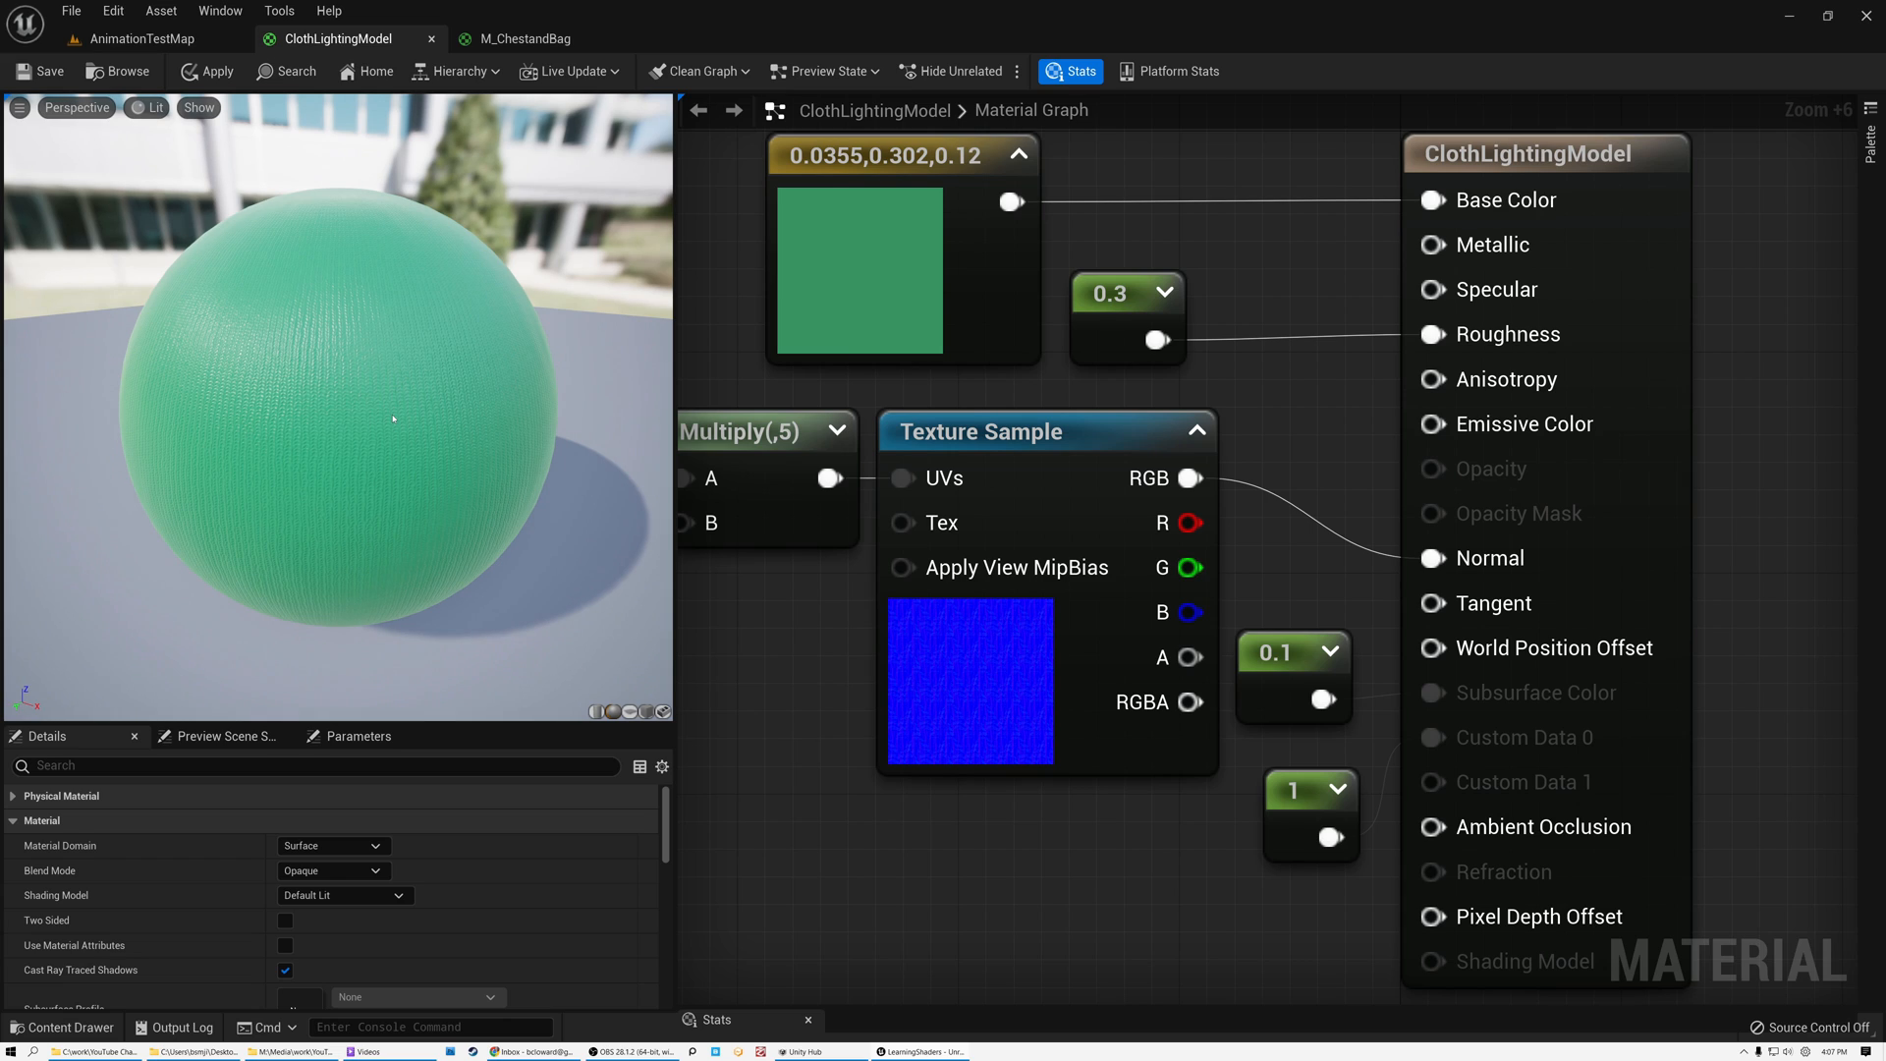
pyautogui.moveTo(255, 249)
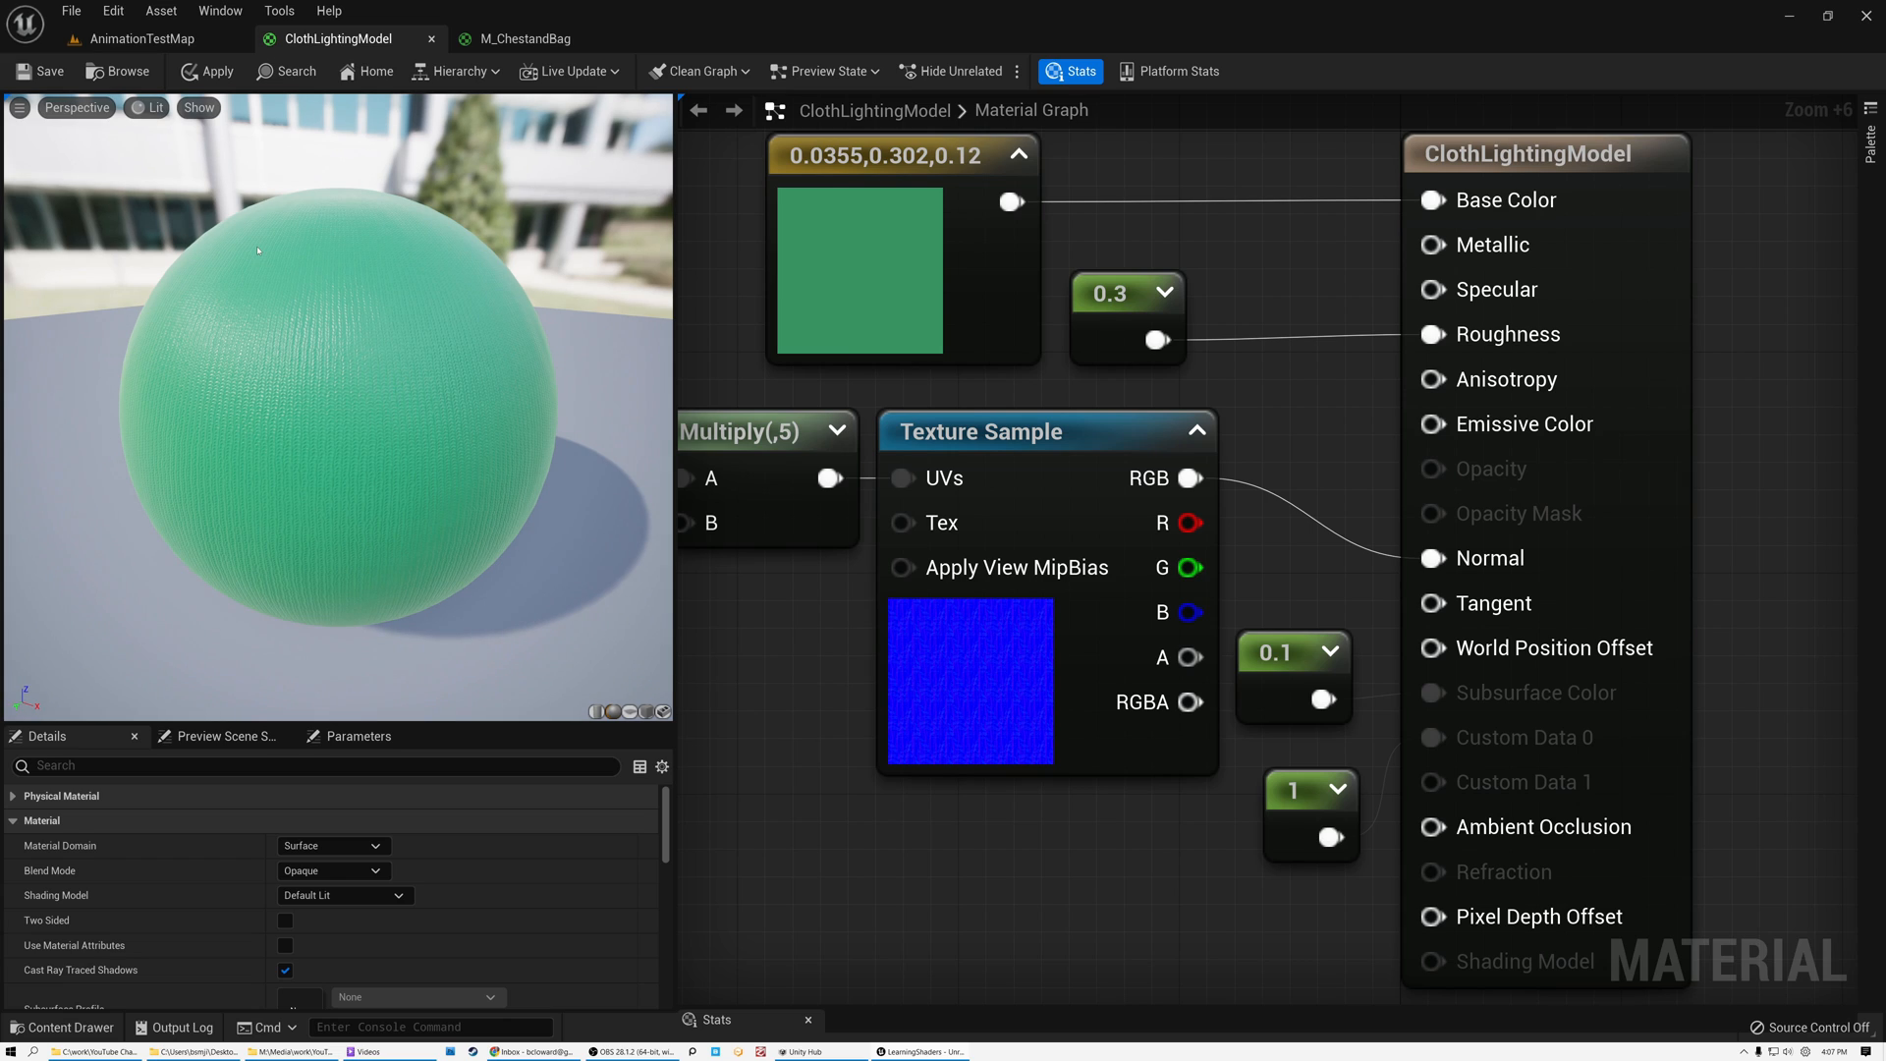
# - Switch to the AnimationTestMap level to view the character's cloth skirt up close
pyautogui.click(142, 40)
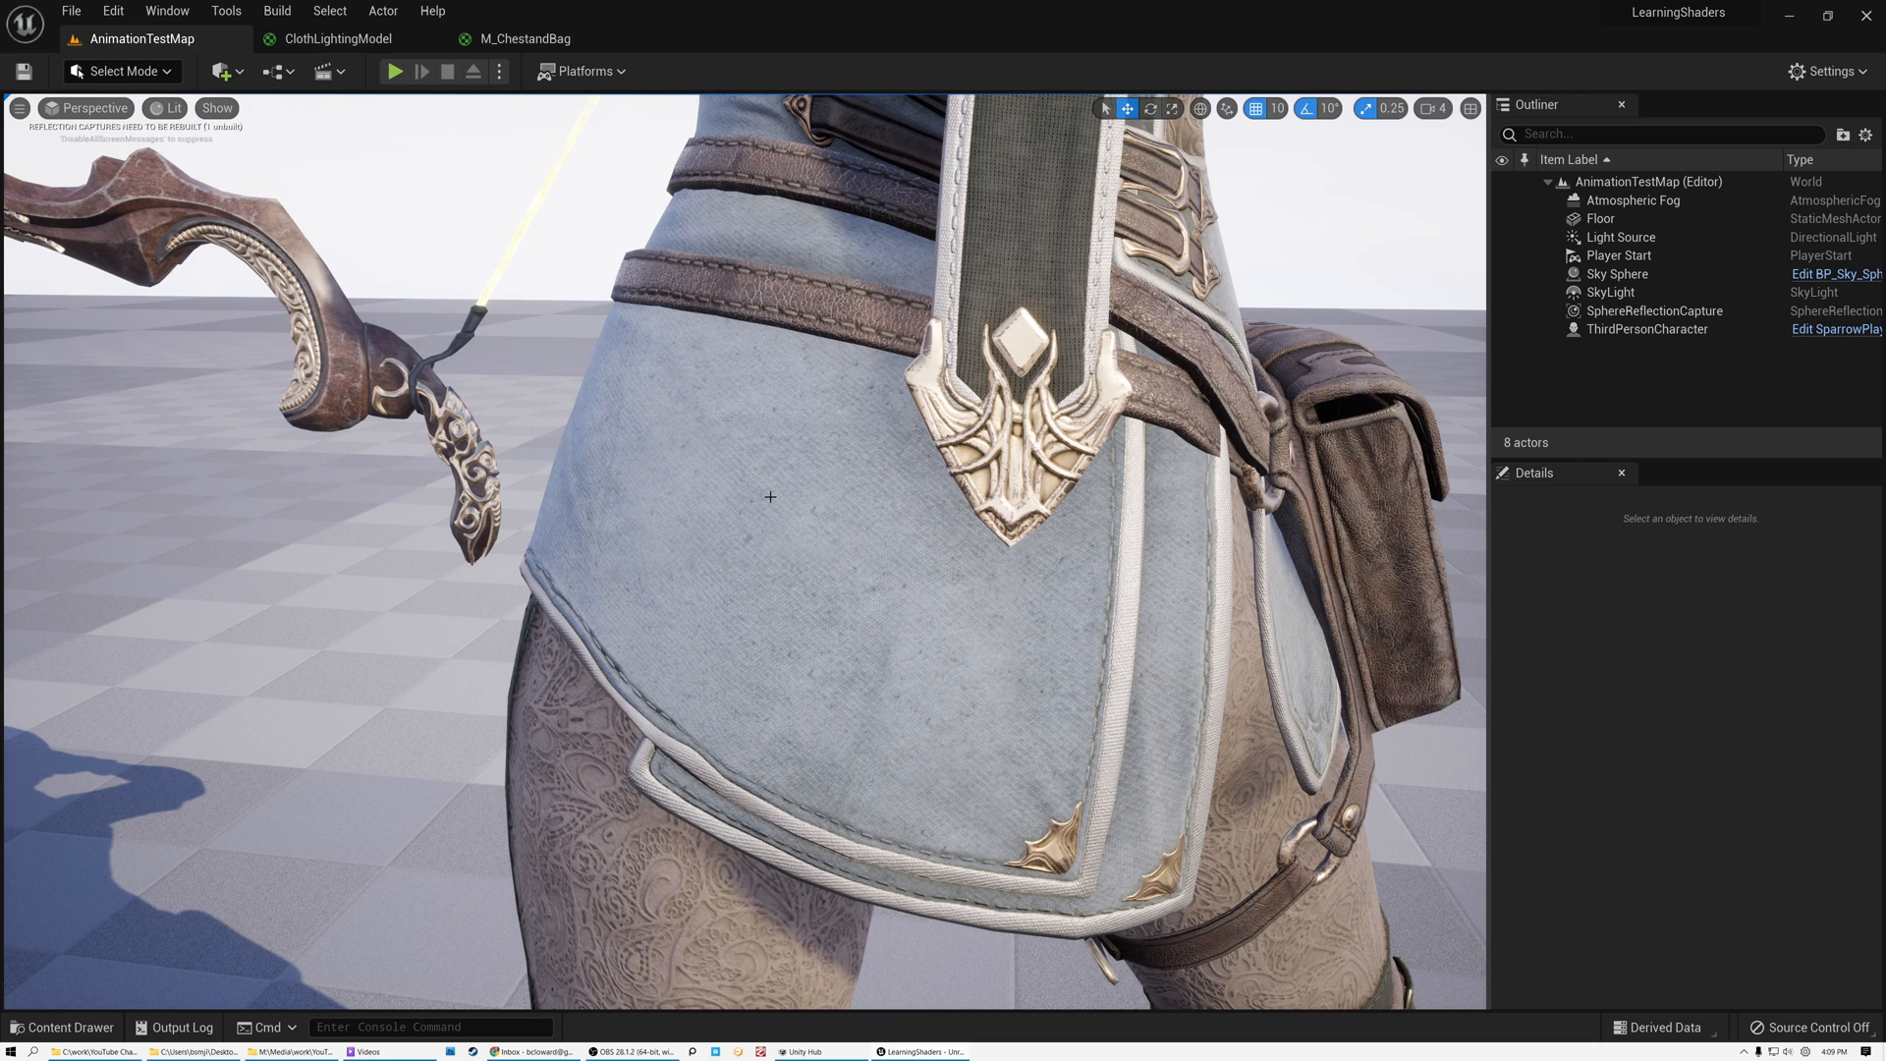
# - Show the M_ChestandBag material with its whole layered node network zoomed out
pyautogui.click(523, 39)
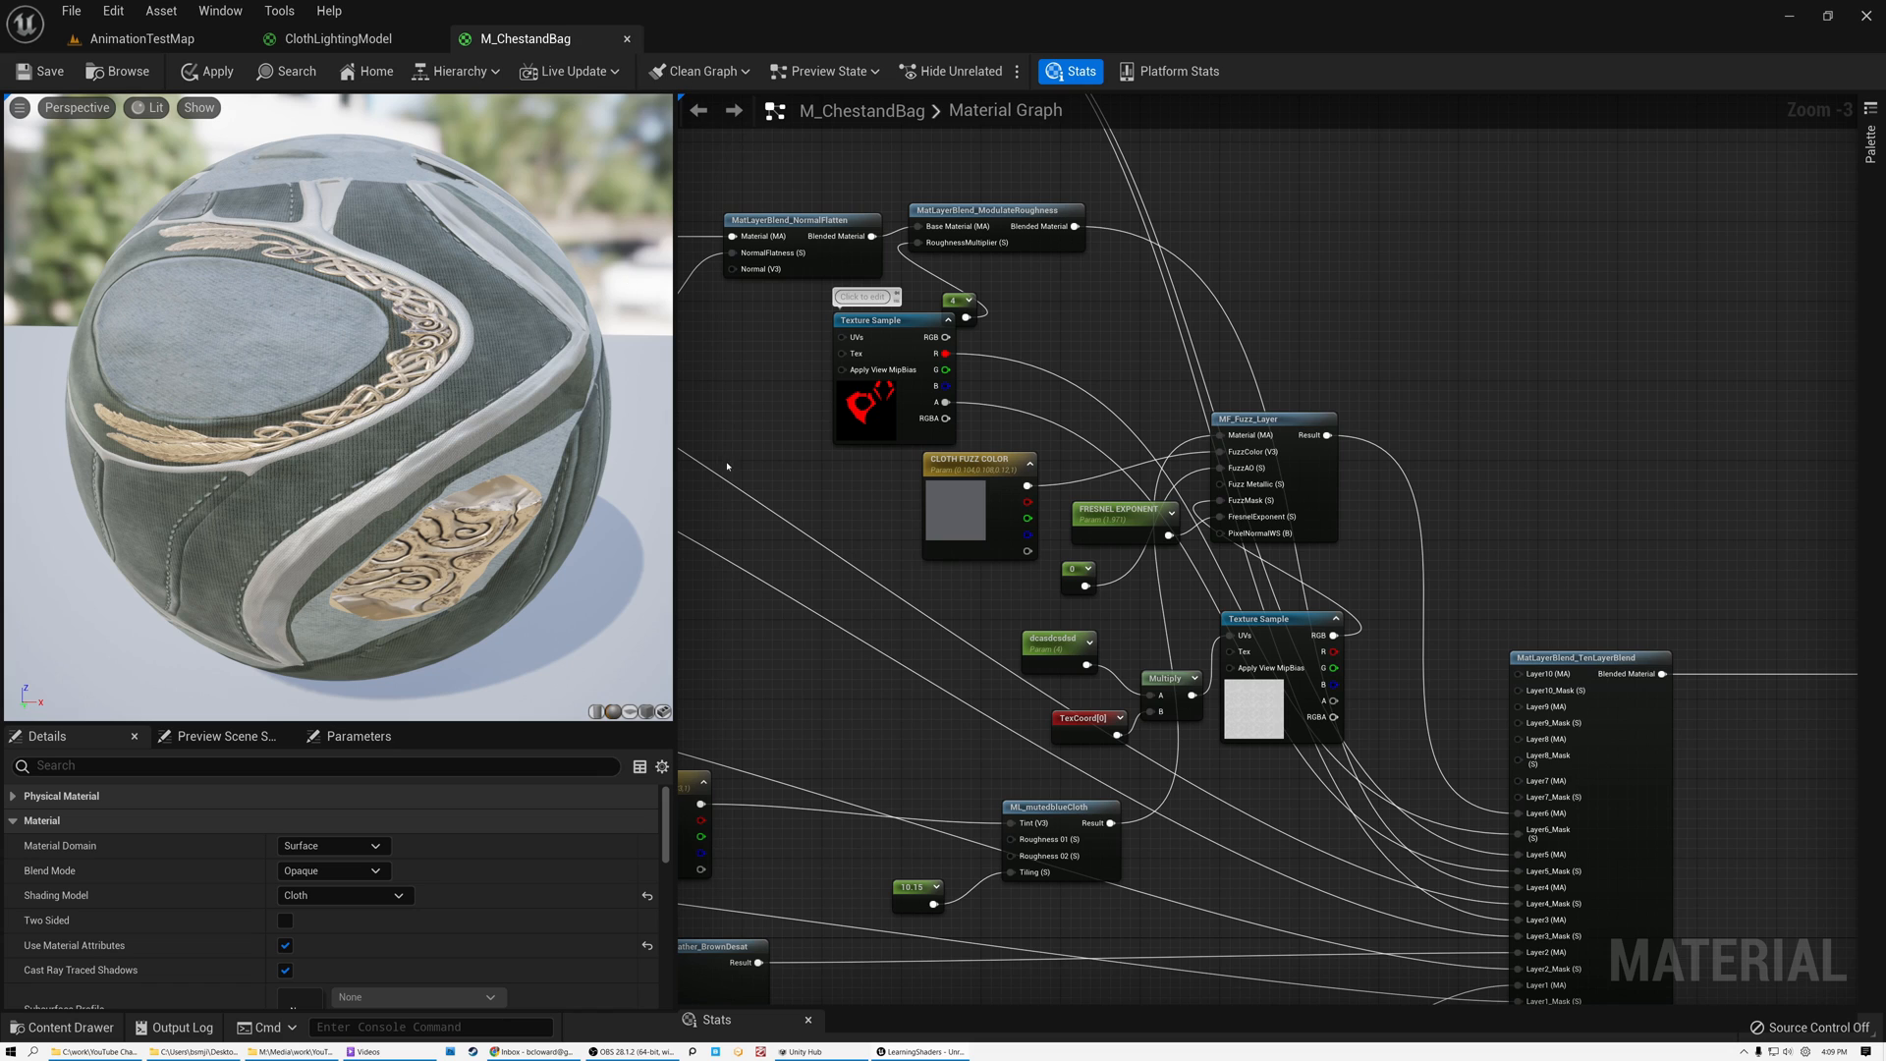
pyautogui.scroll(-3)
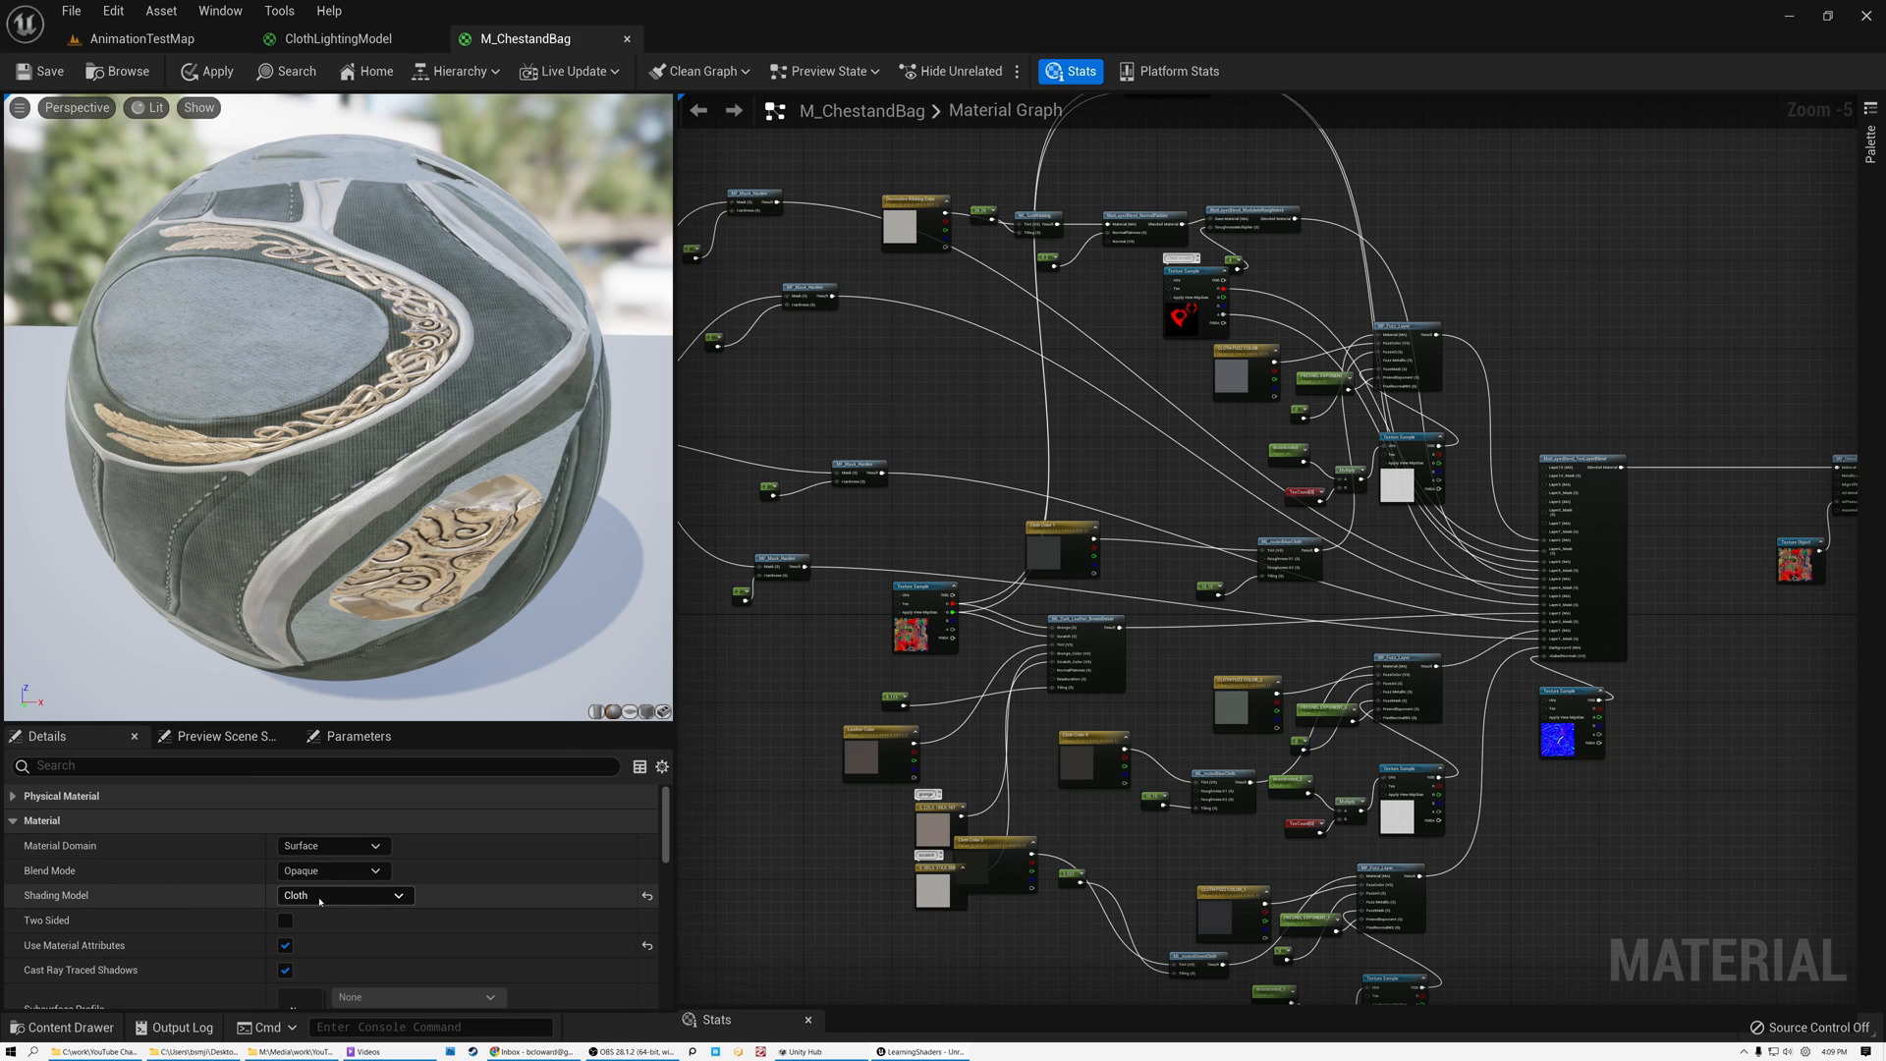
pyautogui.click(342, 896)
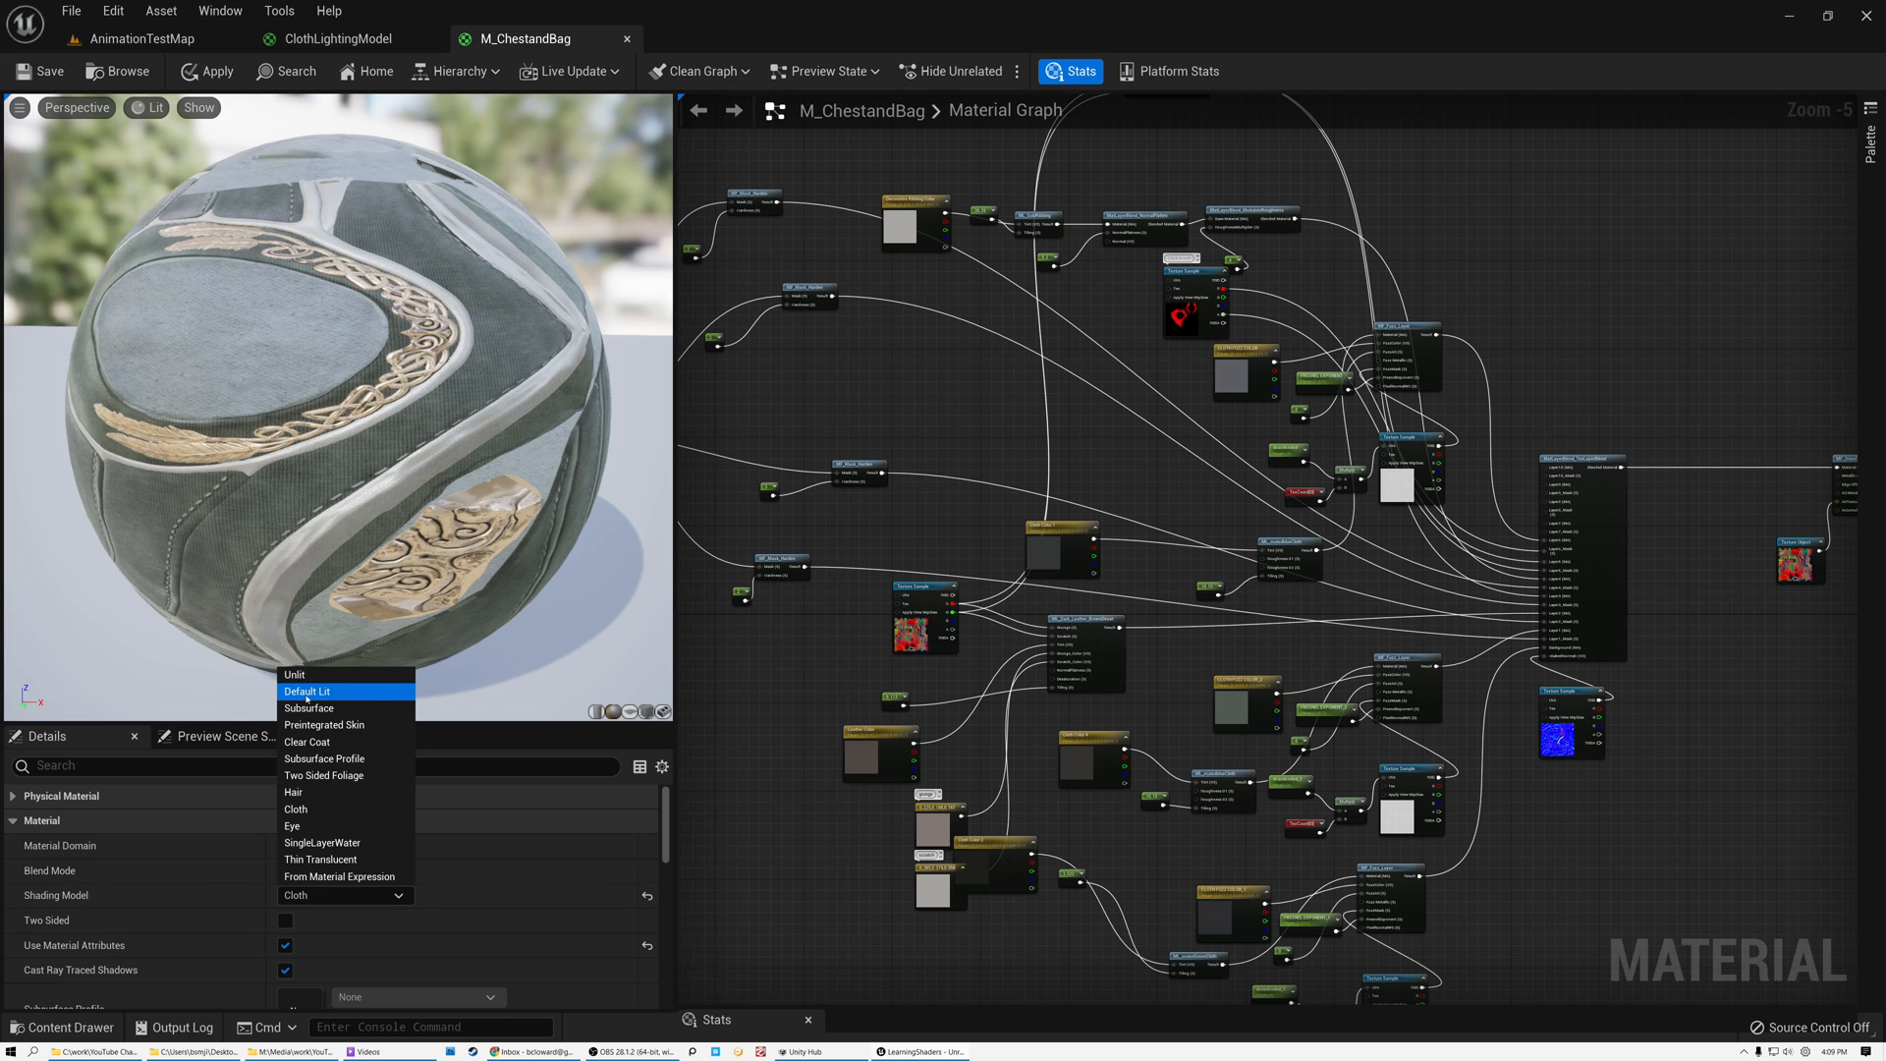
pyautogui.click(307, 689)
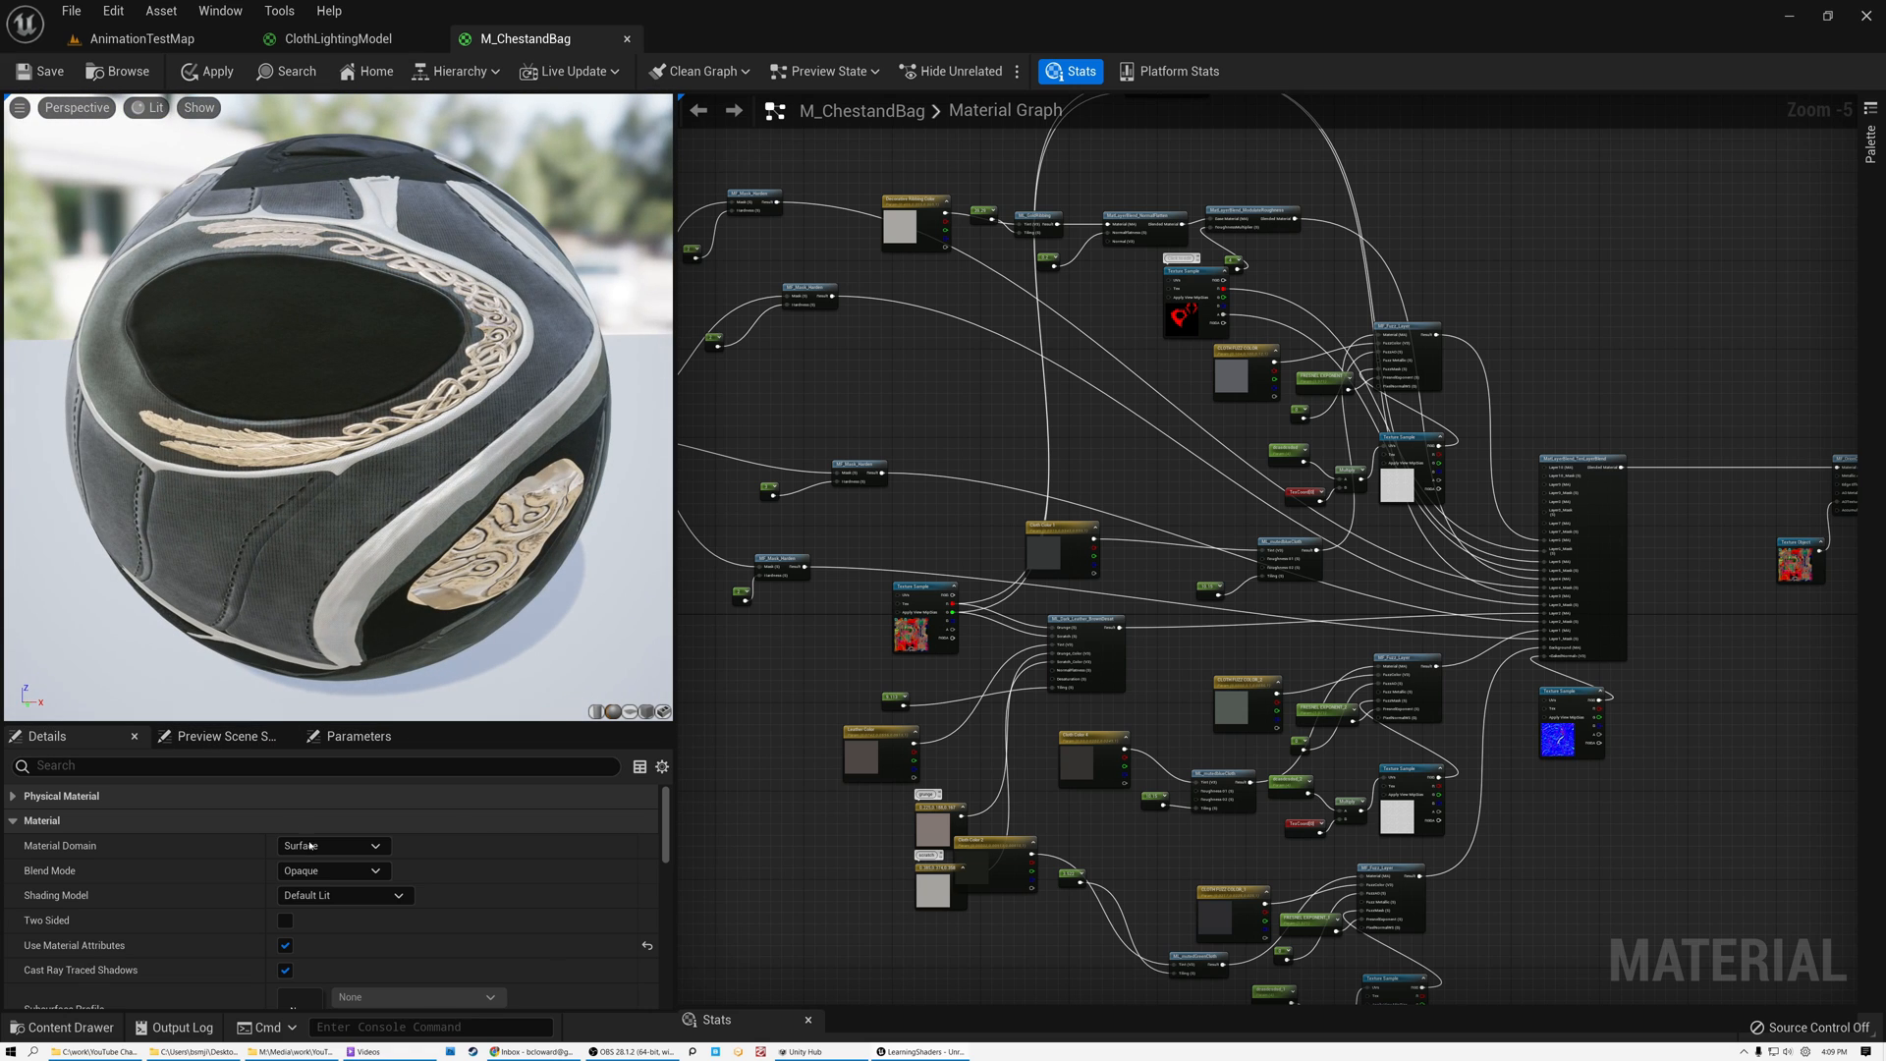
pyautogui.click(342, 896)
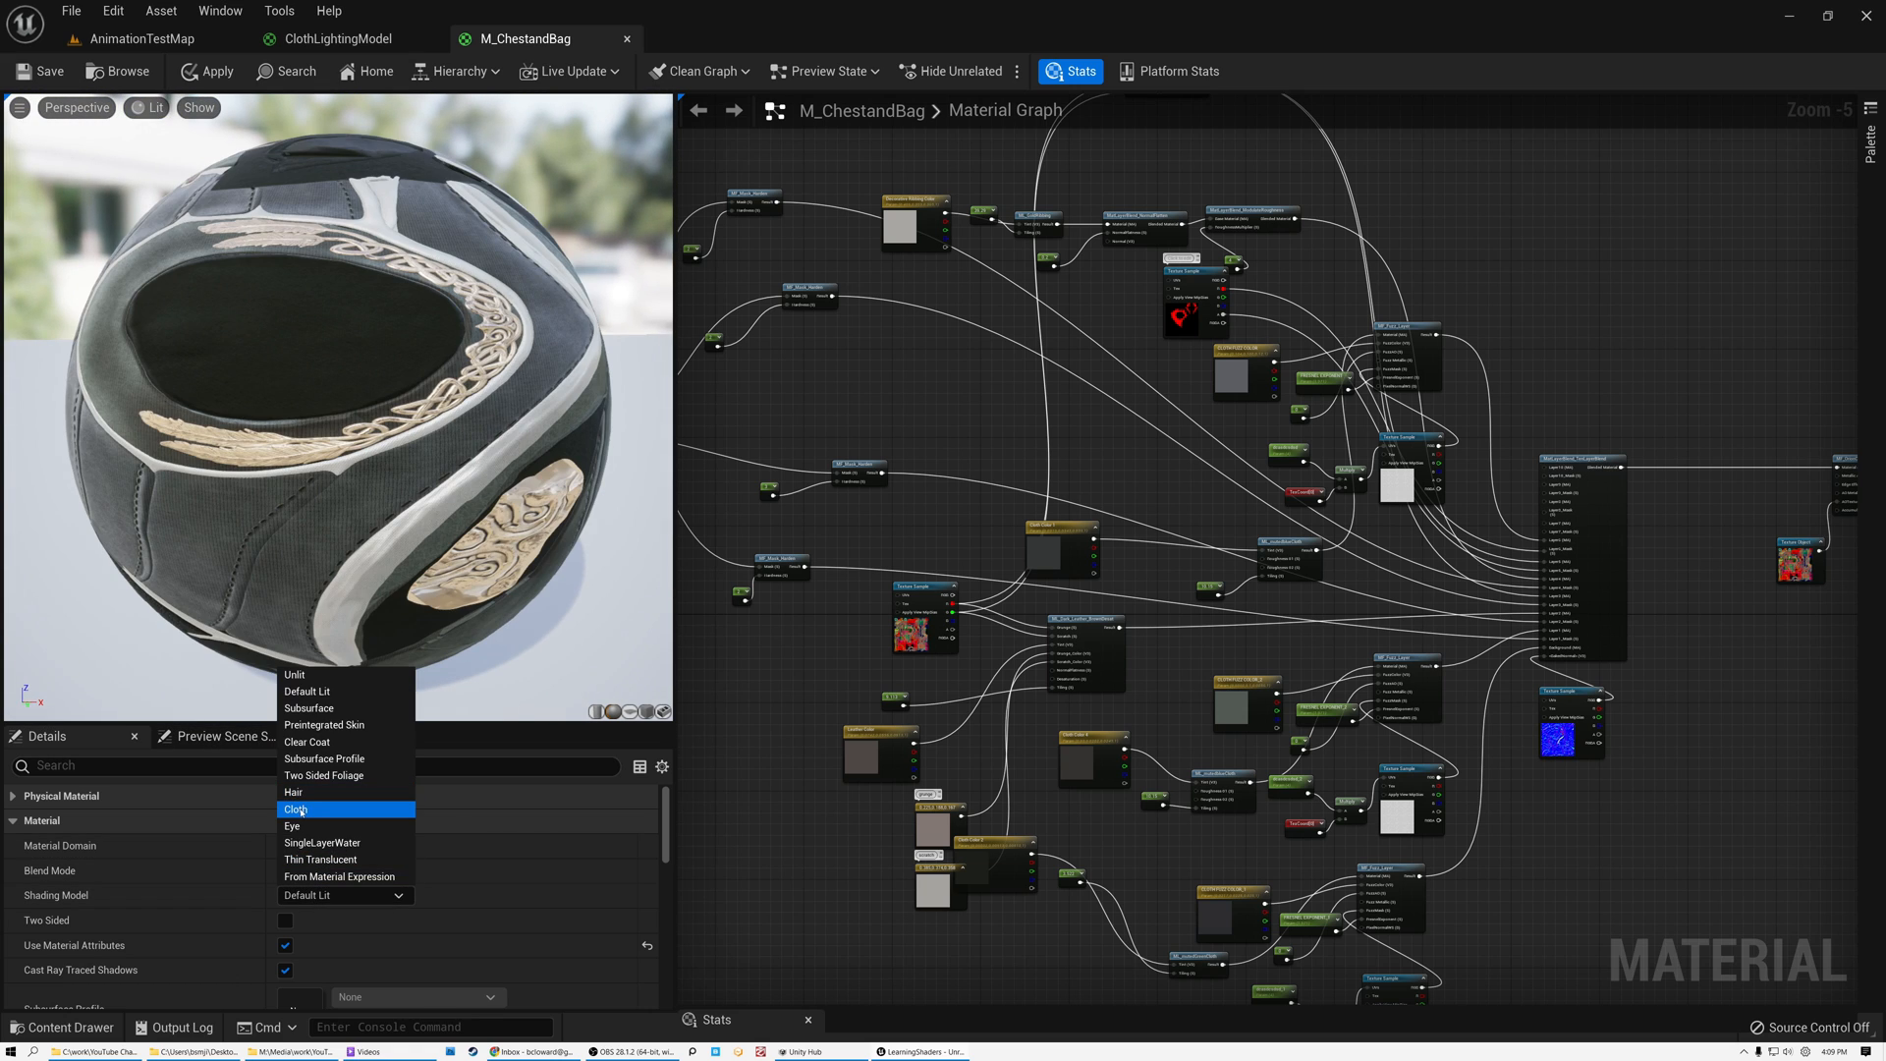
pyautogui.click(297, 807)
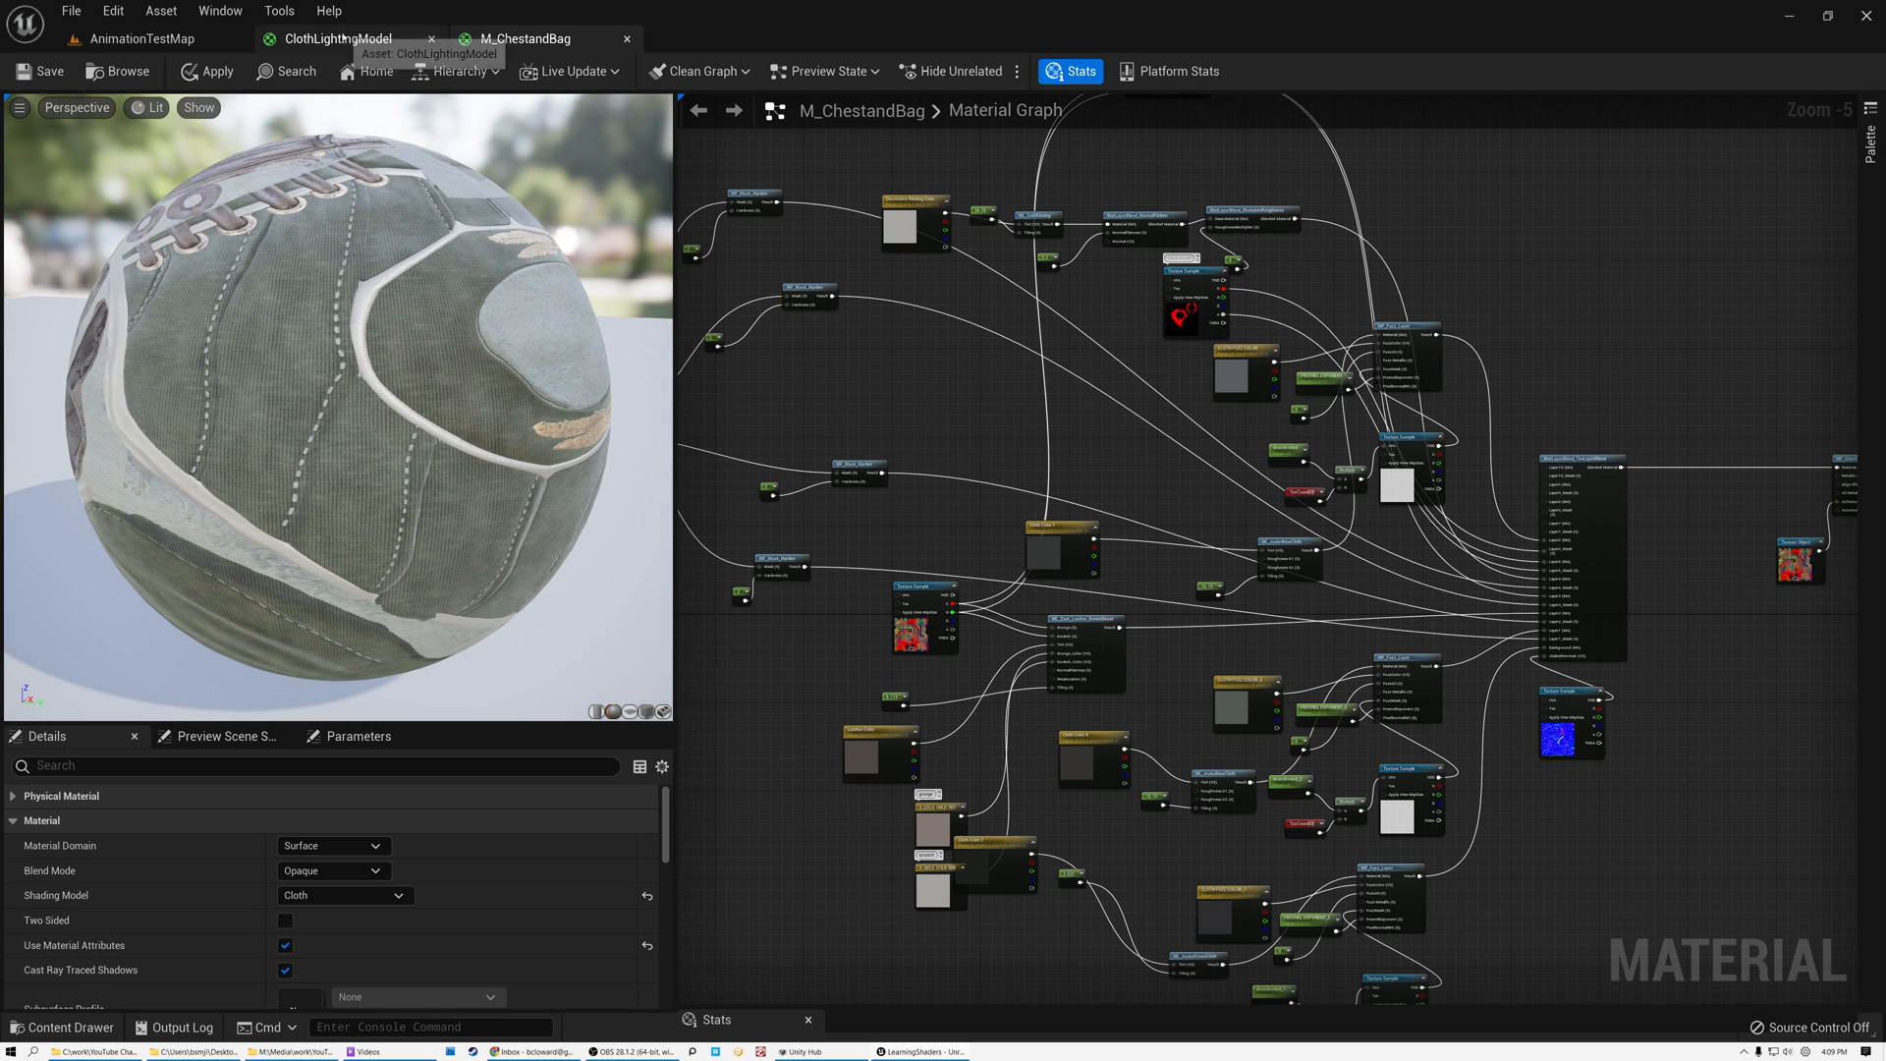
# - Return ClothLightingModel to Cloth shading and select the 0.1 Fuzz Color constant
pyautogui.click(334, 40)
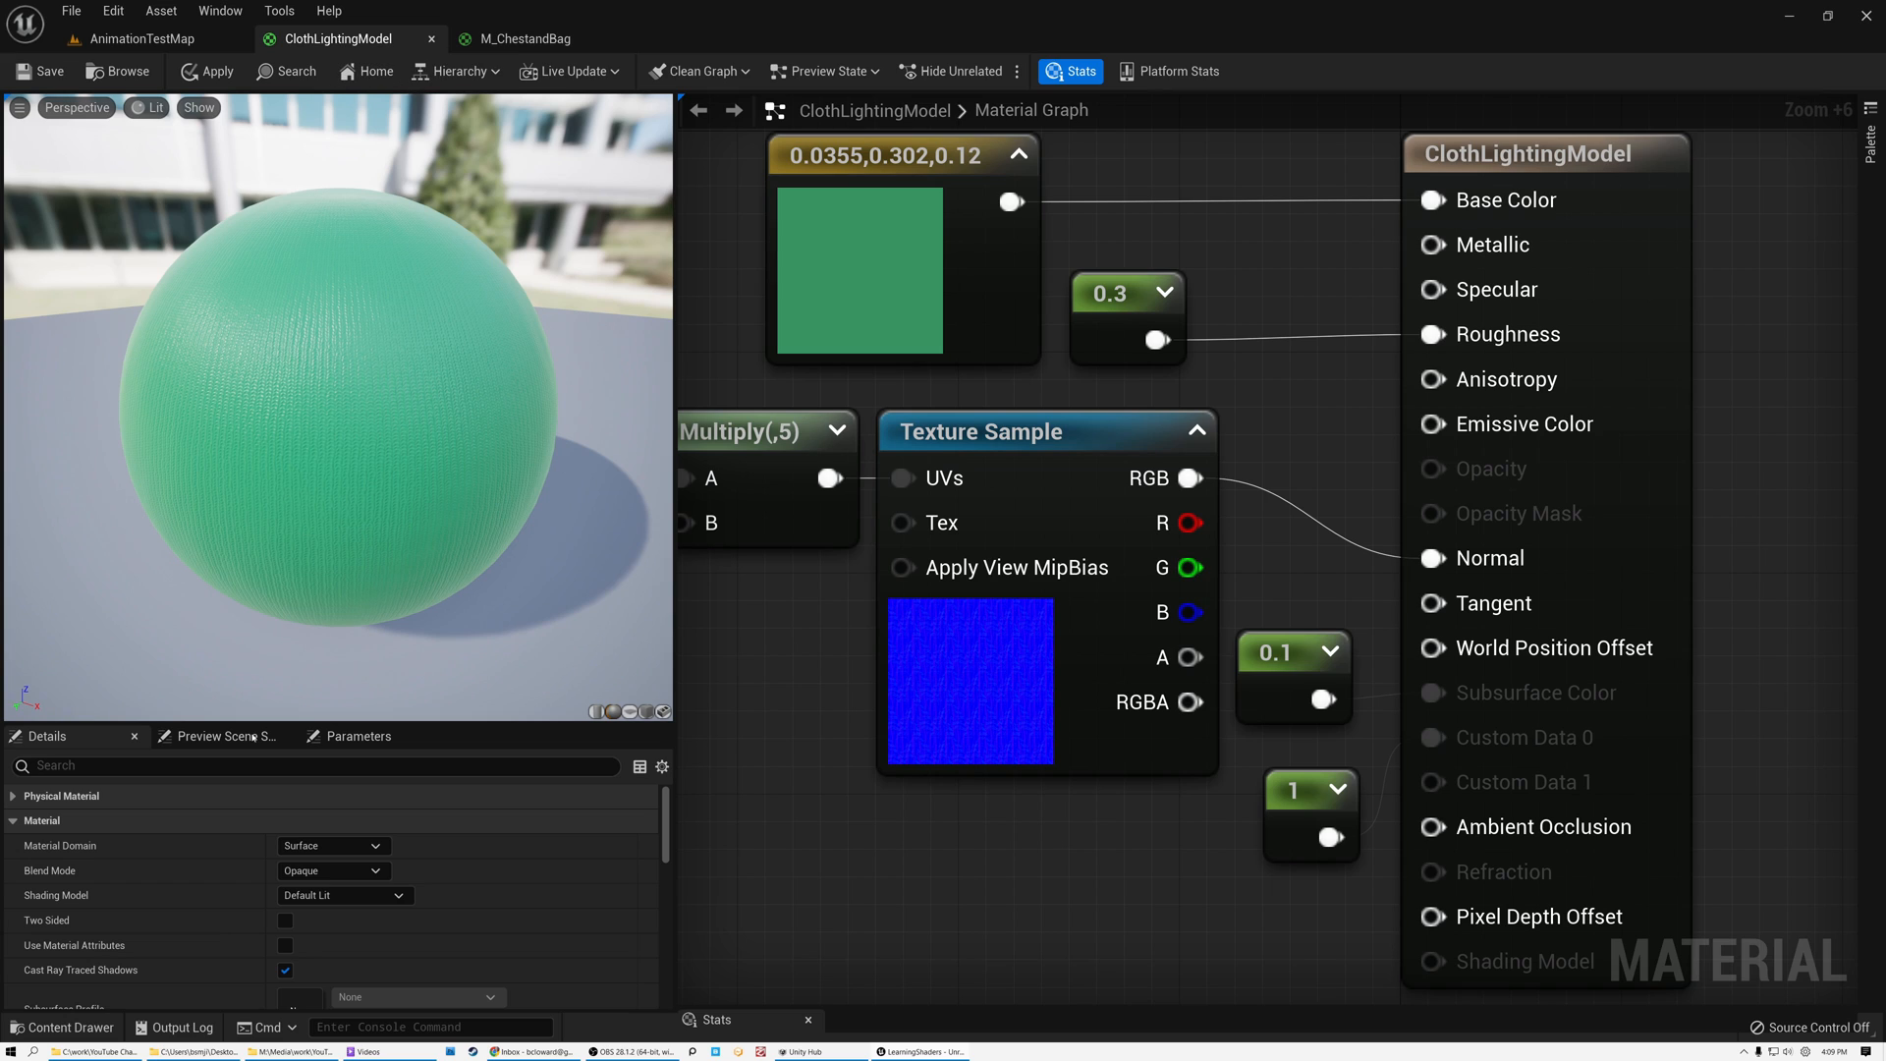
pyautogui.click(342, 896)
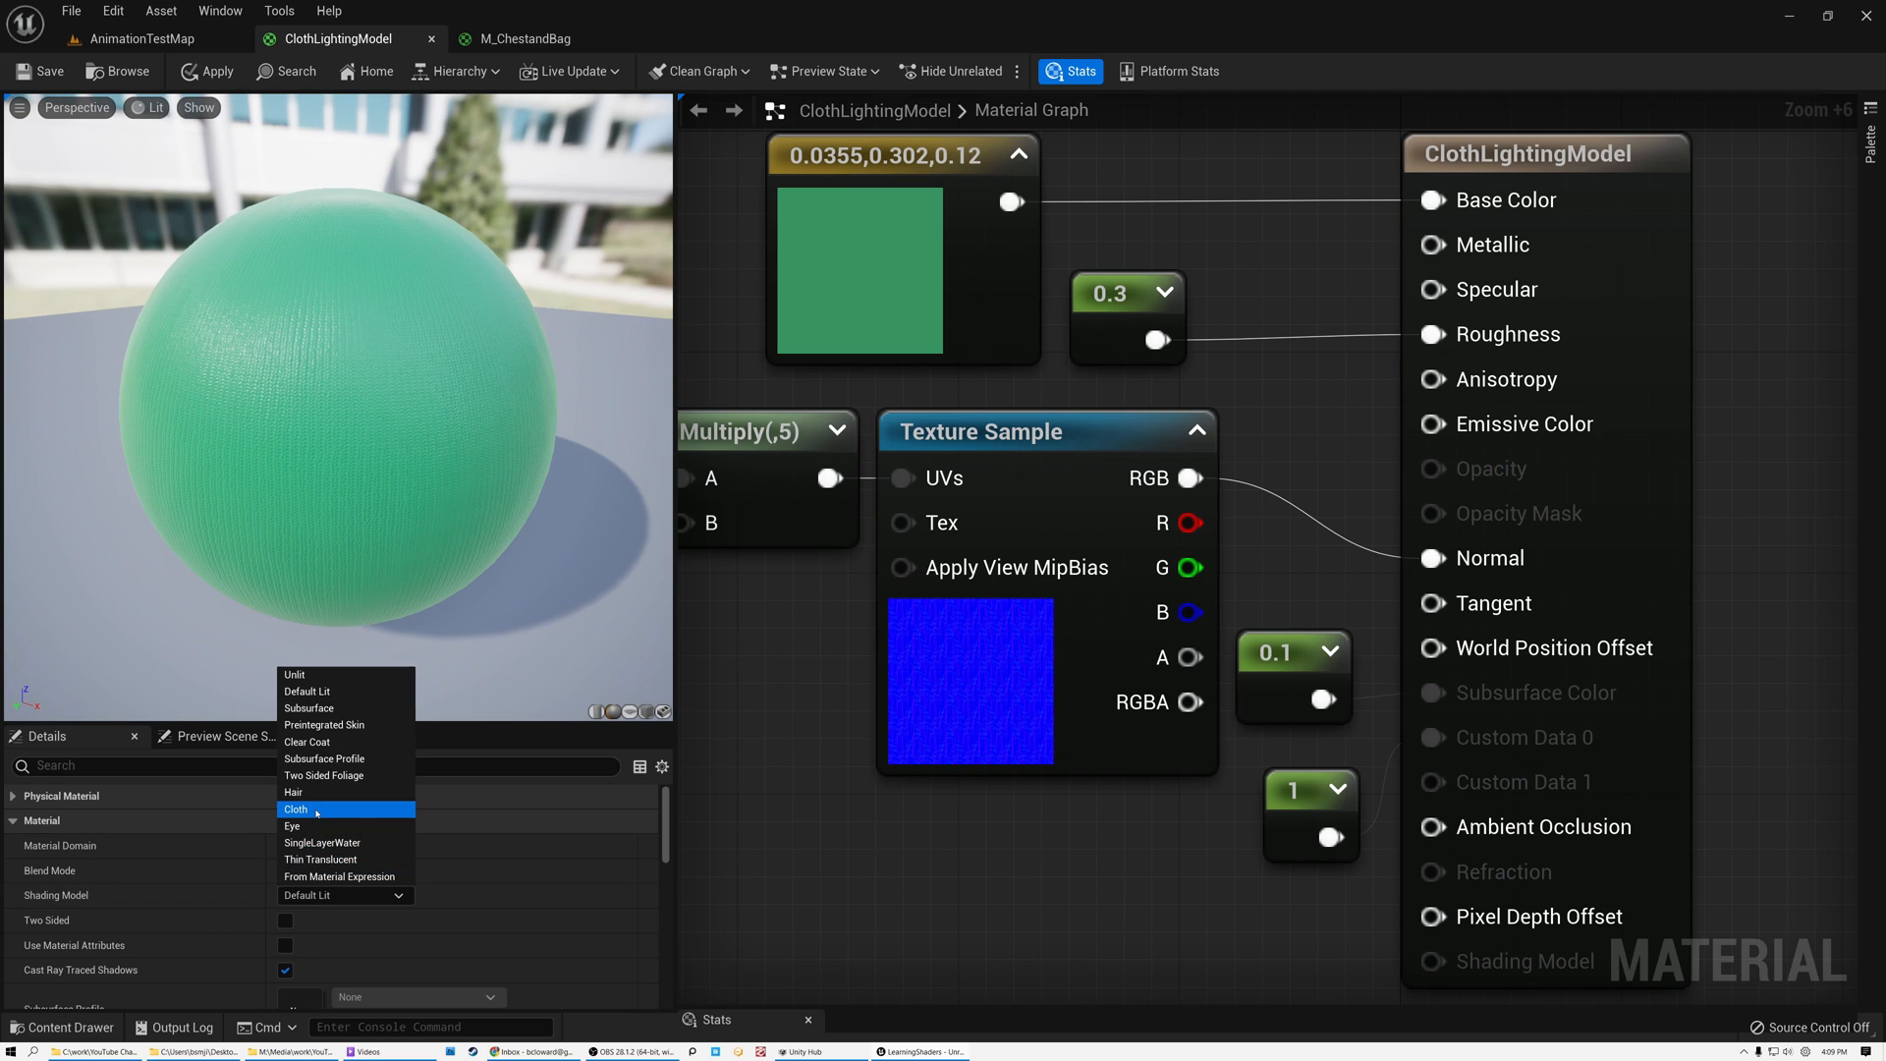
pyautogui.click(296, 807)
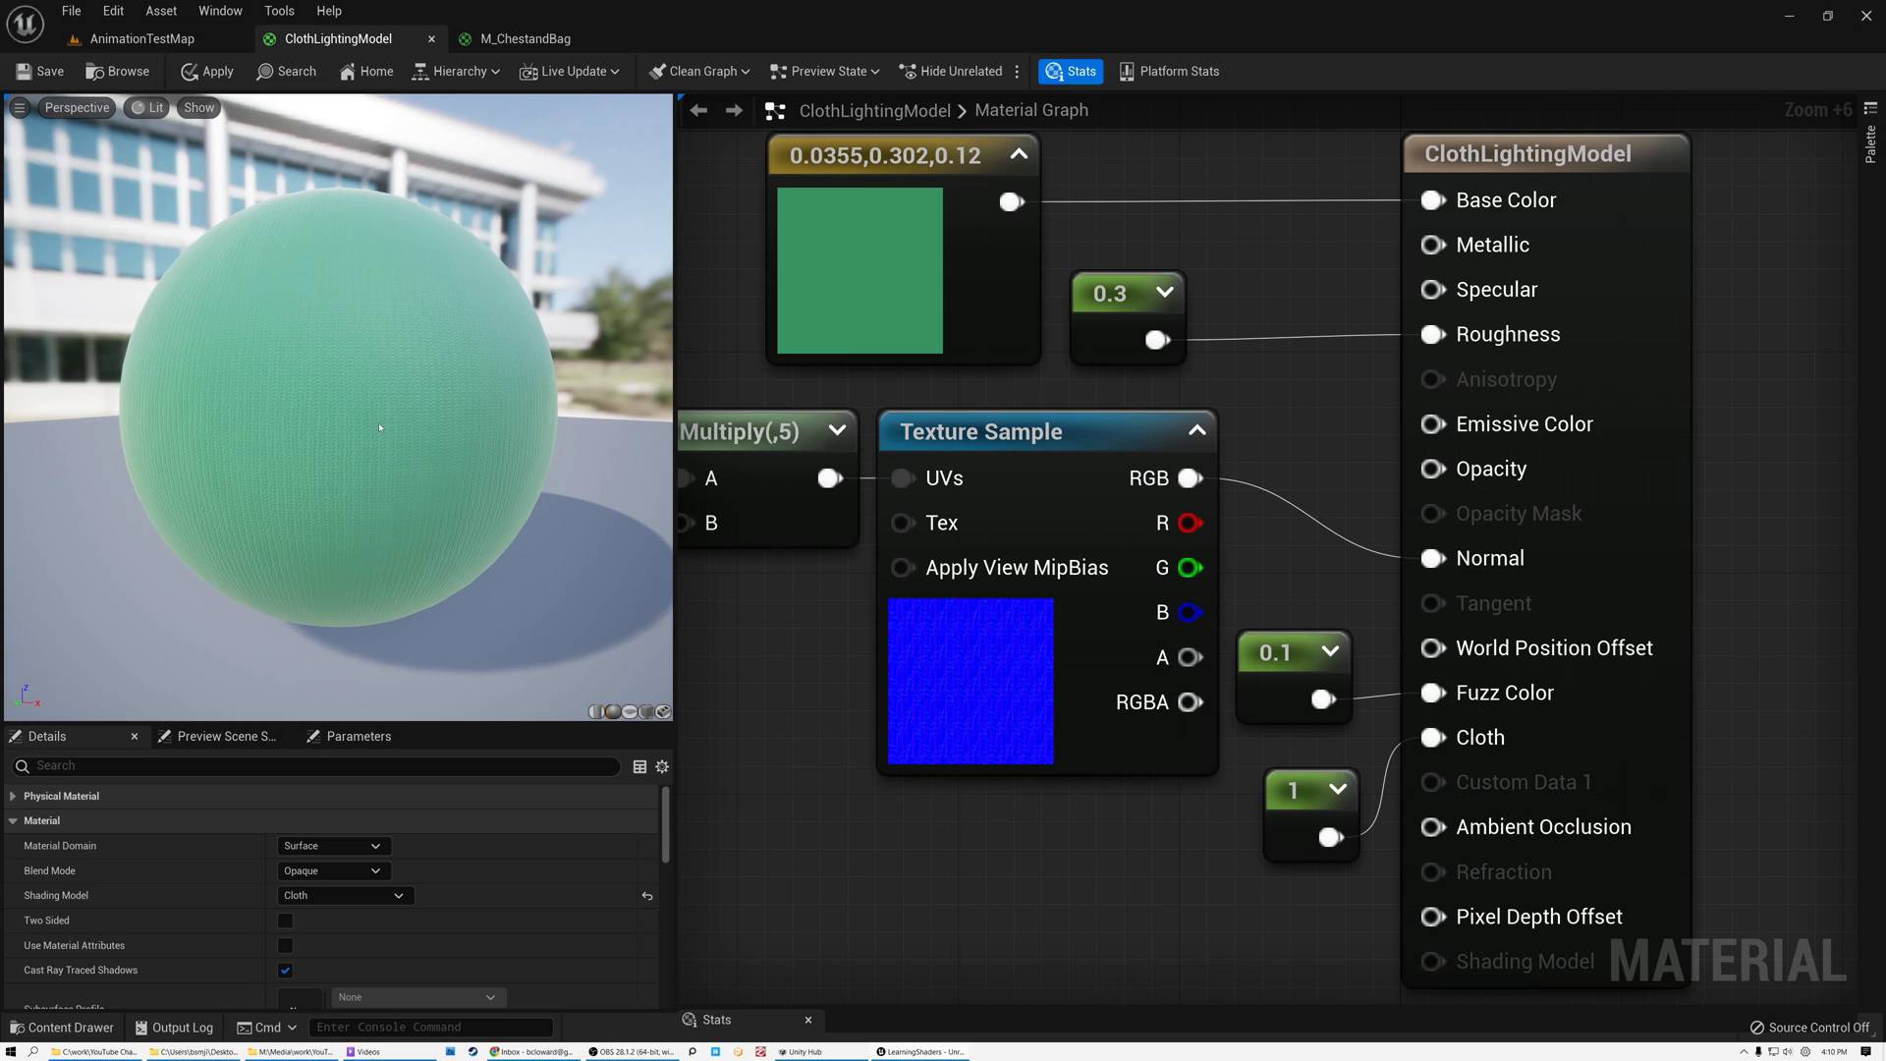
pyautogui.moveTo(1246, 818)
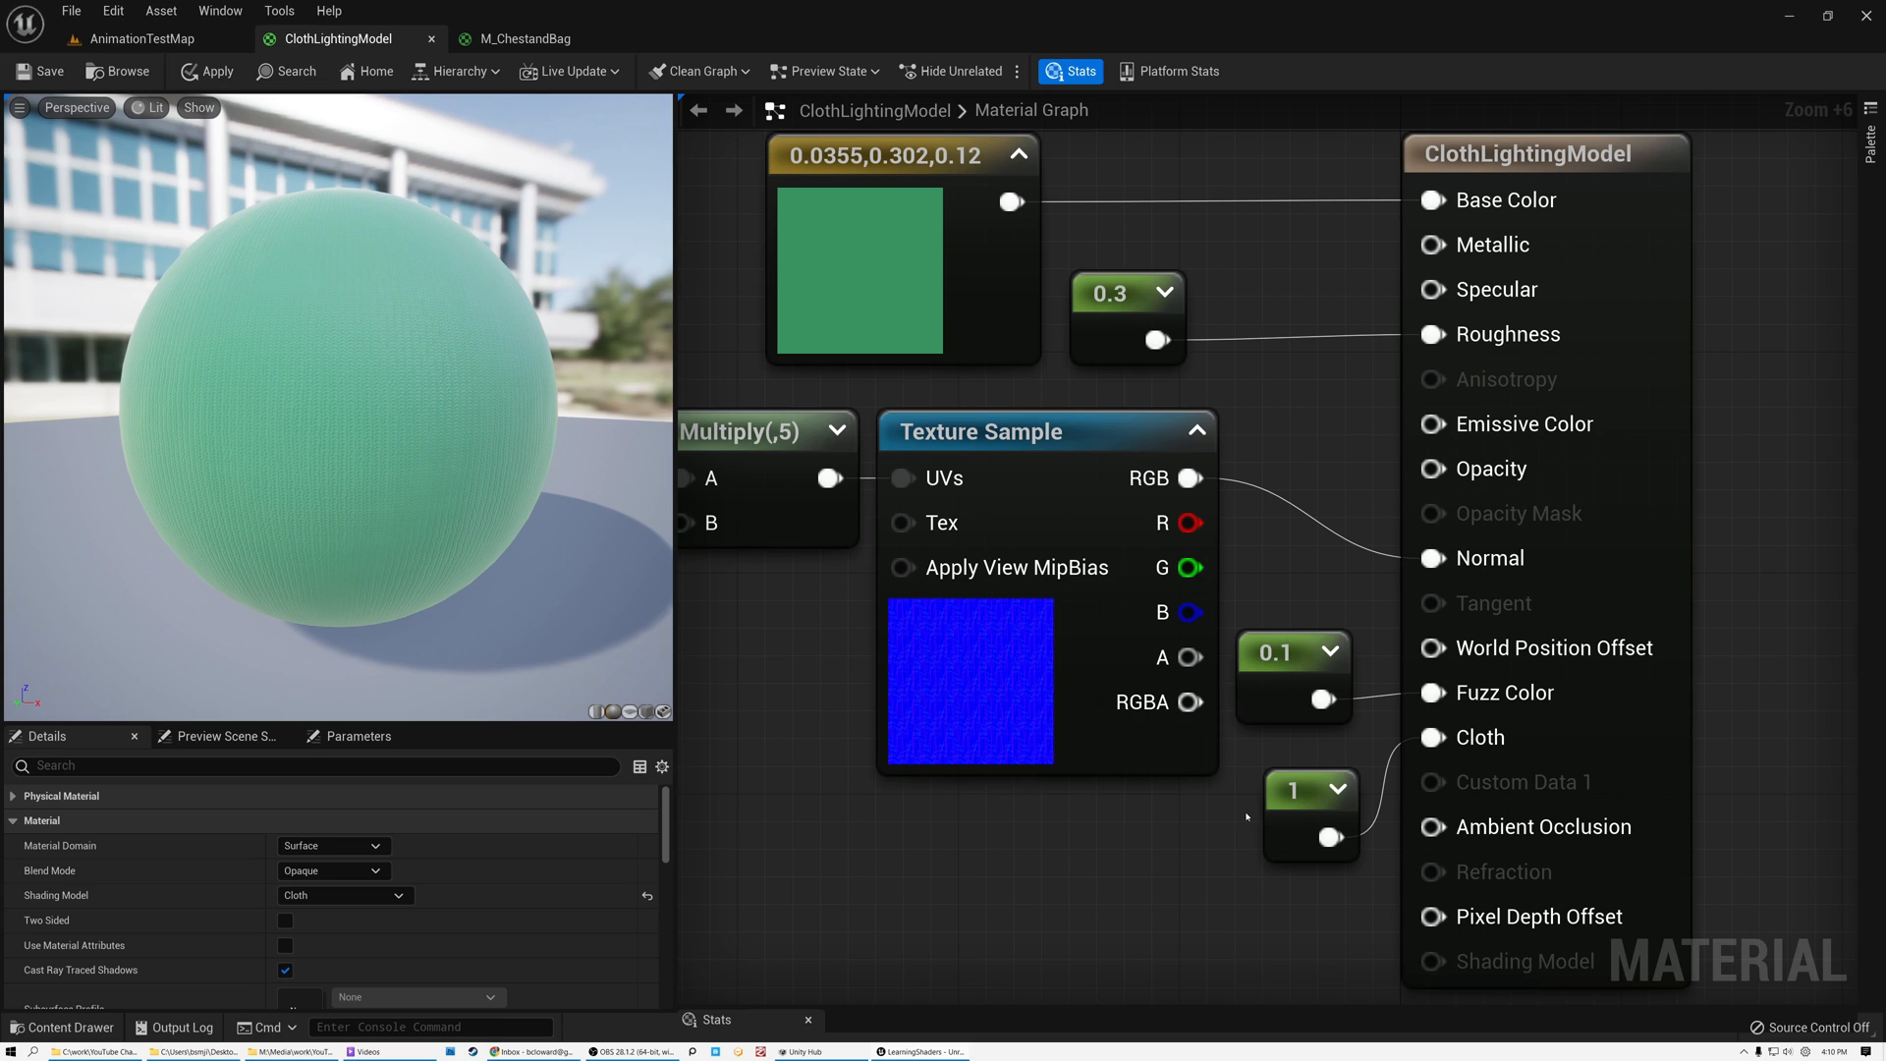
pyautogui.click(1292, 790)
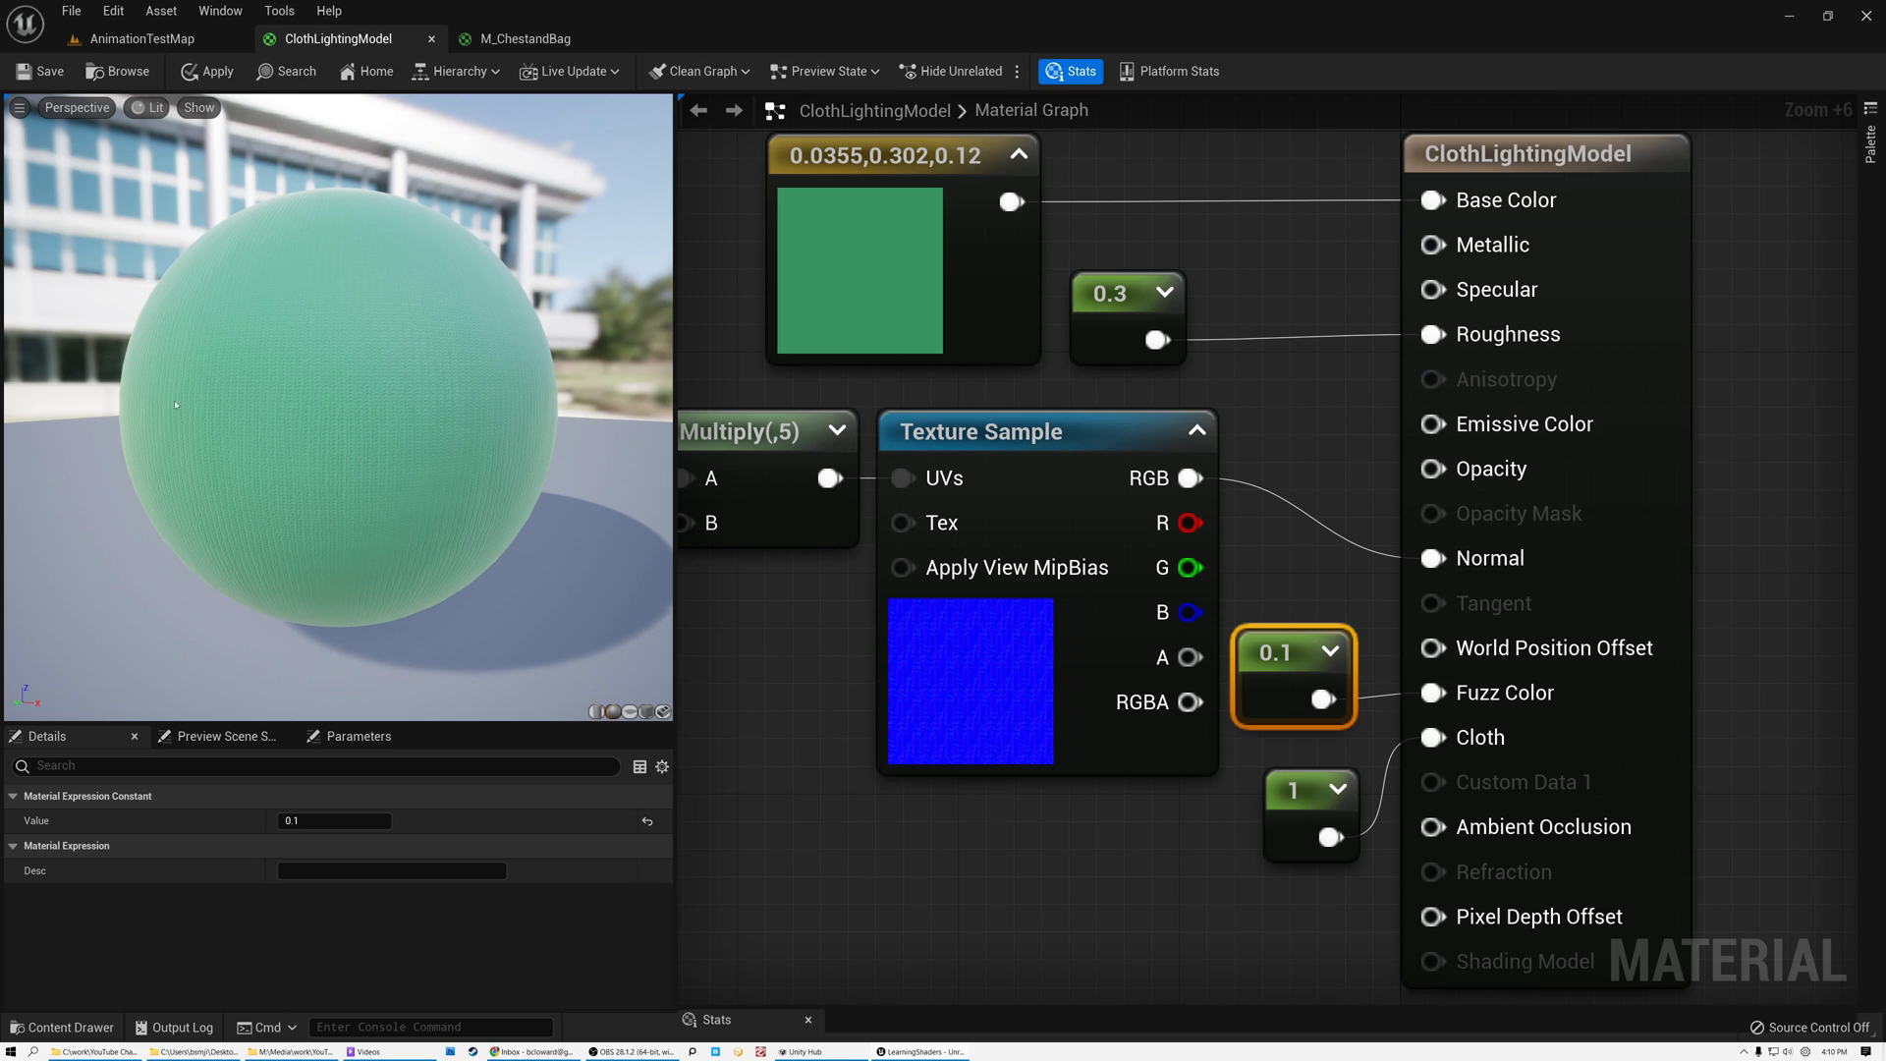
pyautogui.moveTo(237, 556)
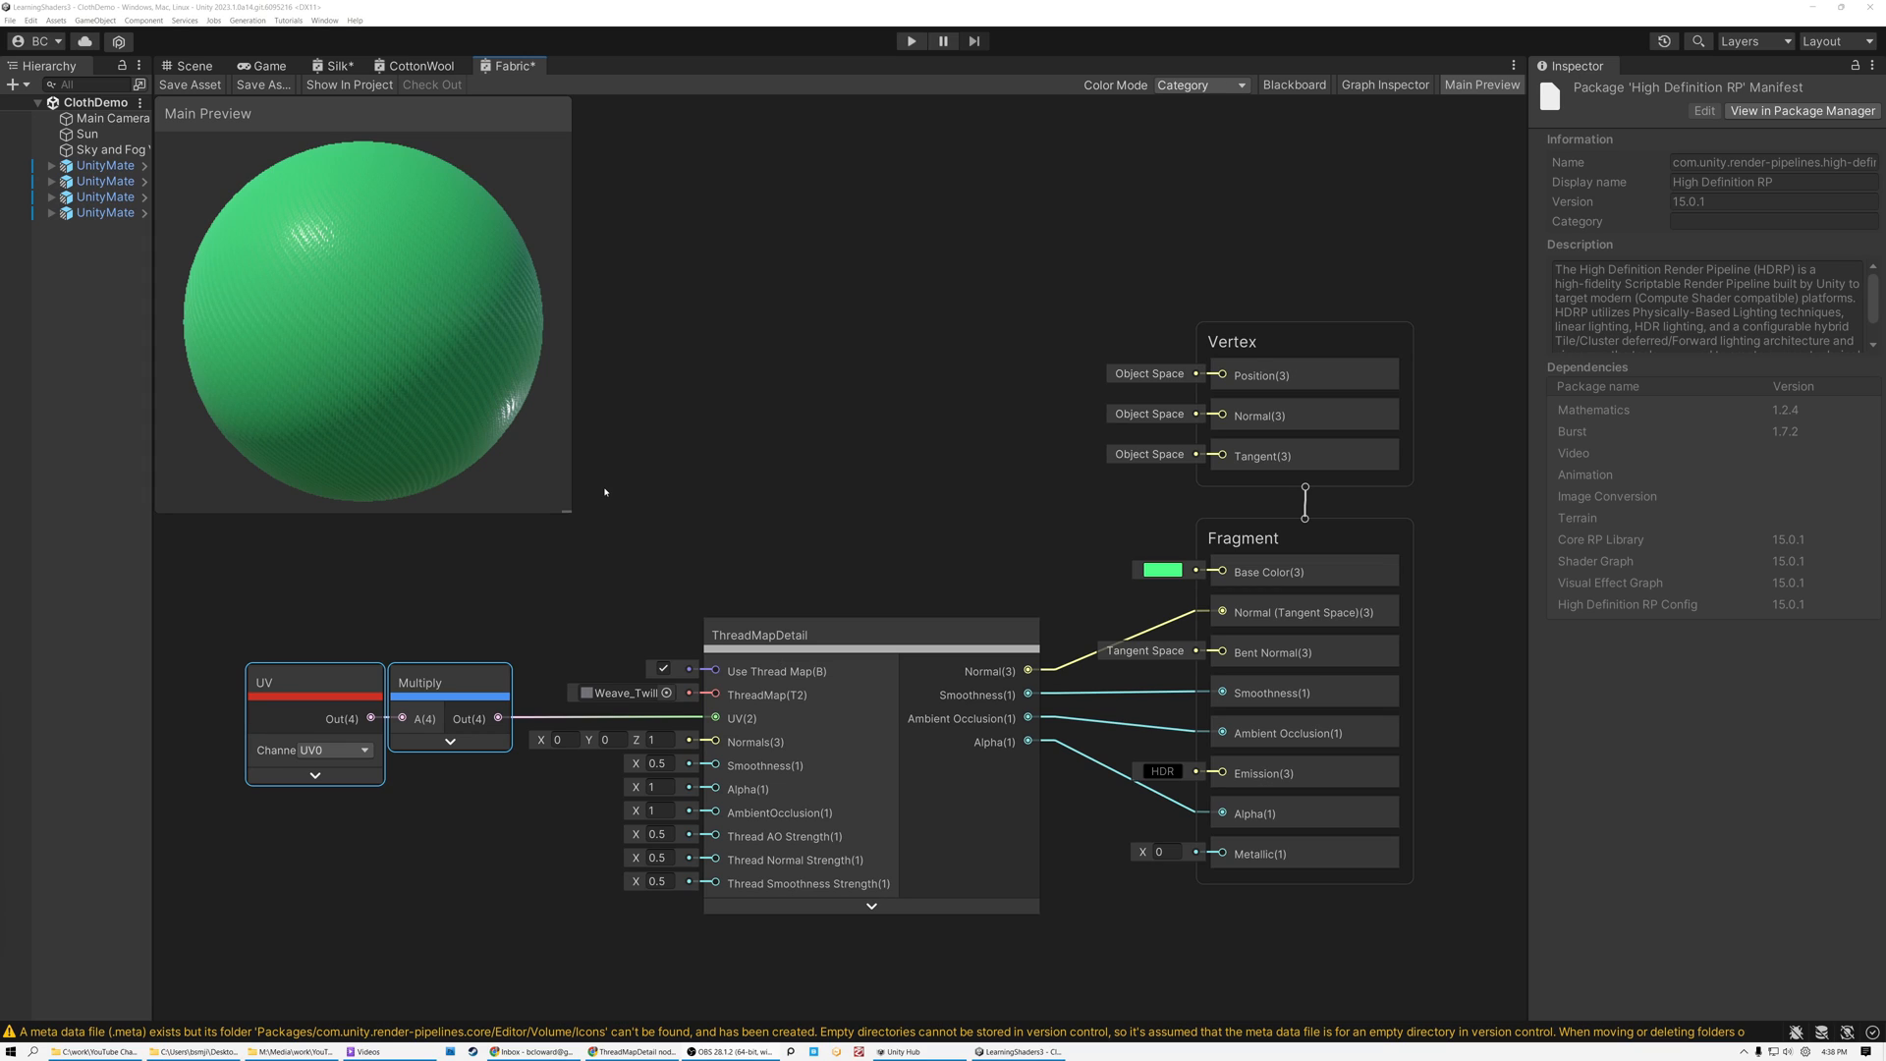
pyautogui.moveTo(749, 517)
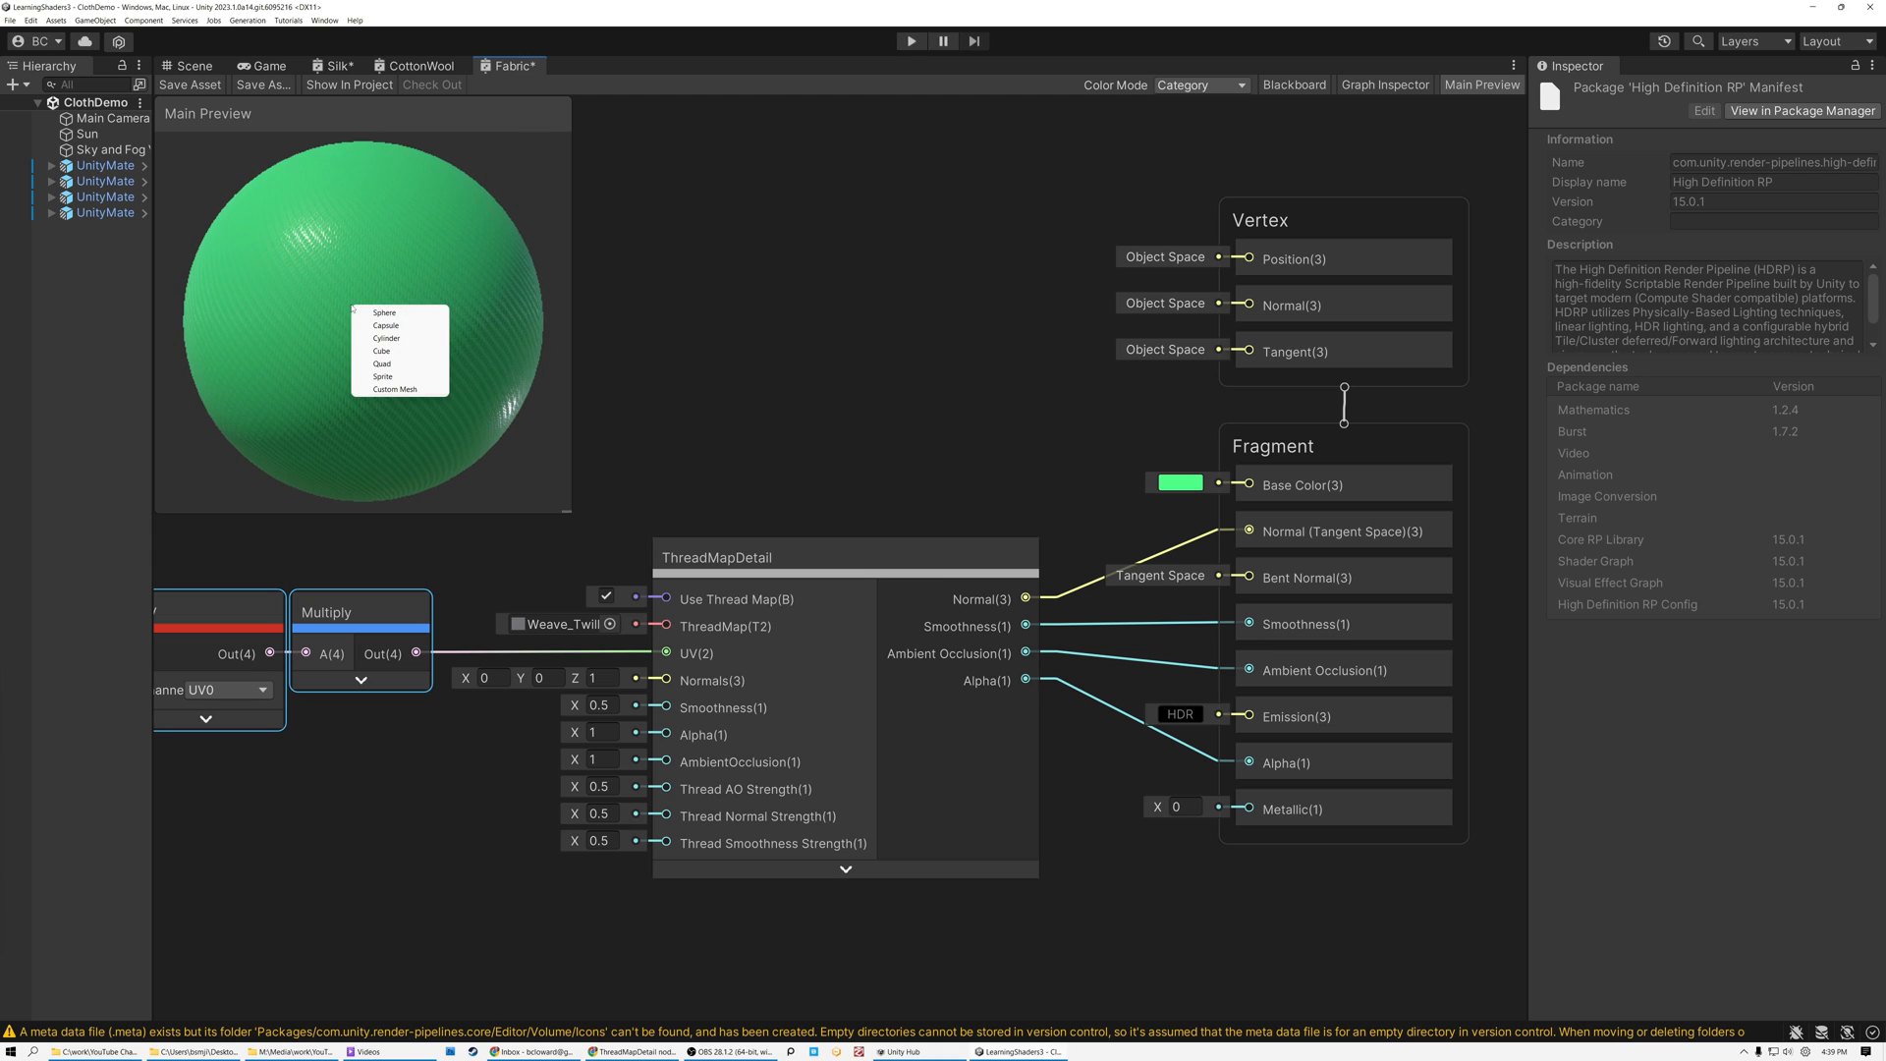
pyautogui.click(380, 366)
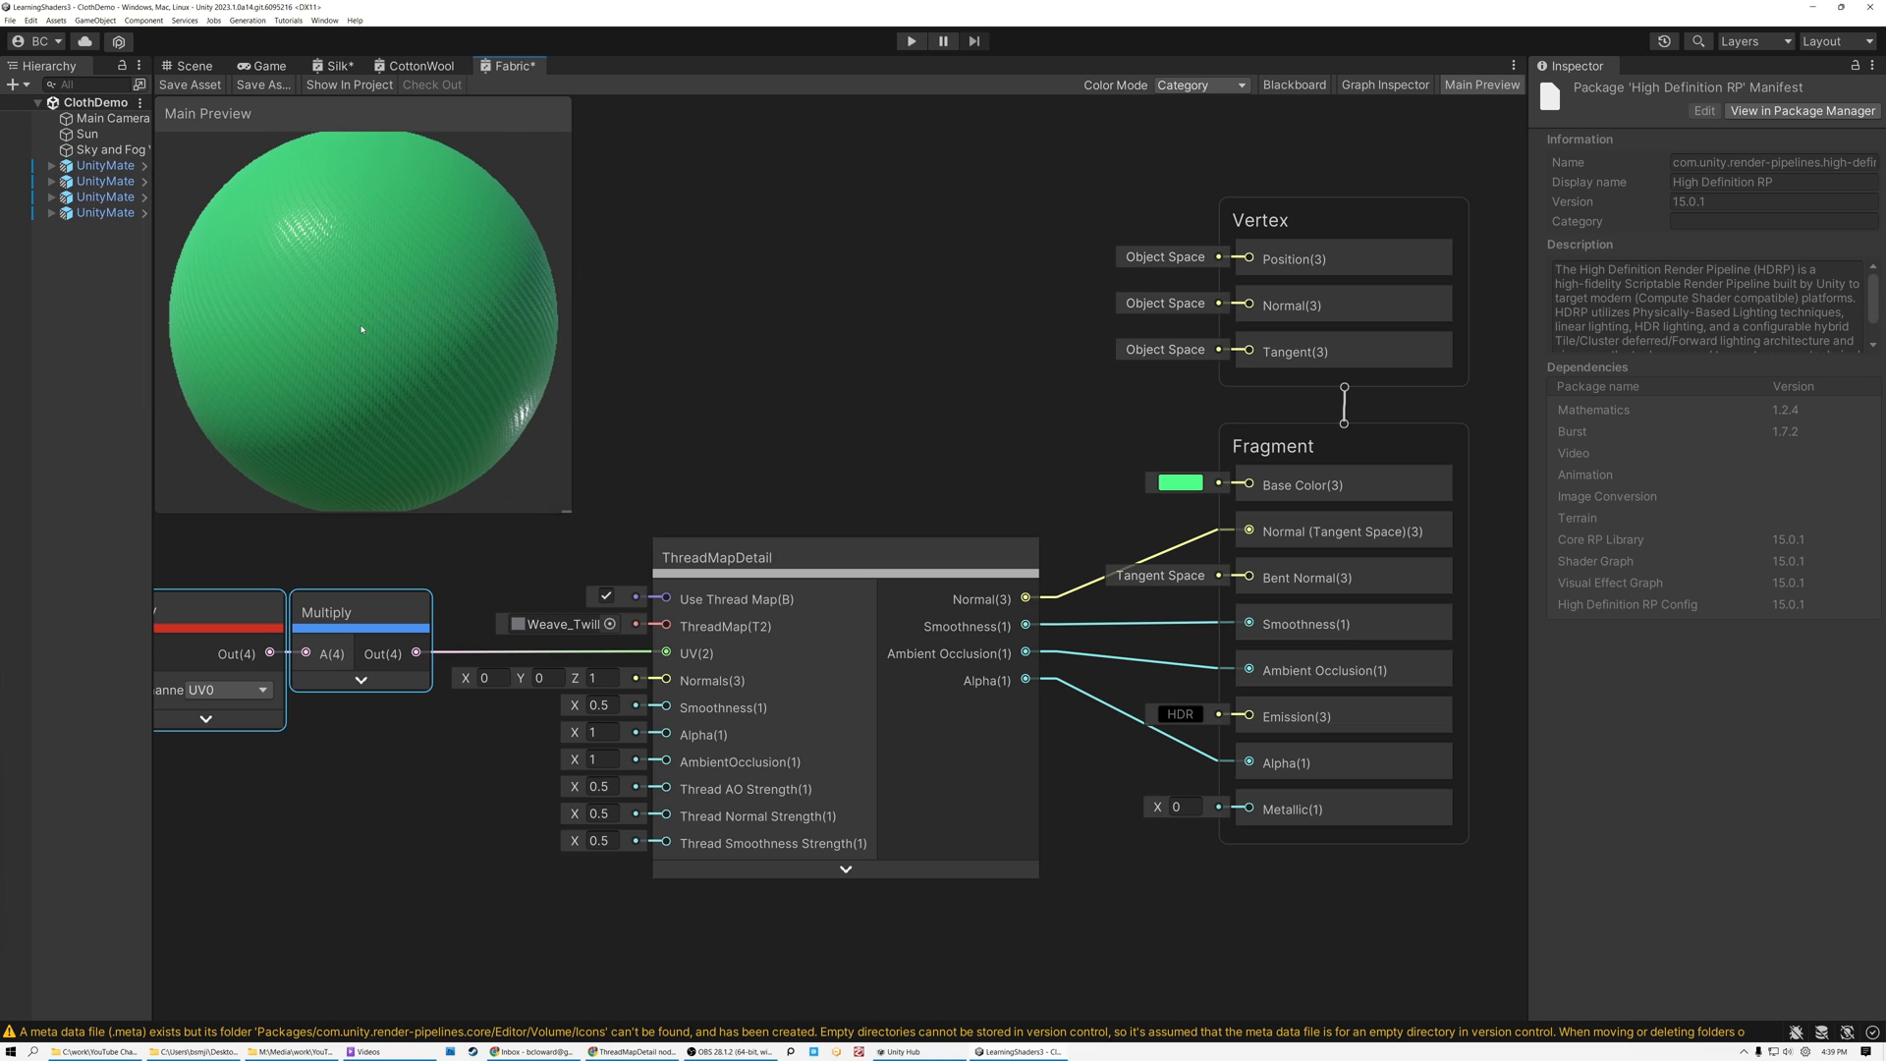
pyautogui.moveTo(823, 493)
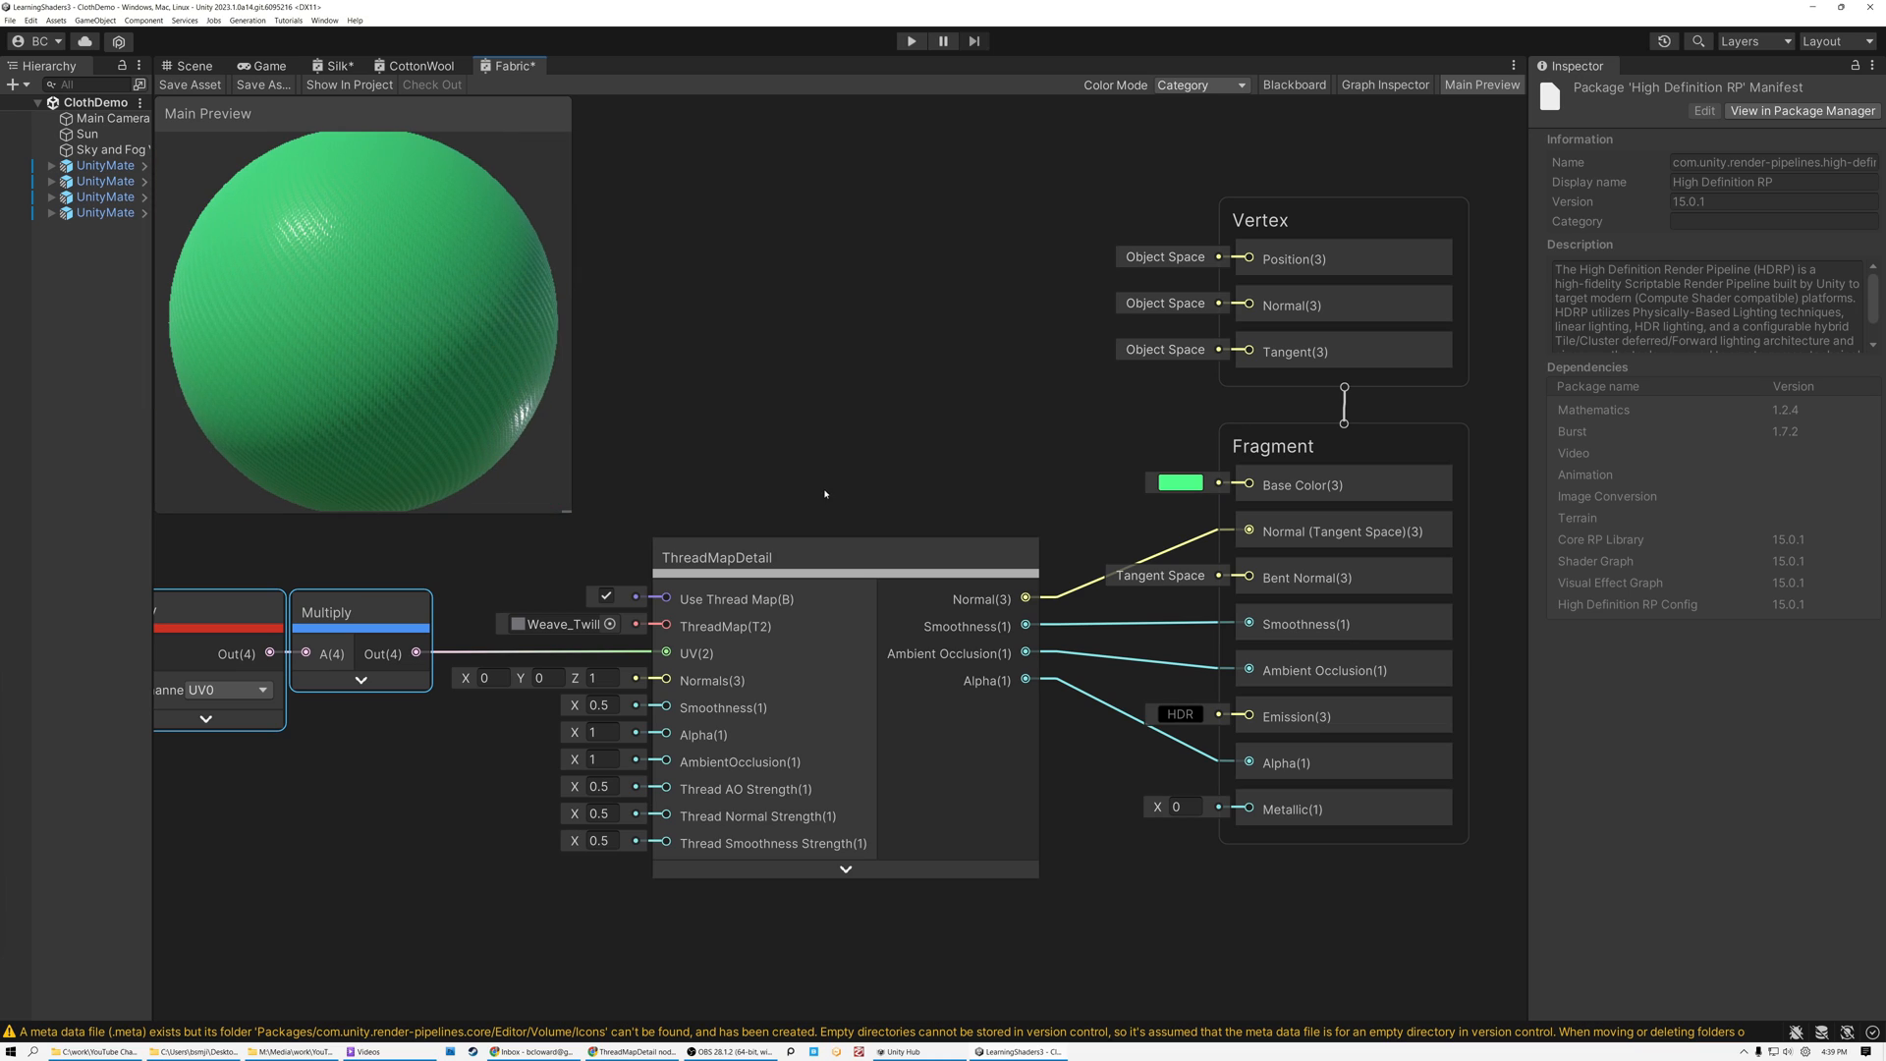
pyautogui.click(844, 556)
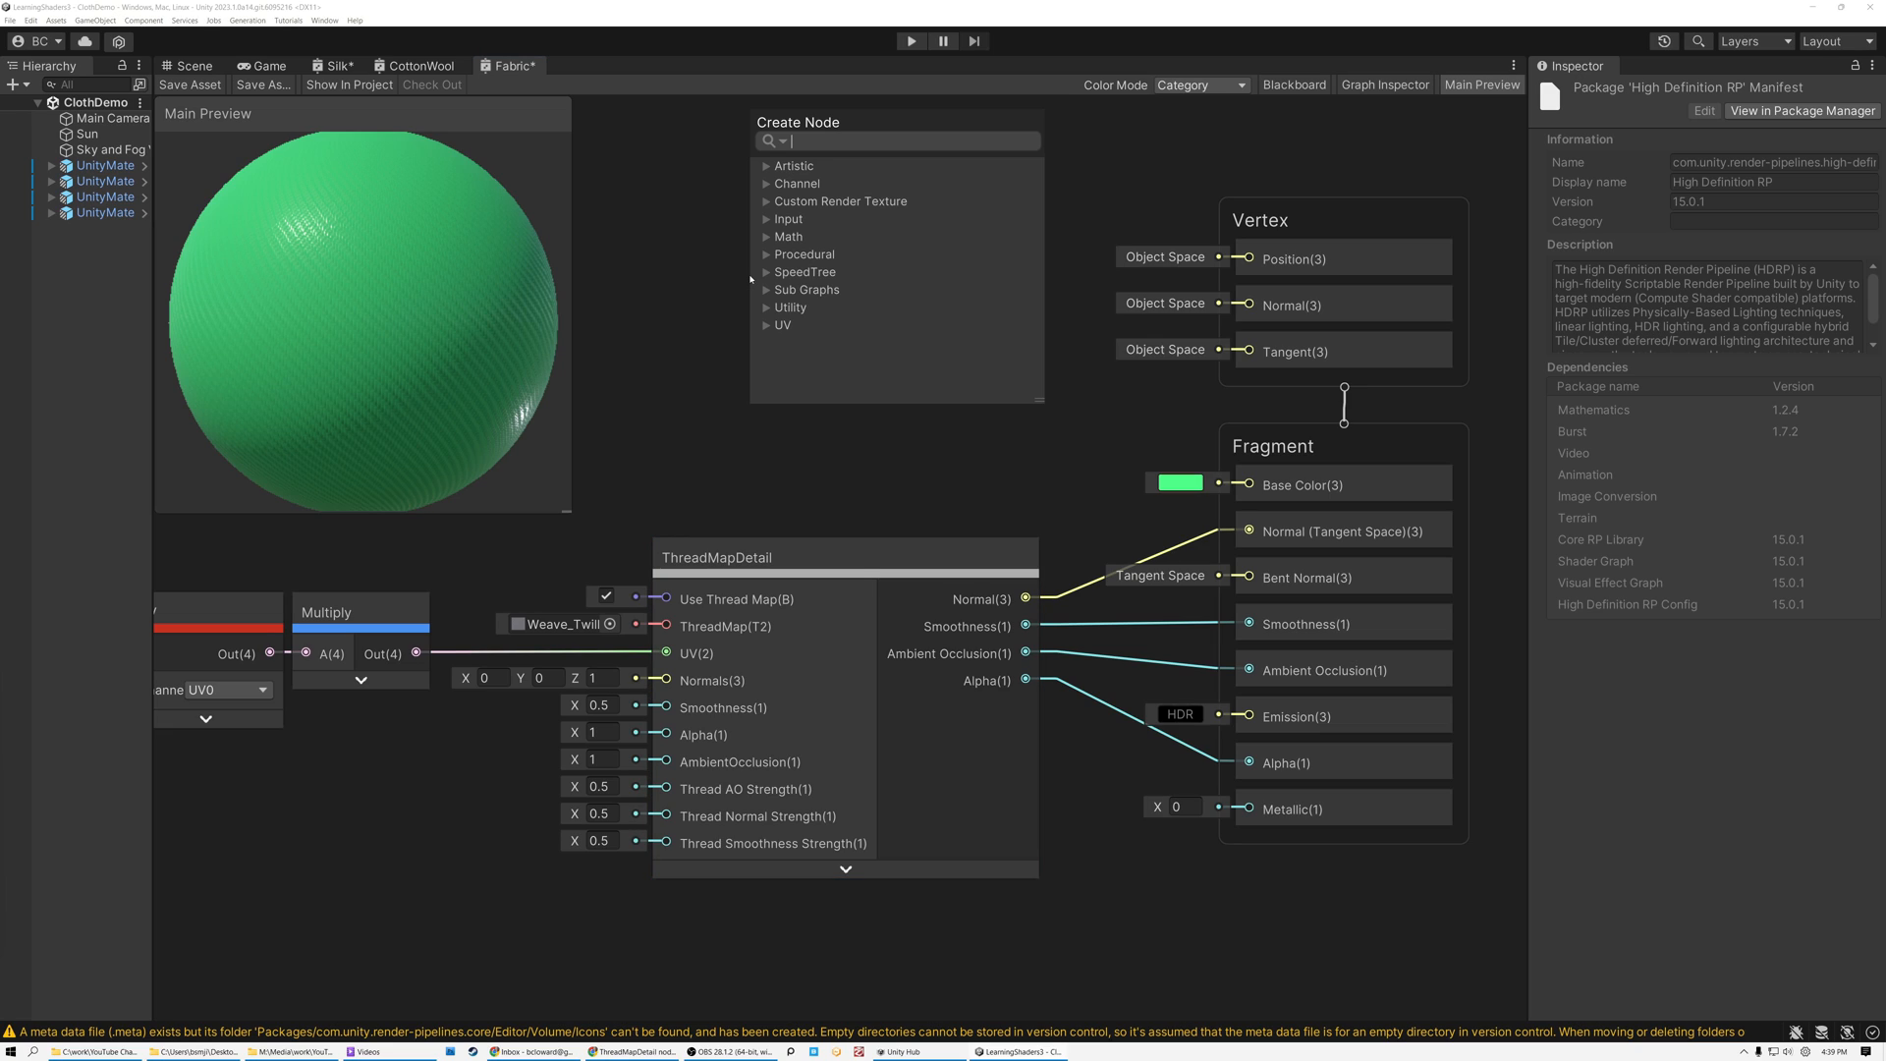
pyautogui.write('thread')
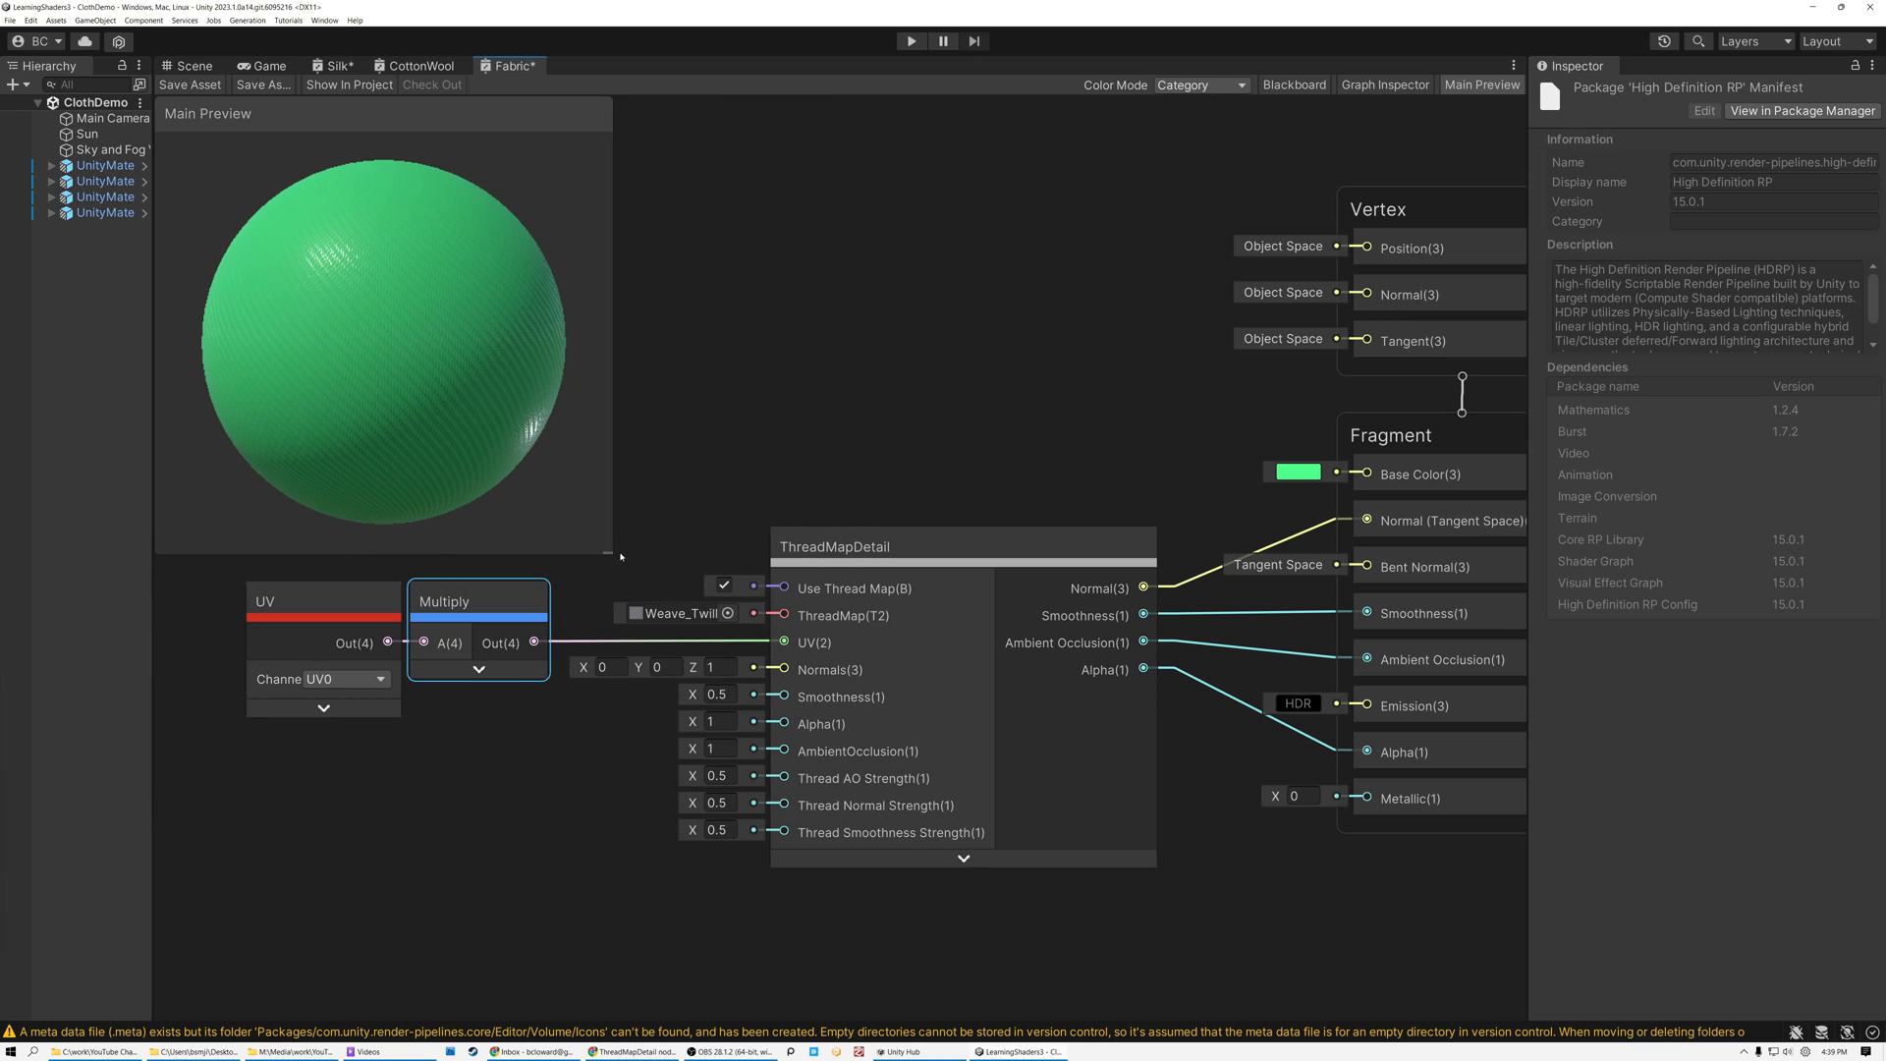
# - In Graph Settings change the HDRP Material from Lit to Fabric (CottonWool type)
pyautogui.click(1385, 85)
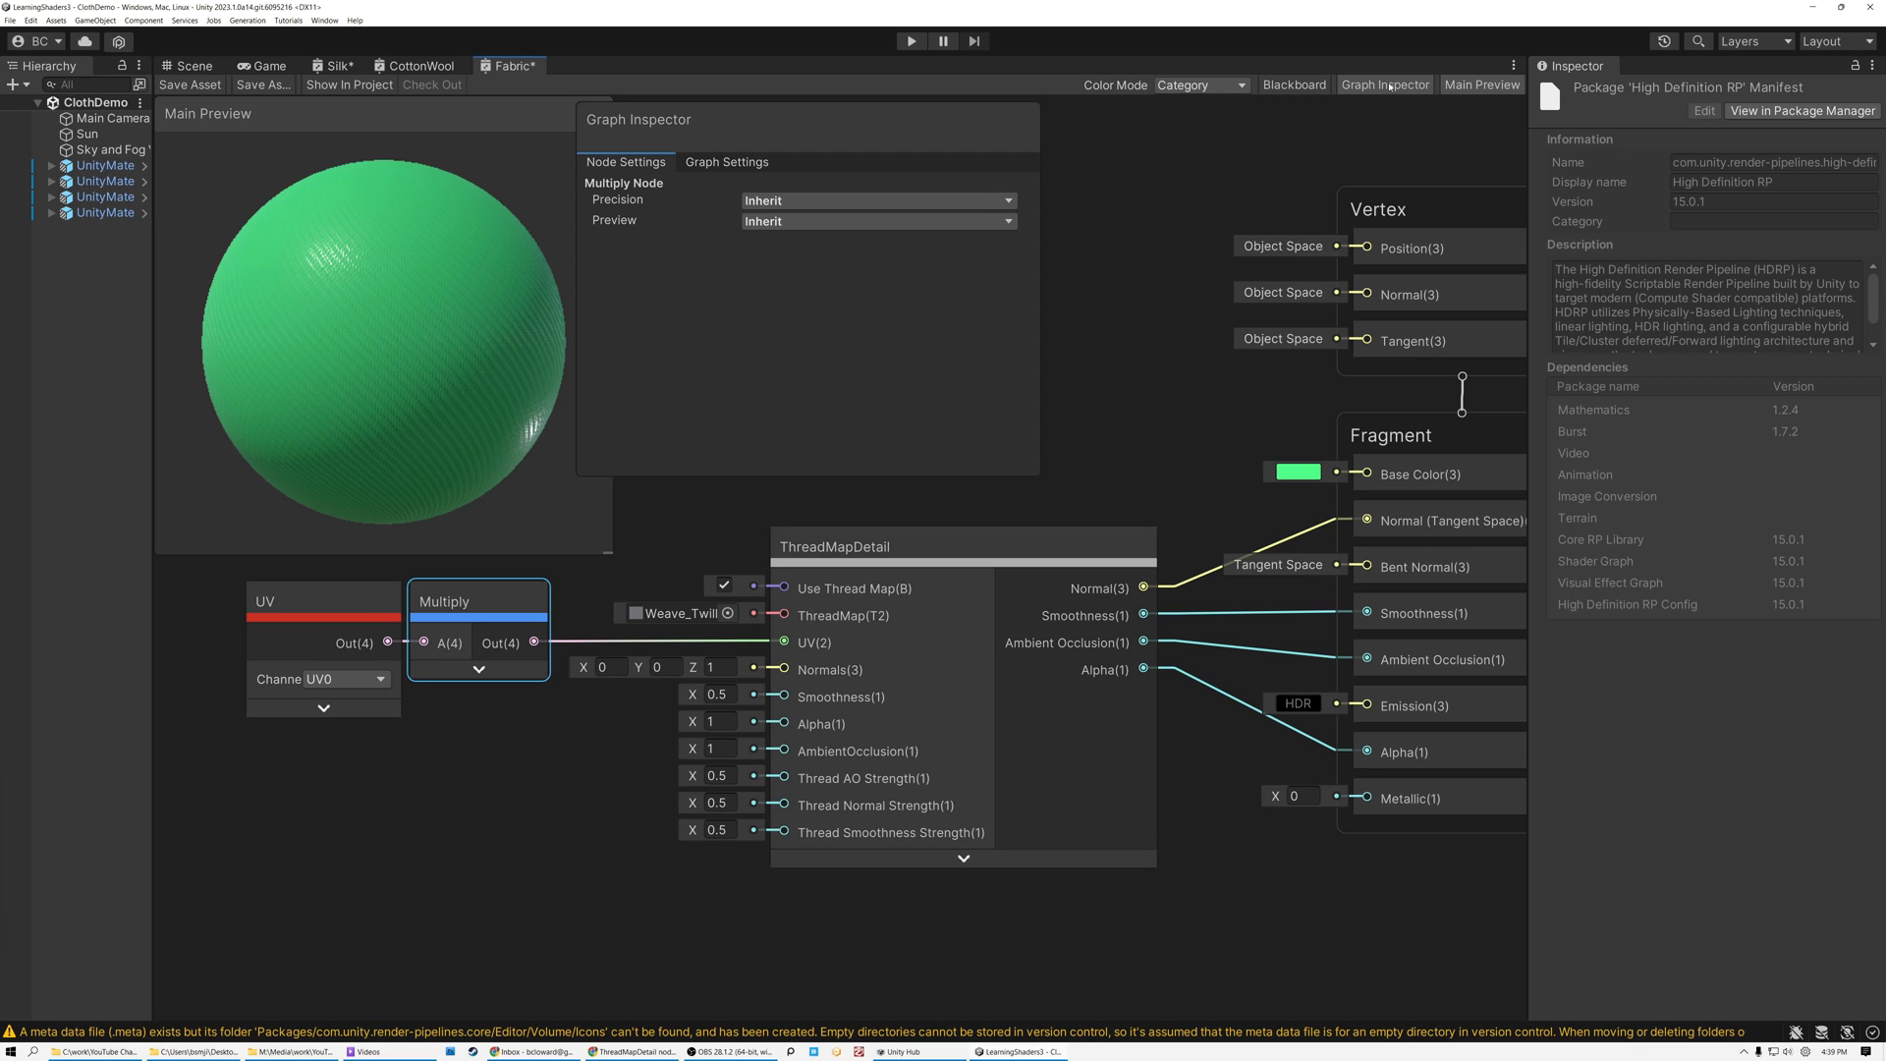
pyautogui.click(727, 161)
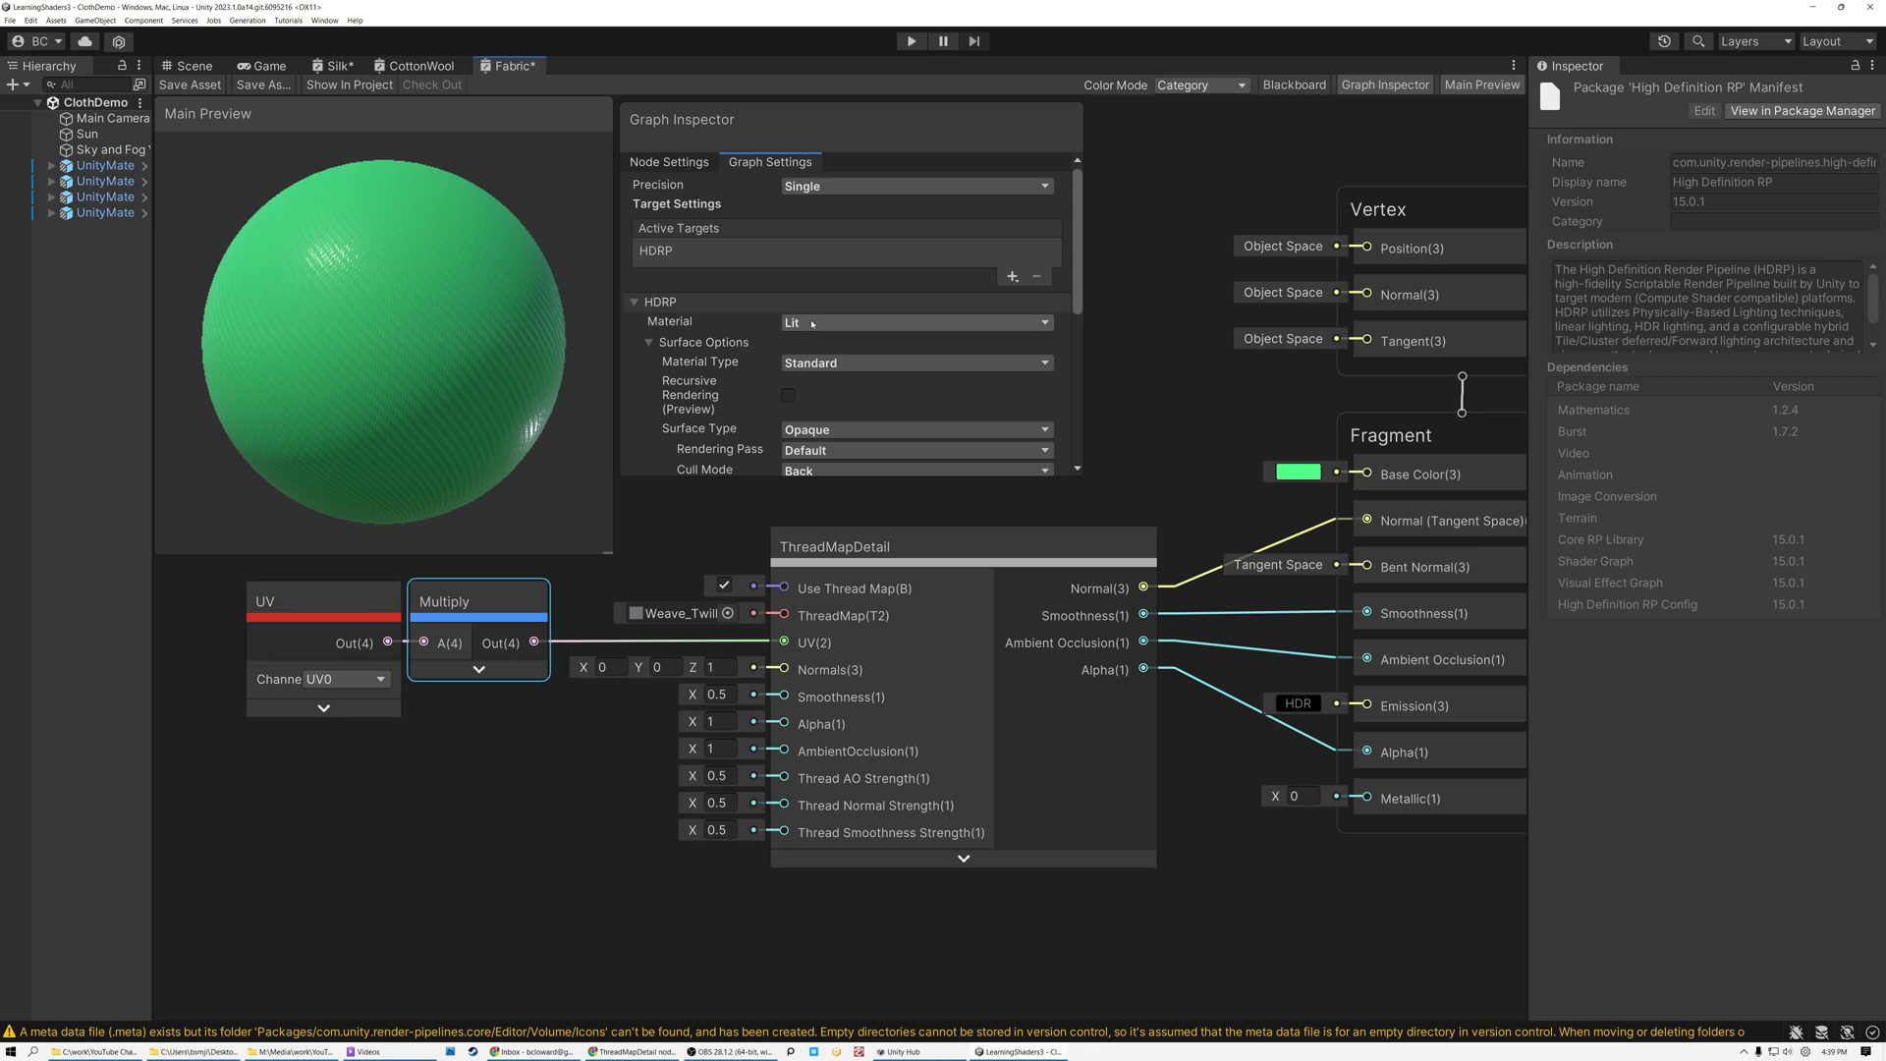
pyautogui.click(914, 320)
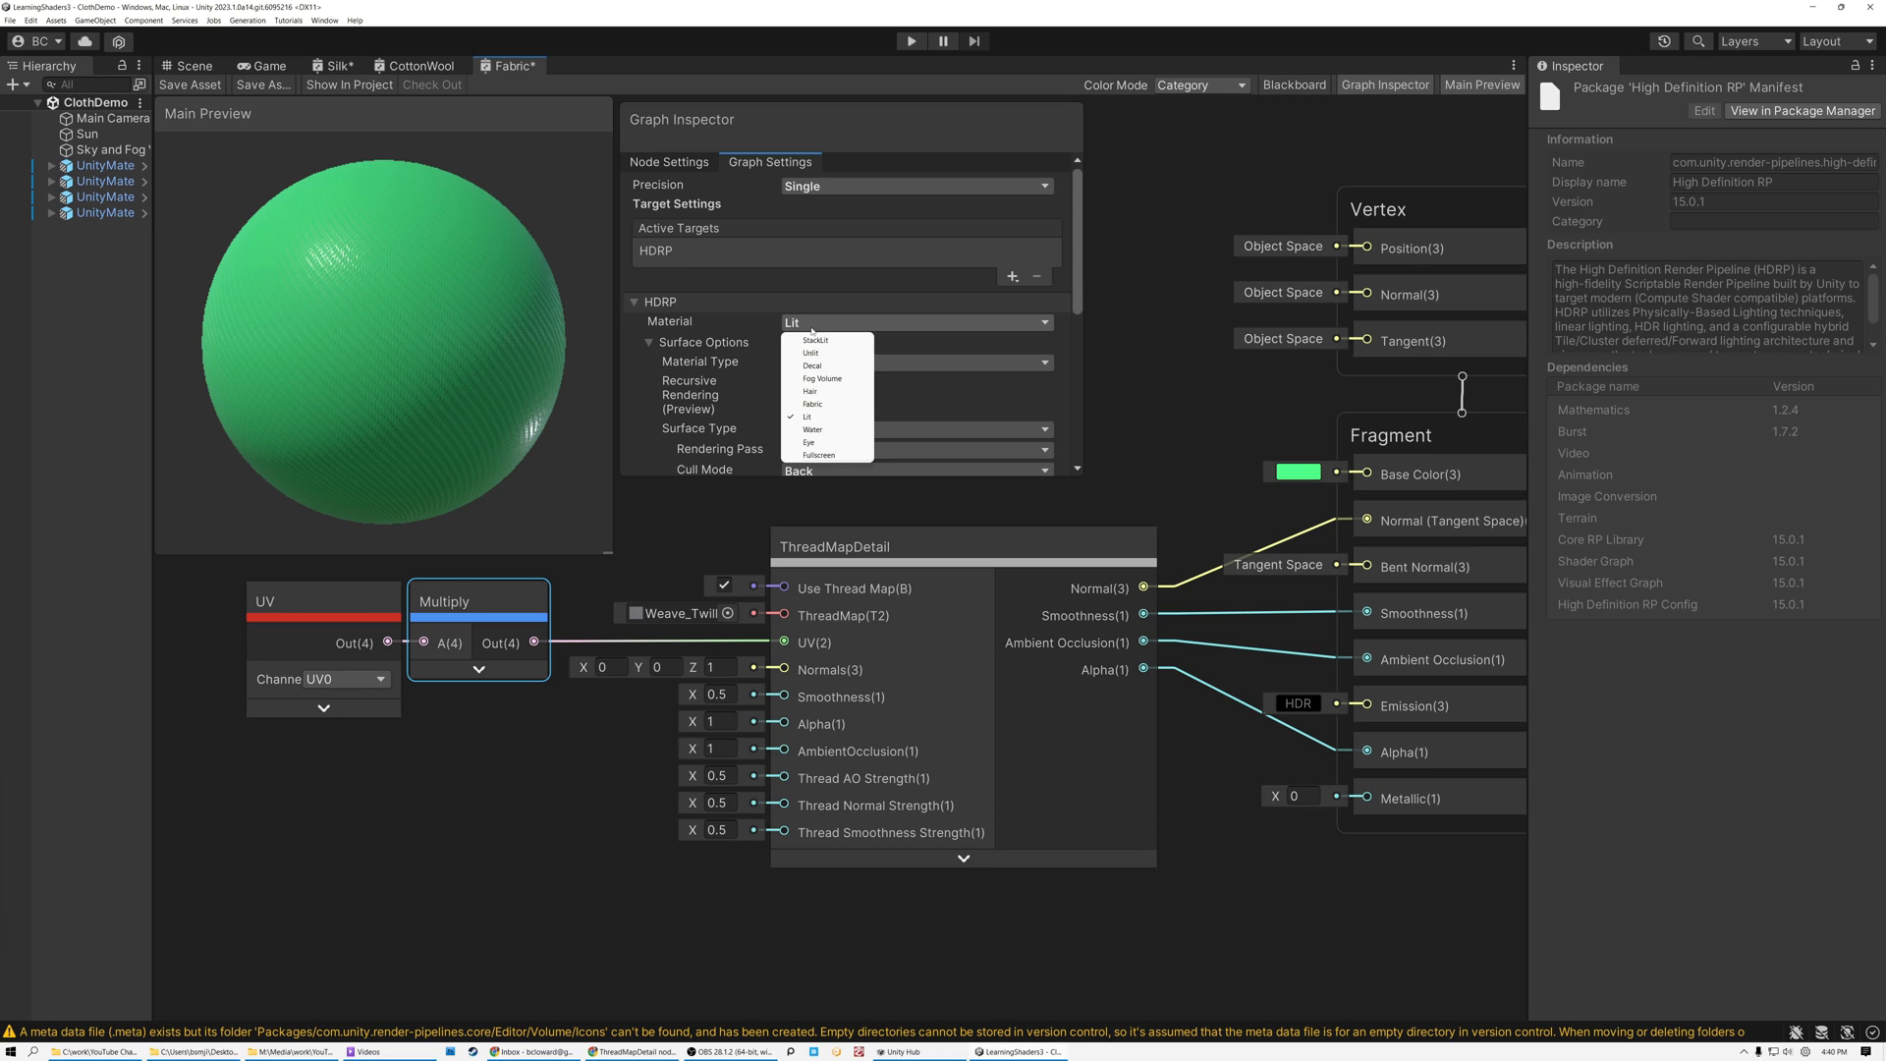
pyautogui.moveTo(814, 403)
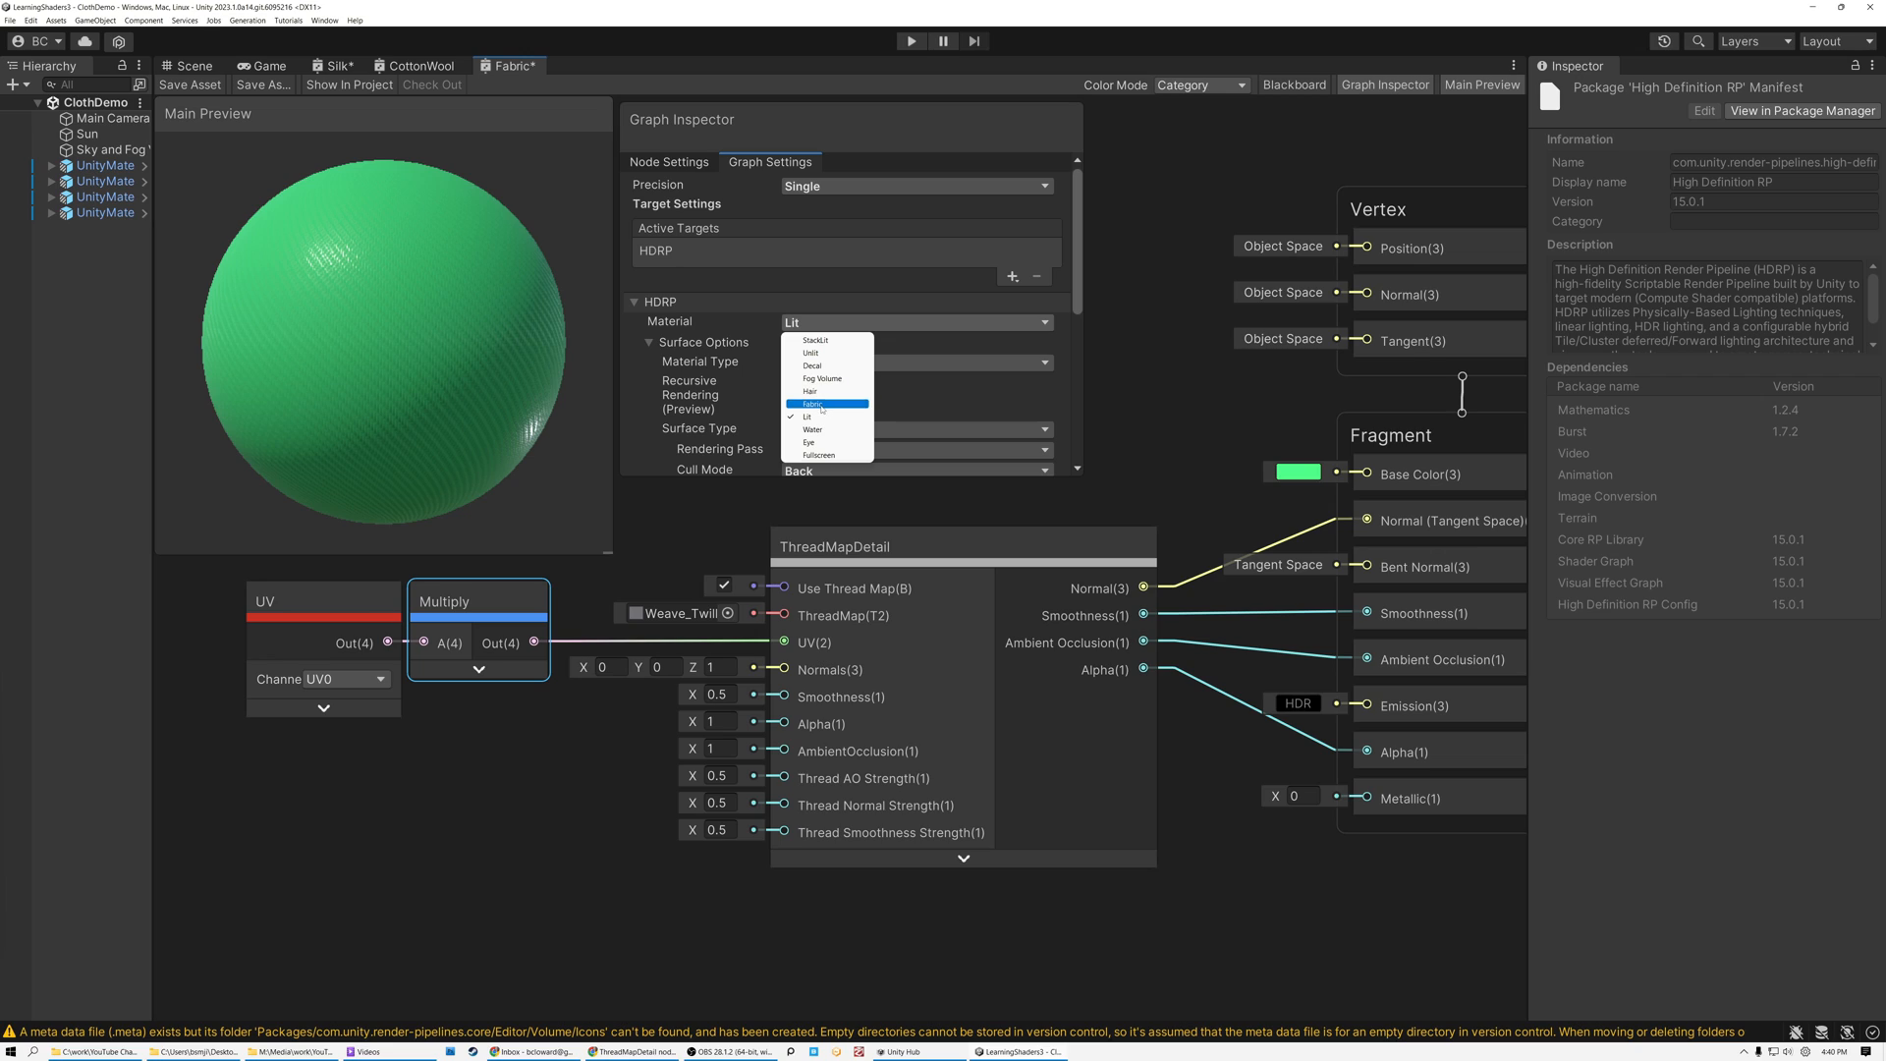
pyautogui.click(813, 403)
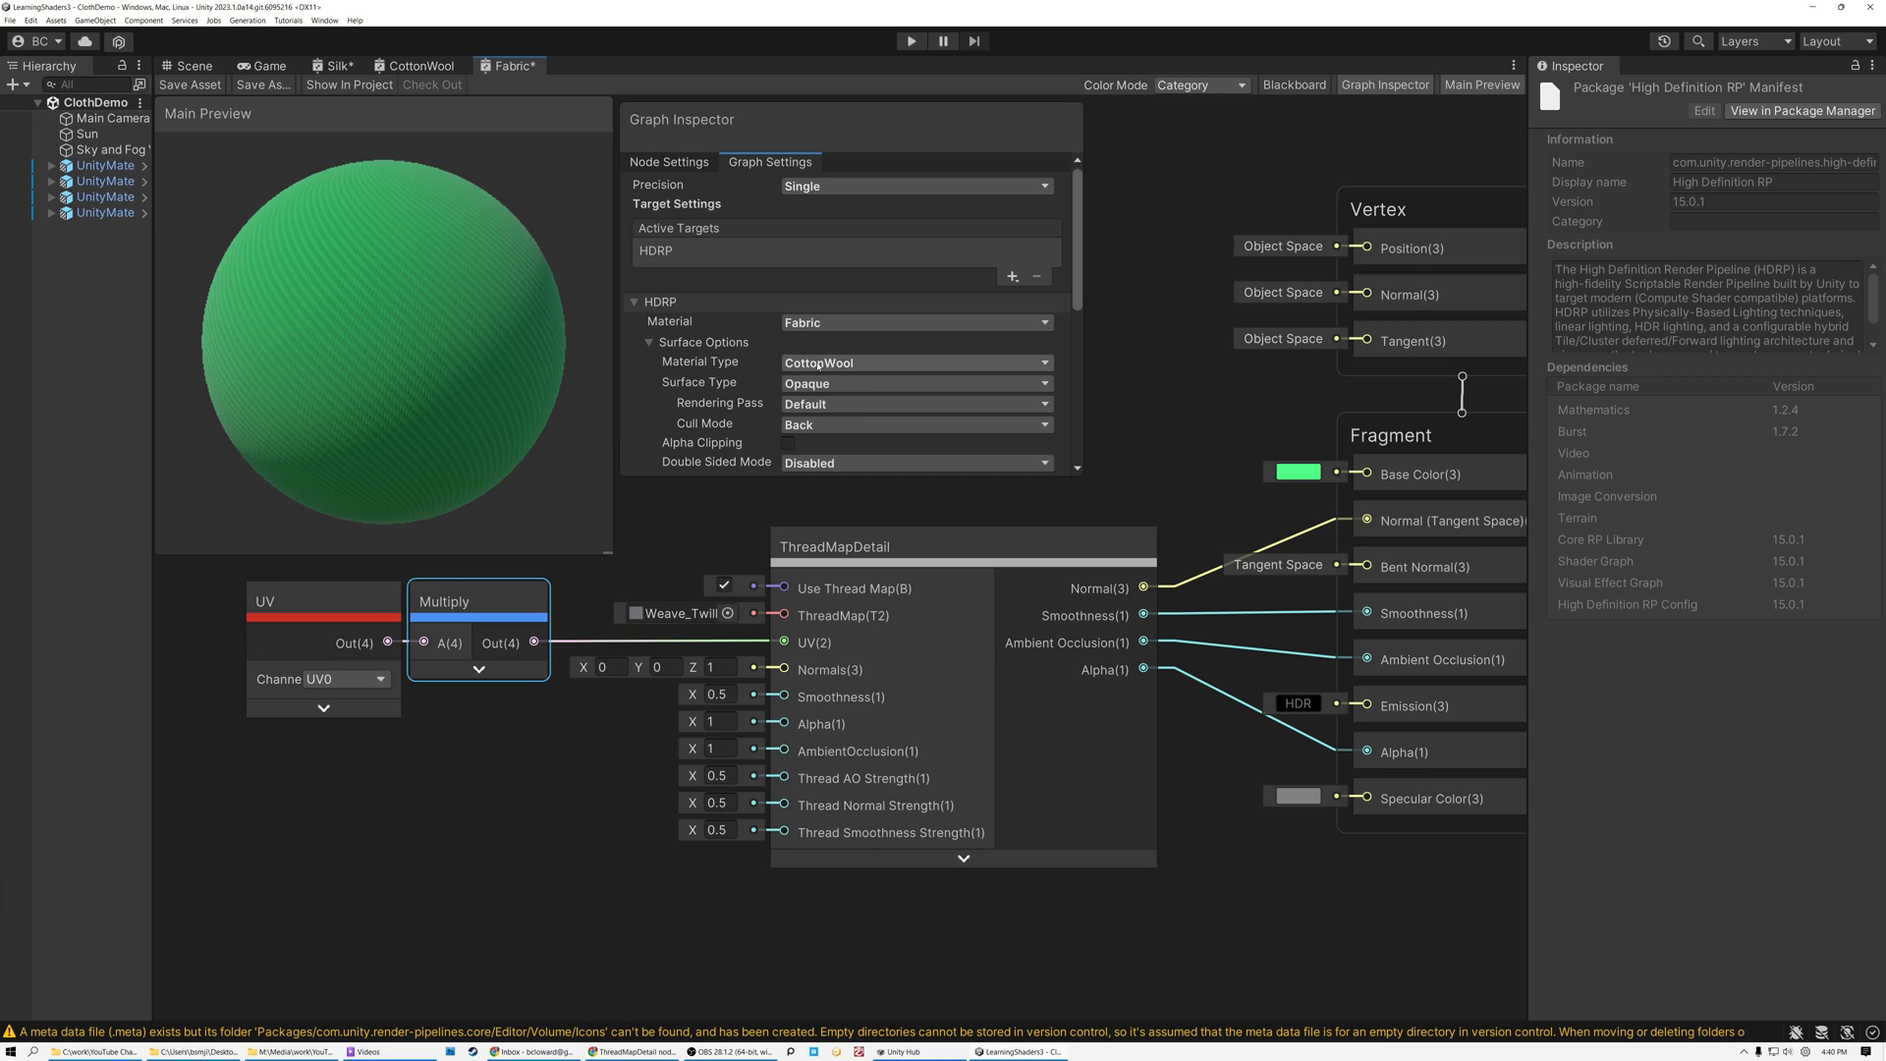
pyautogui.click(914, 362)
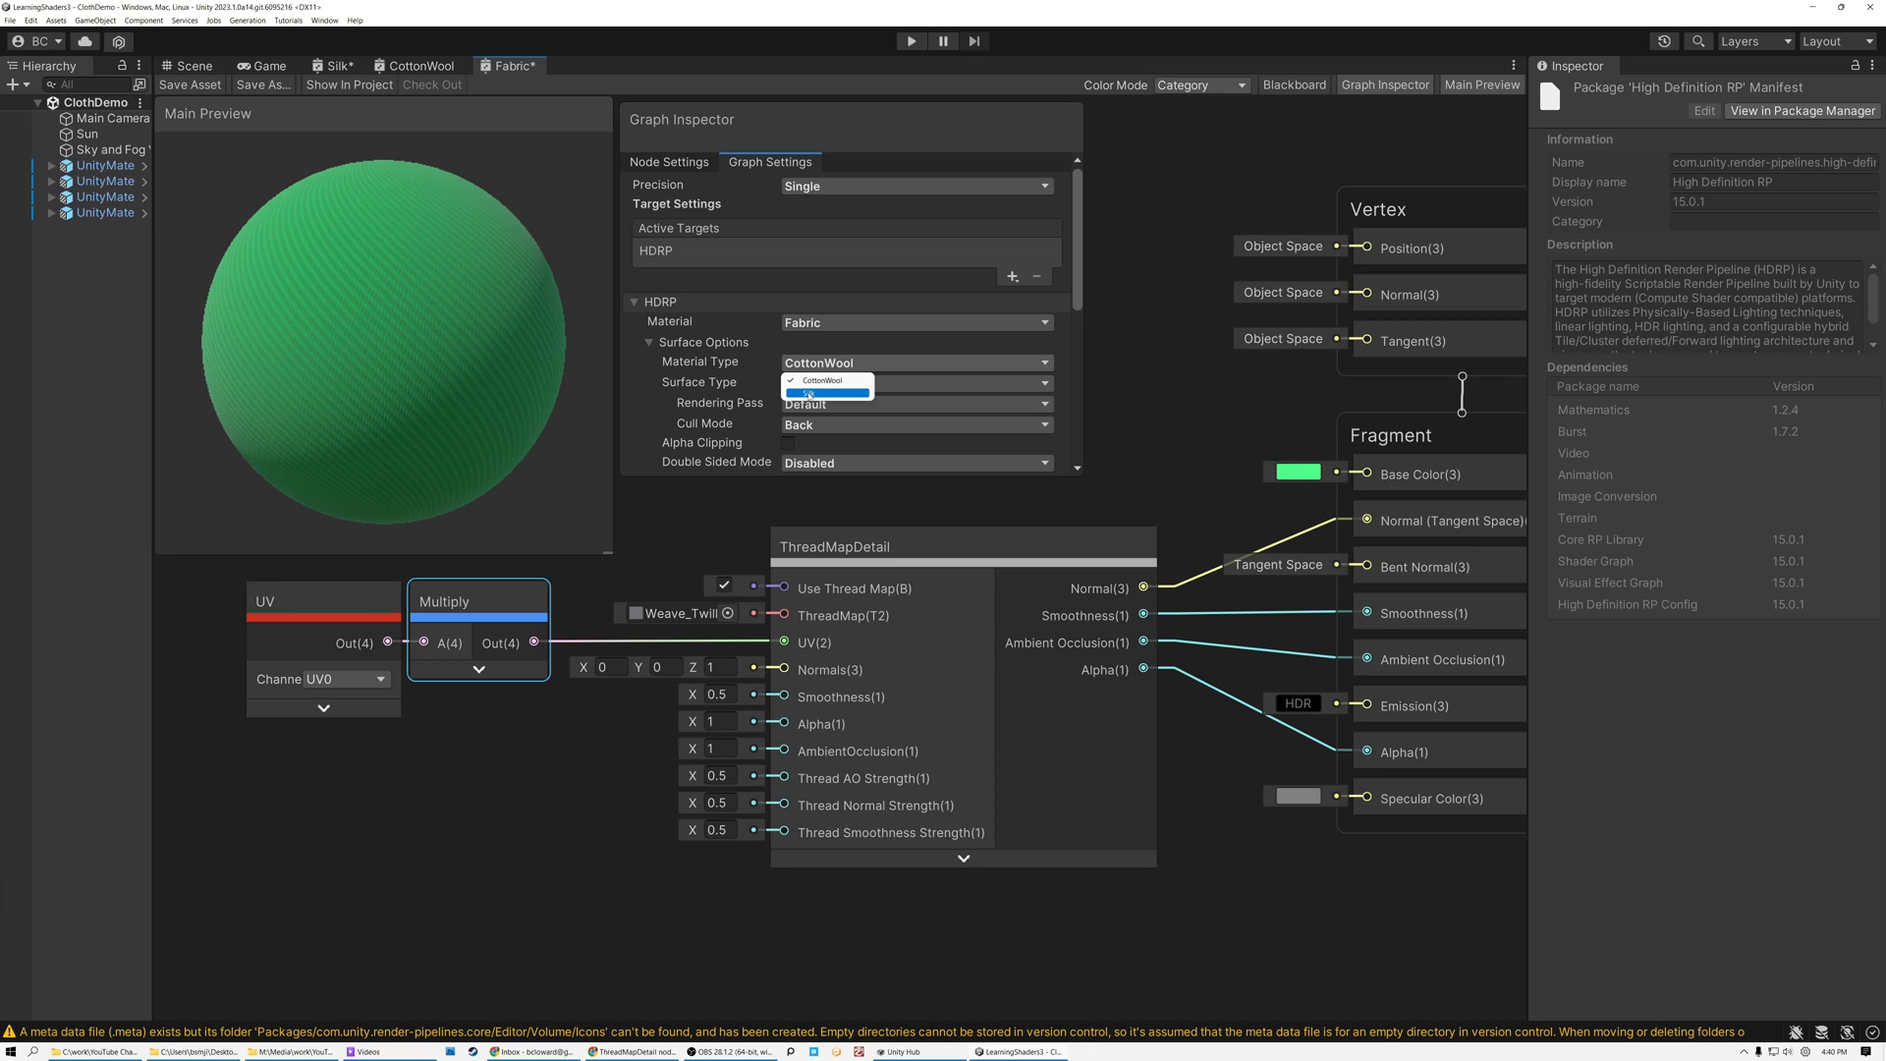
pyautogui.click(818, 393)
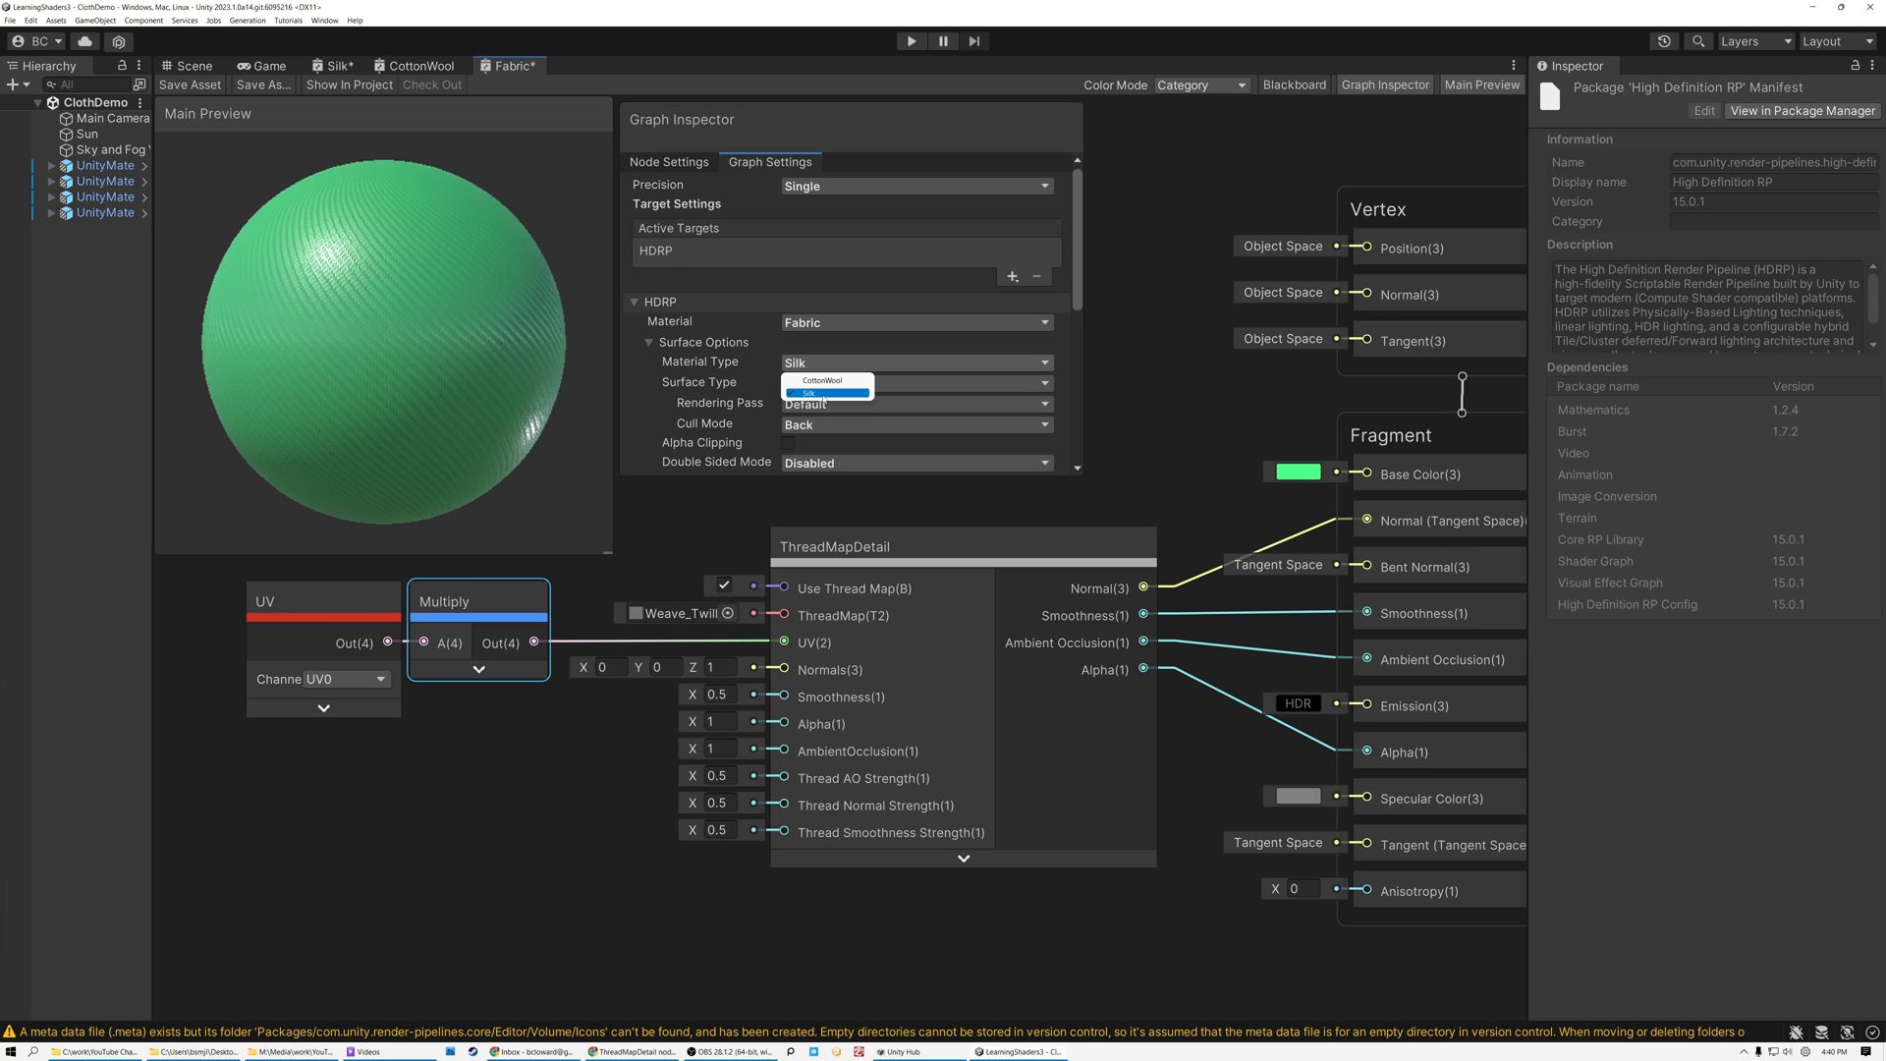
pyautogui.click(824, 379)
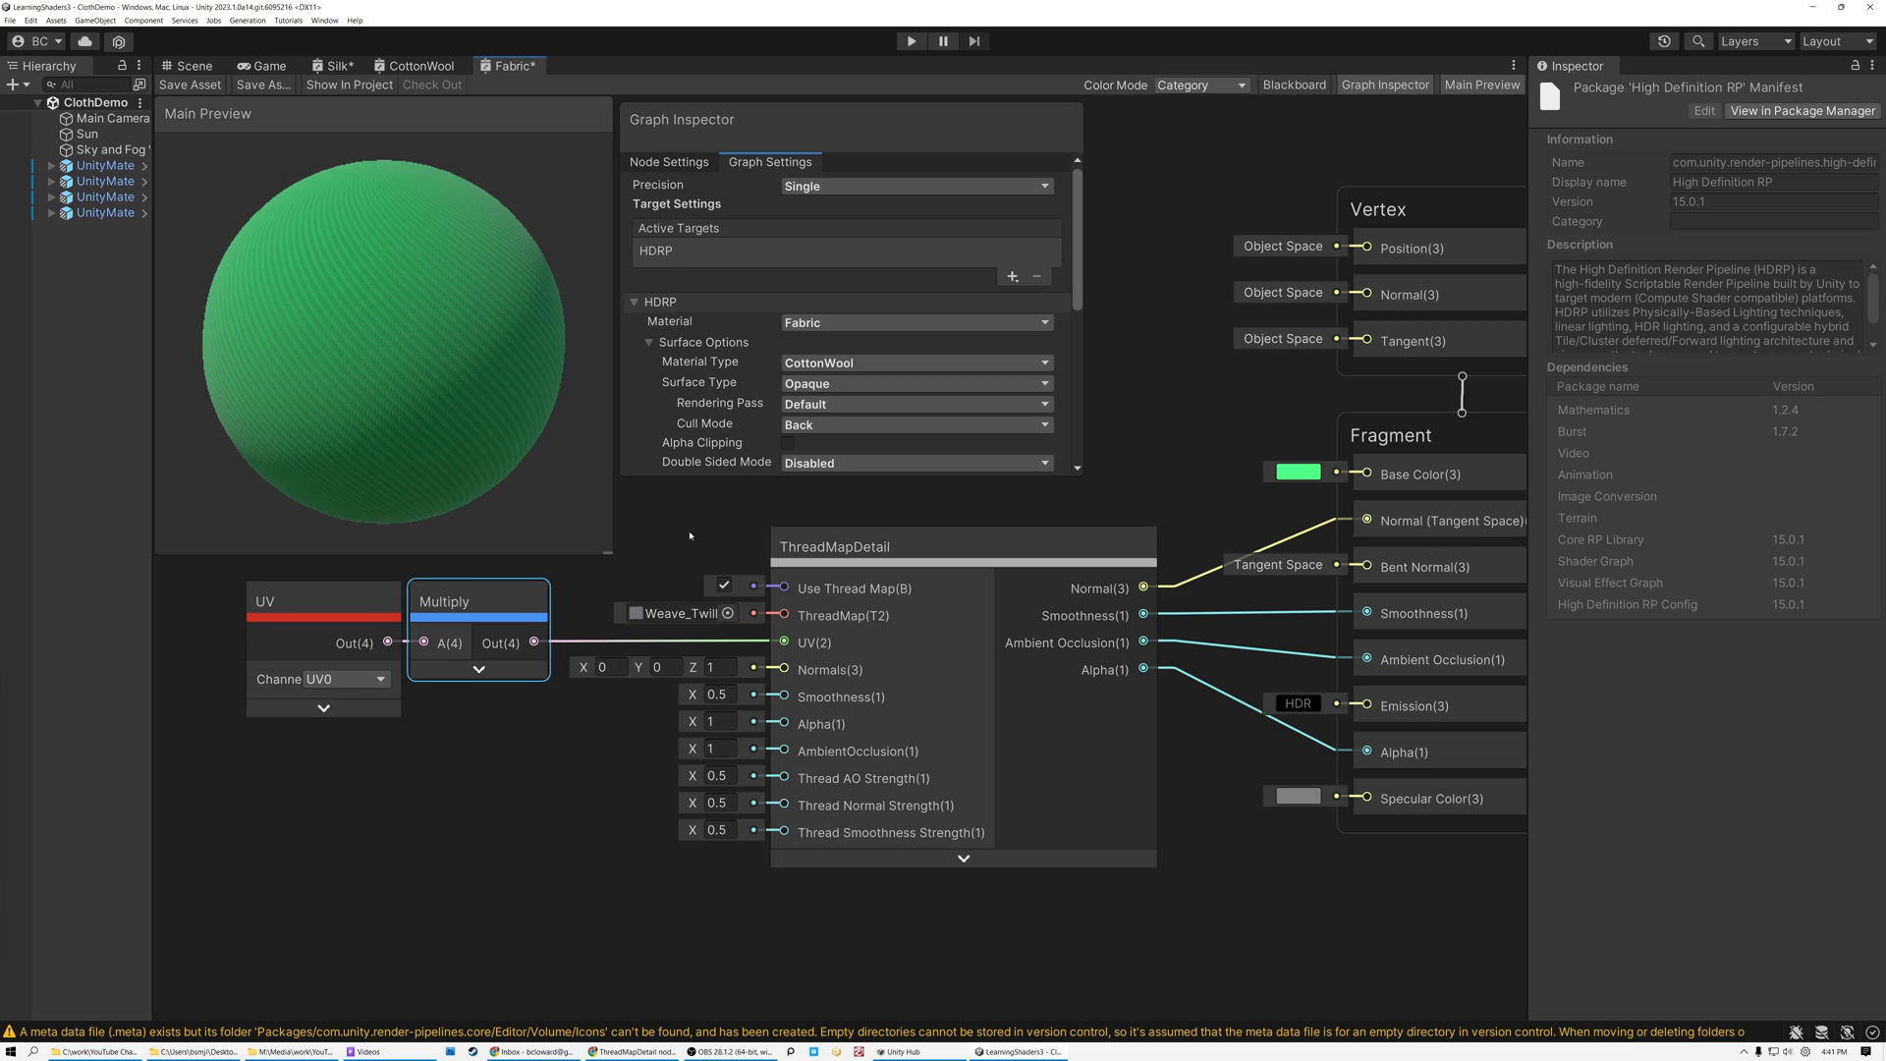
pyautogui.click(890, 546)
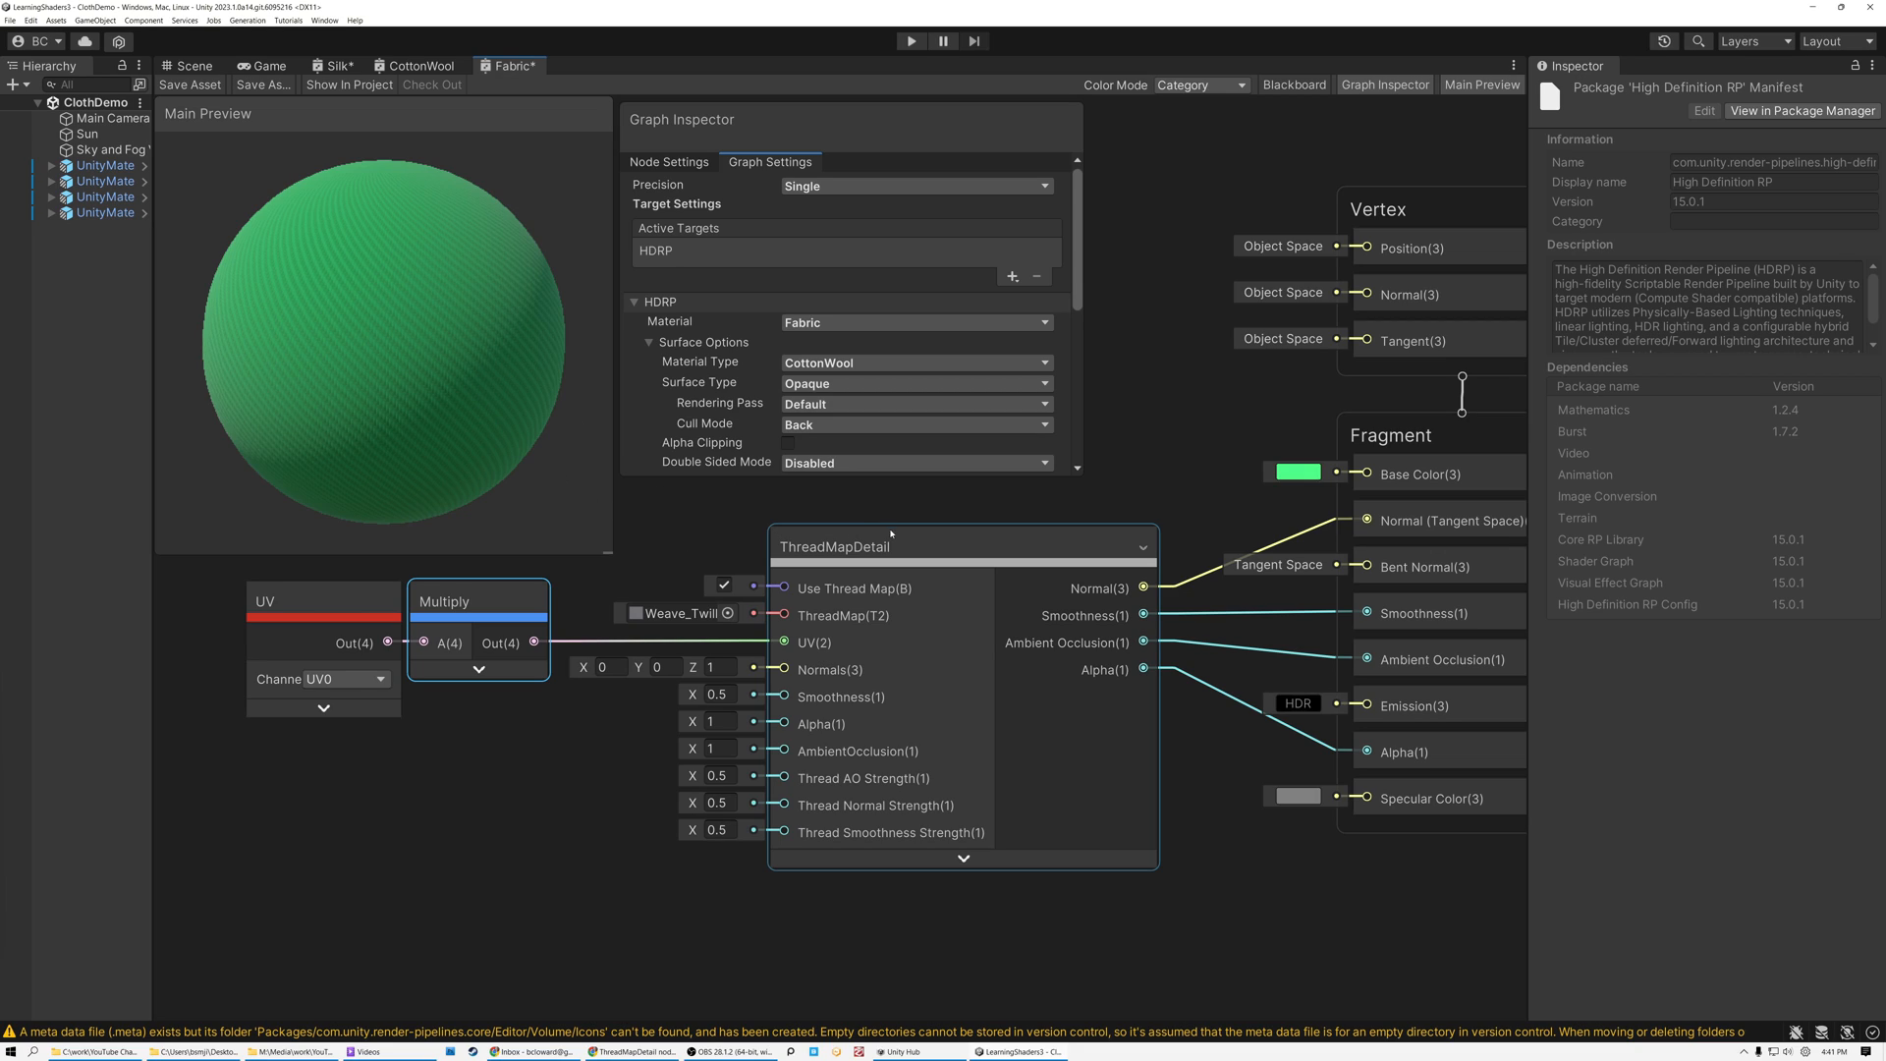
pyautogui.click(670, 161)
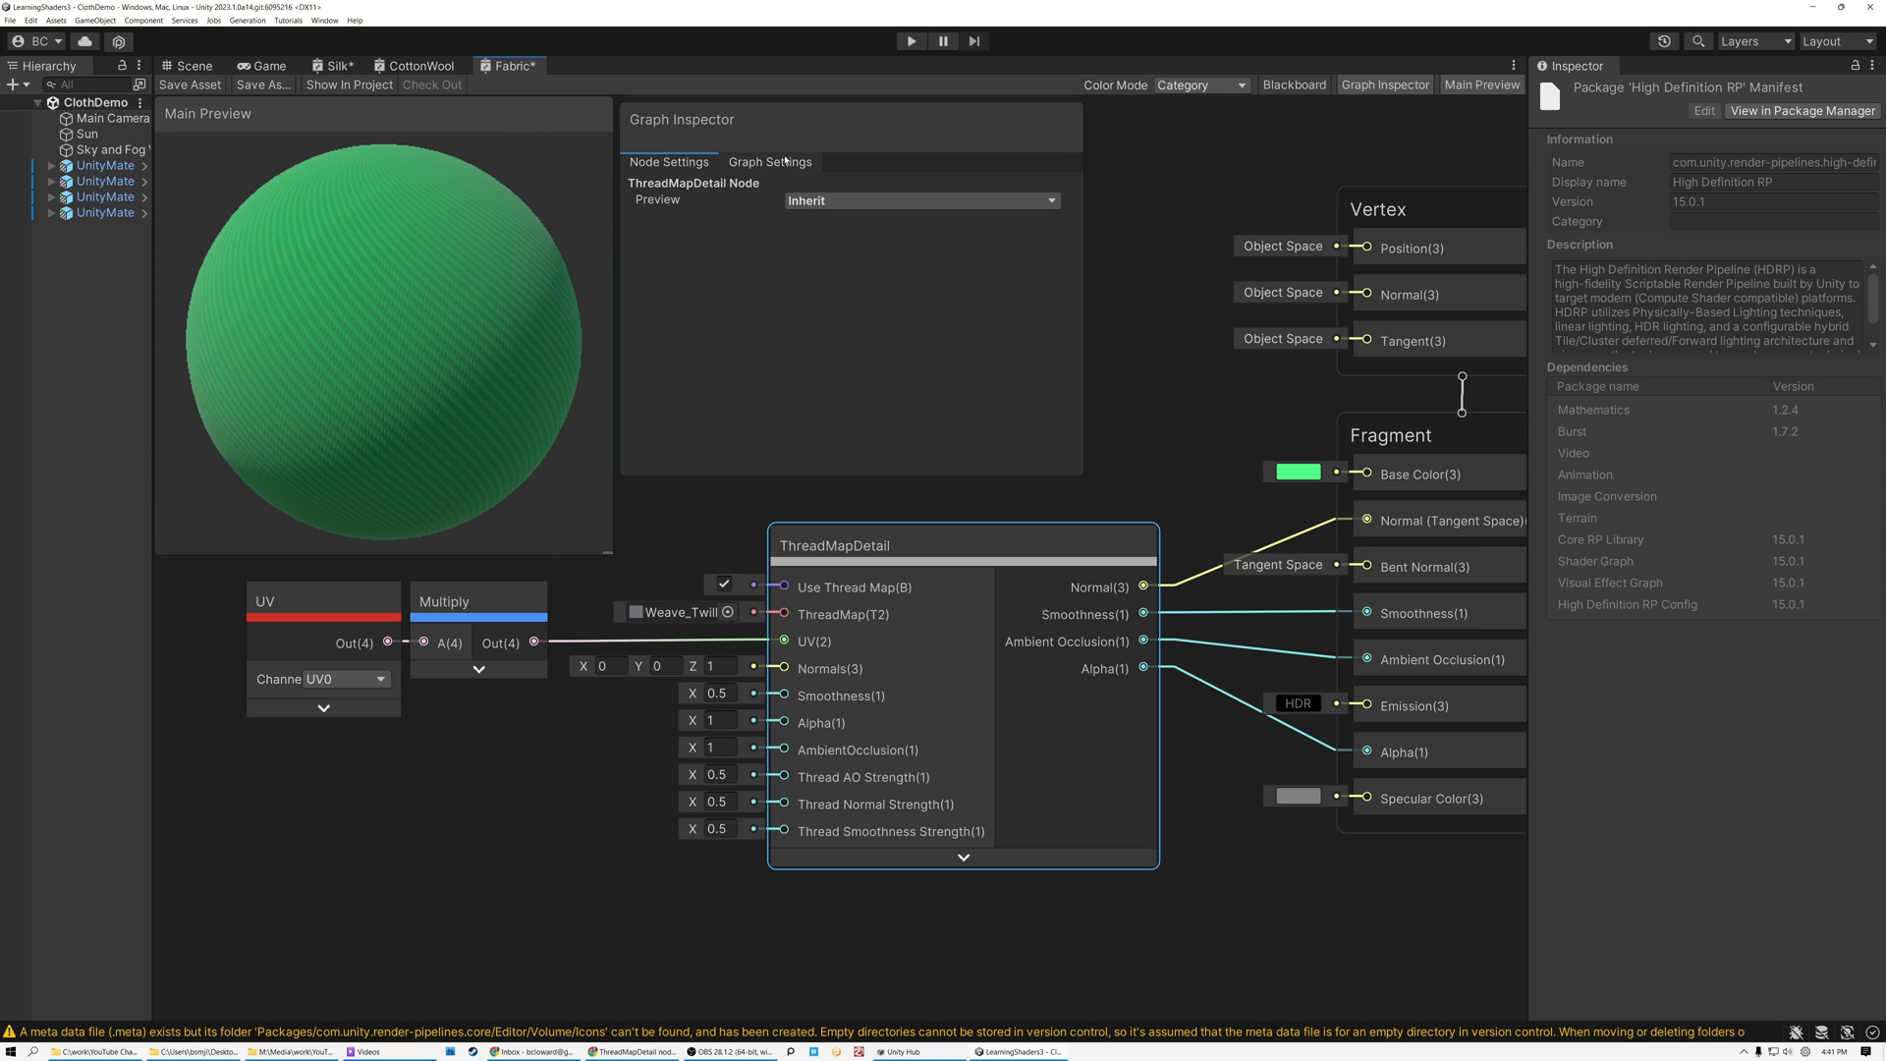
pyautogui.click(770, 161)
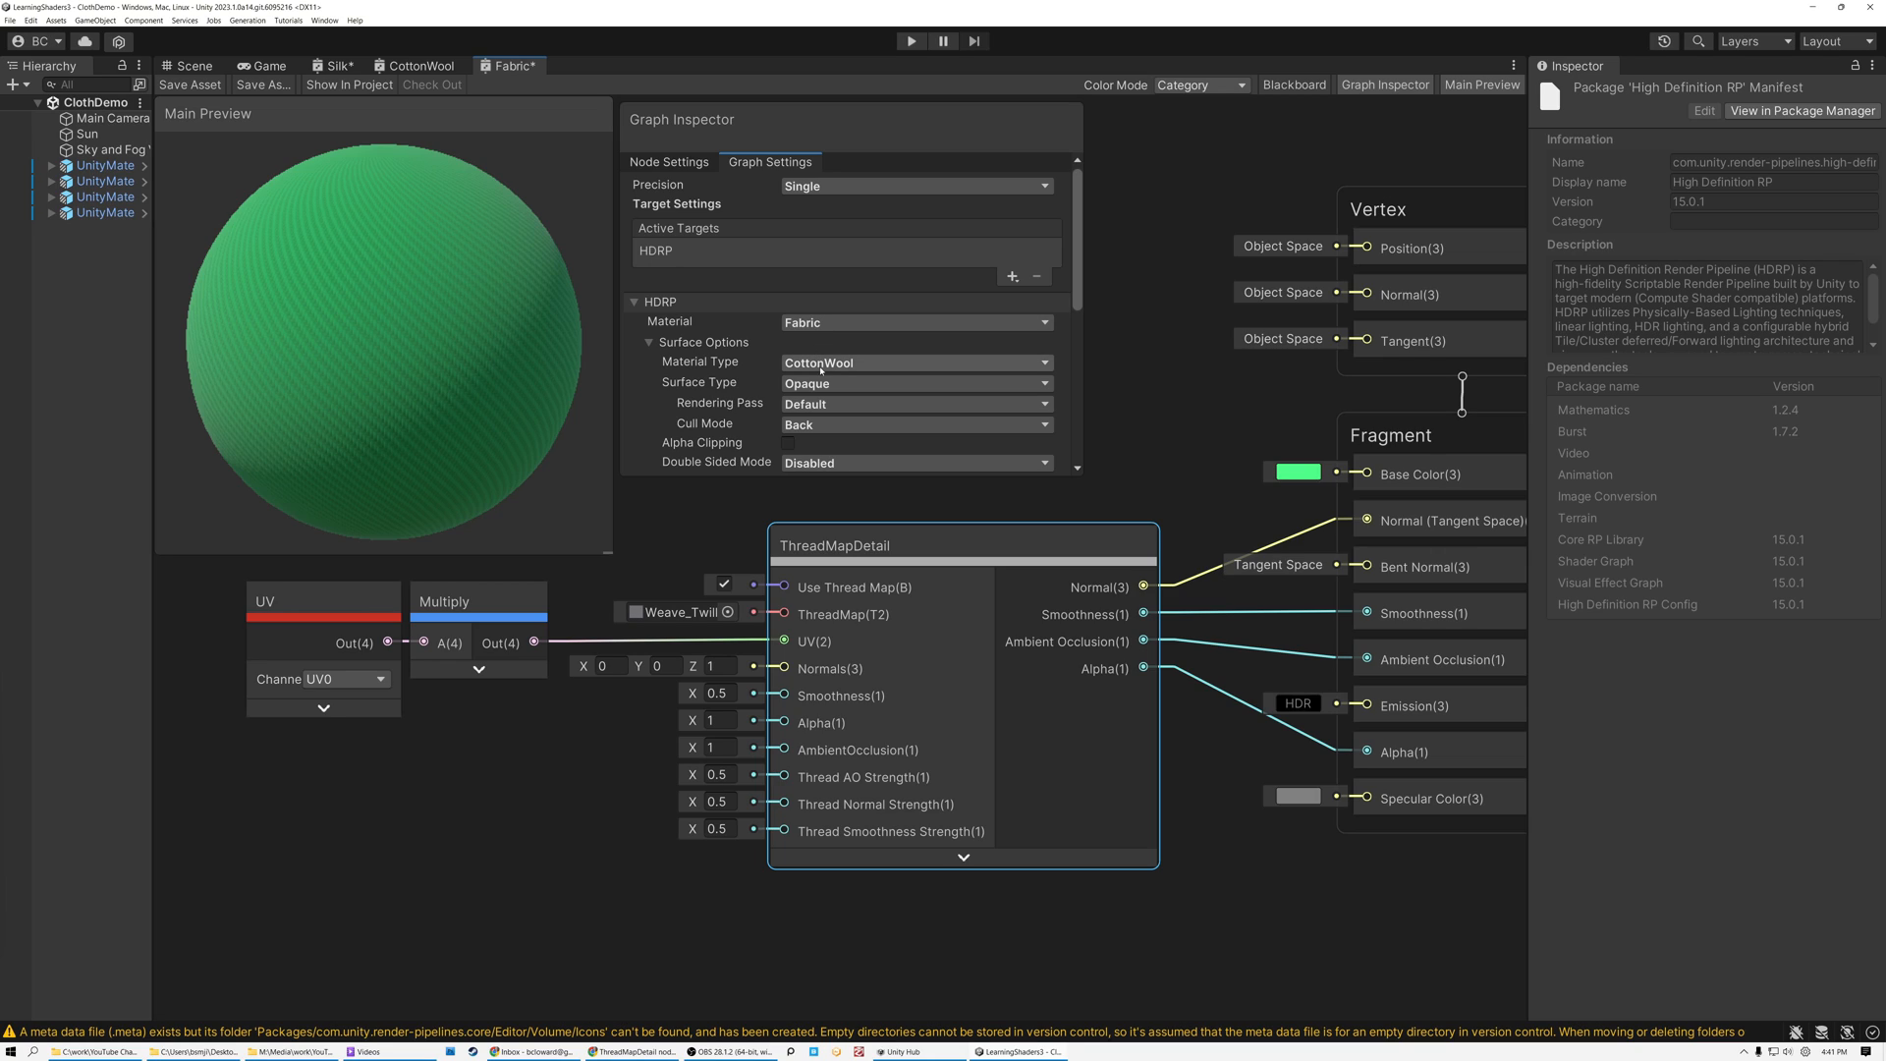
pyautogui.click(914, 362)
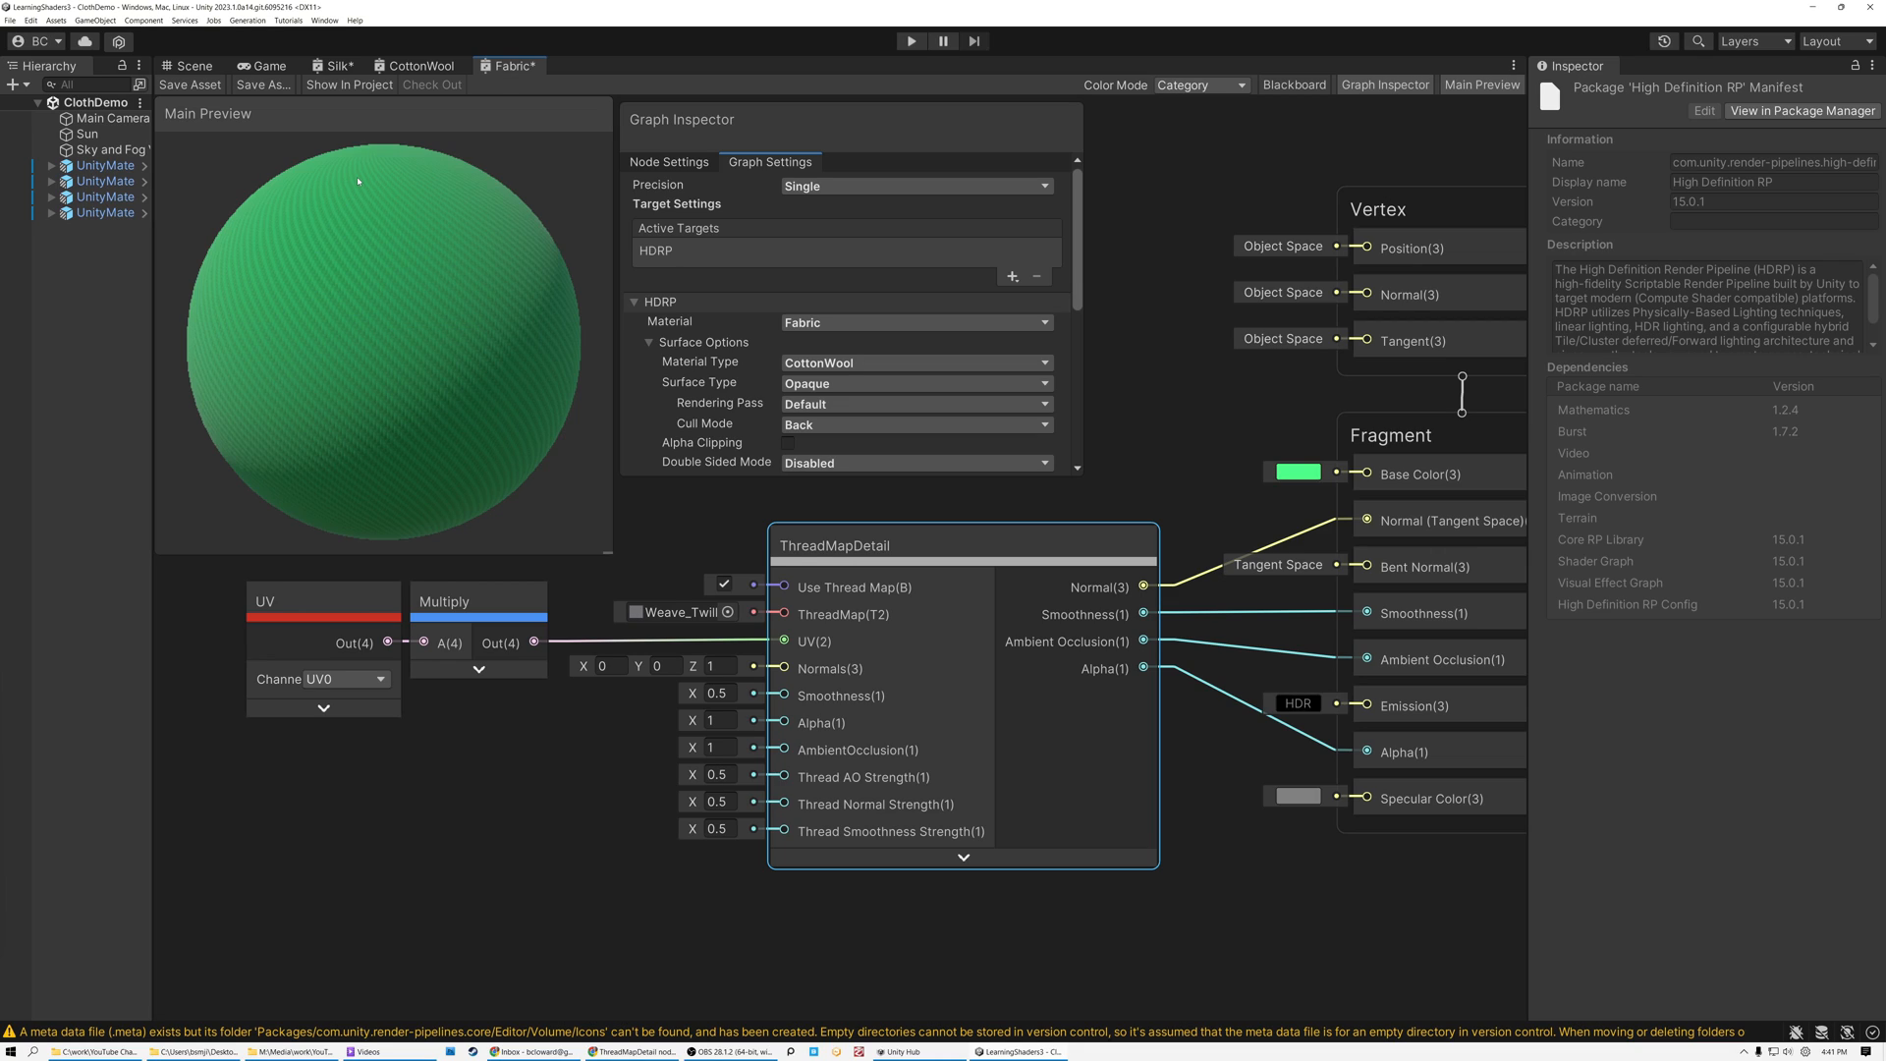
pyautogui.moveTo(454, 455)
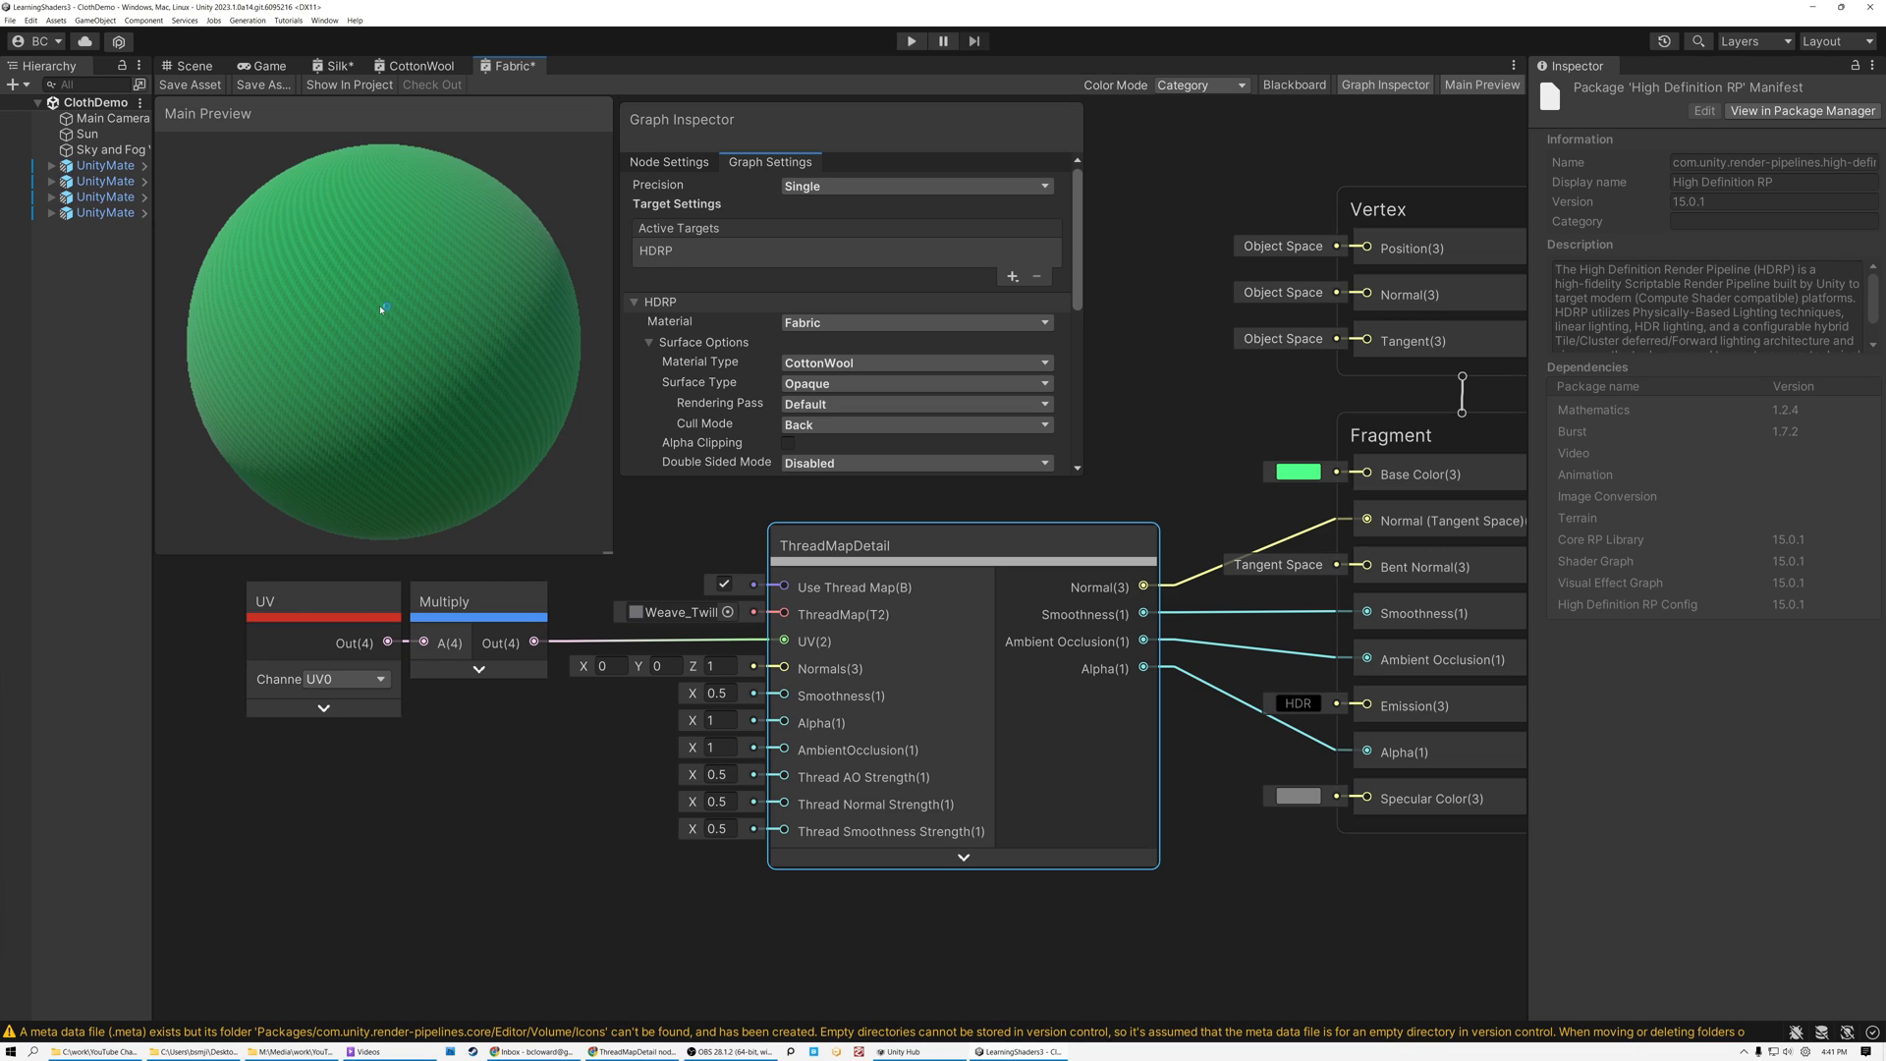
pyautogui.moveTo(420, 314)
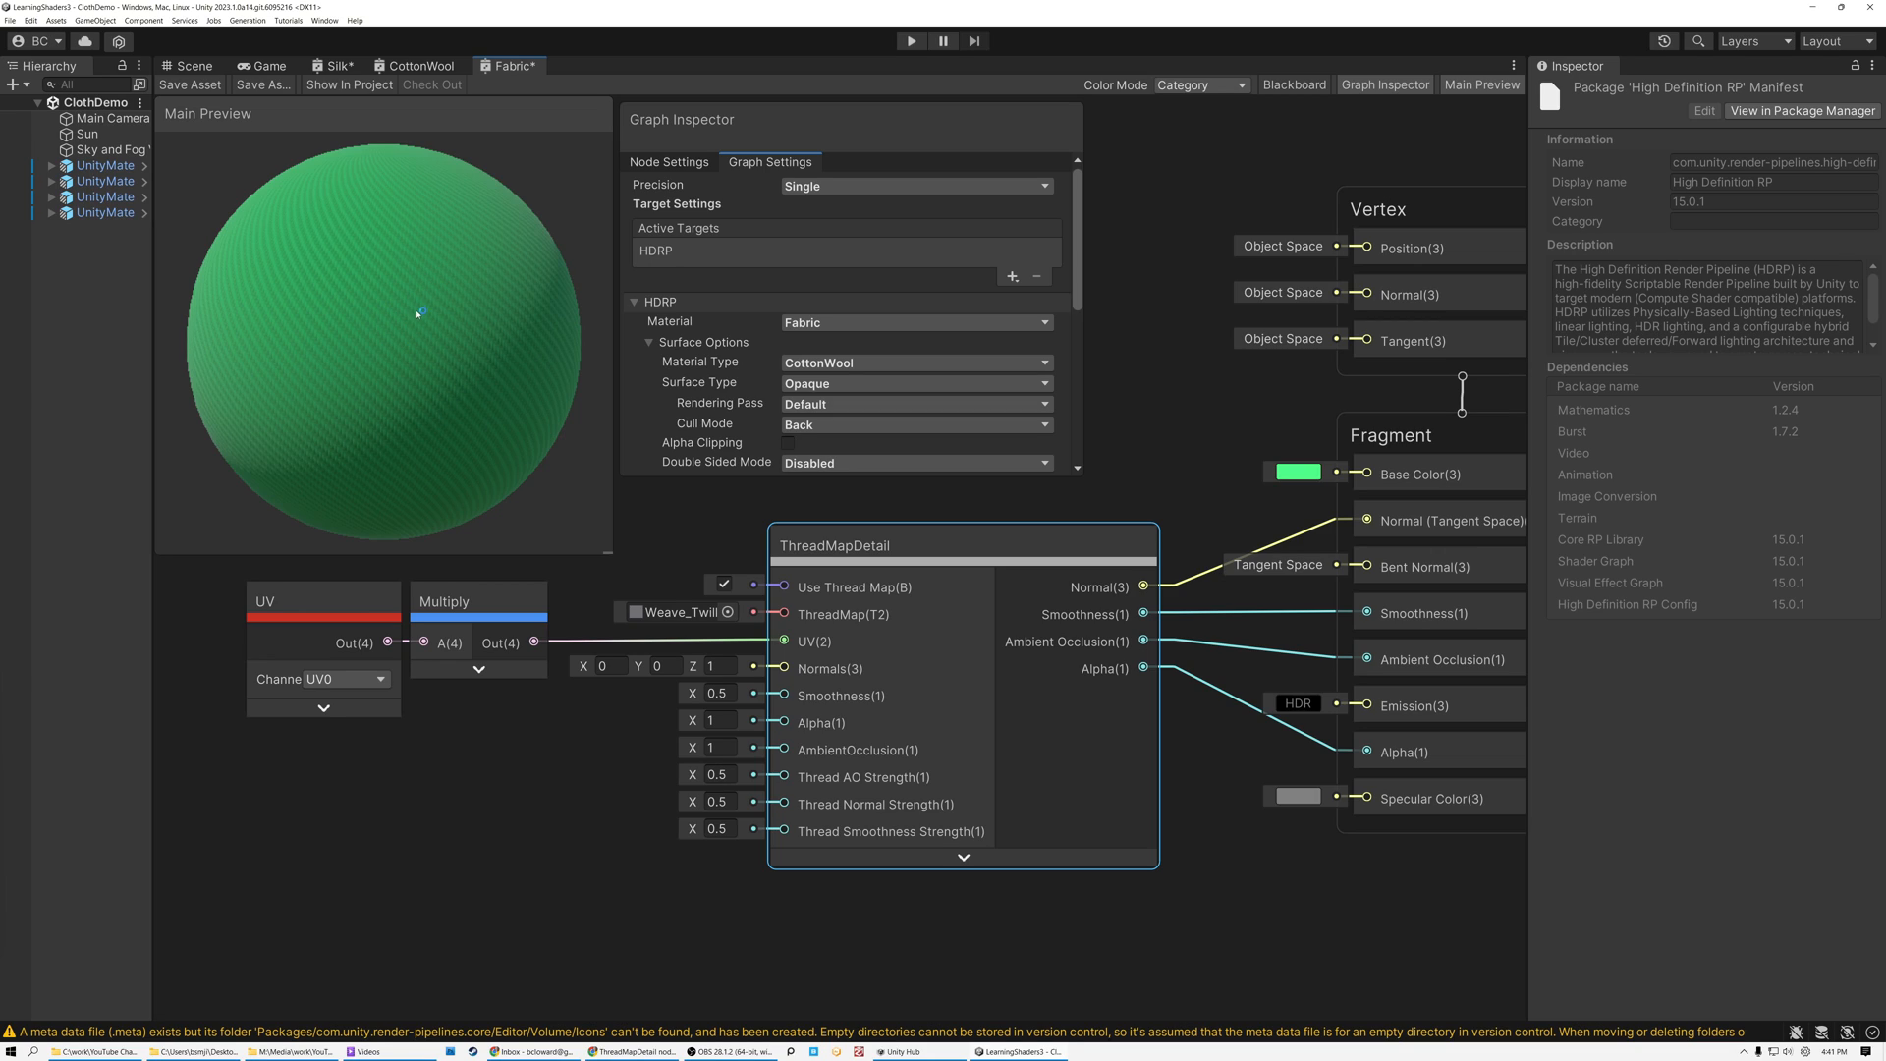
pyautogui.click(324, 20)
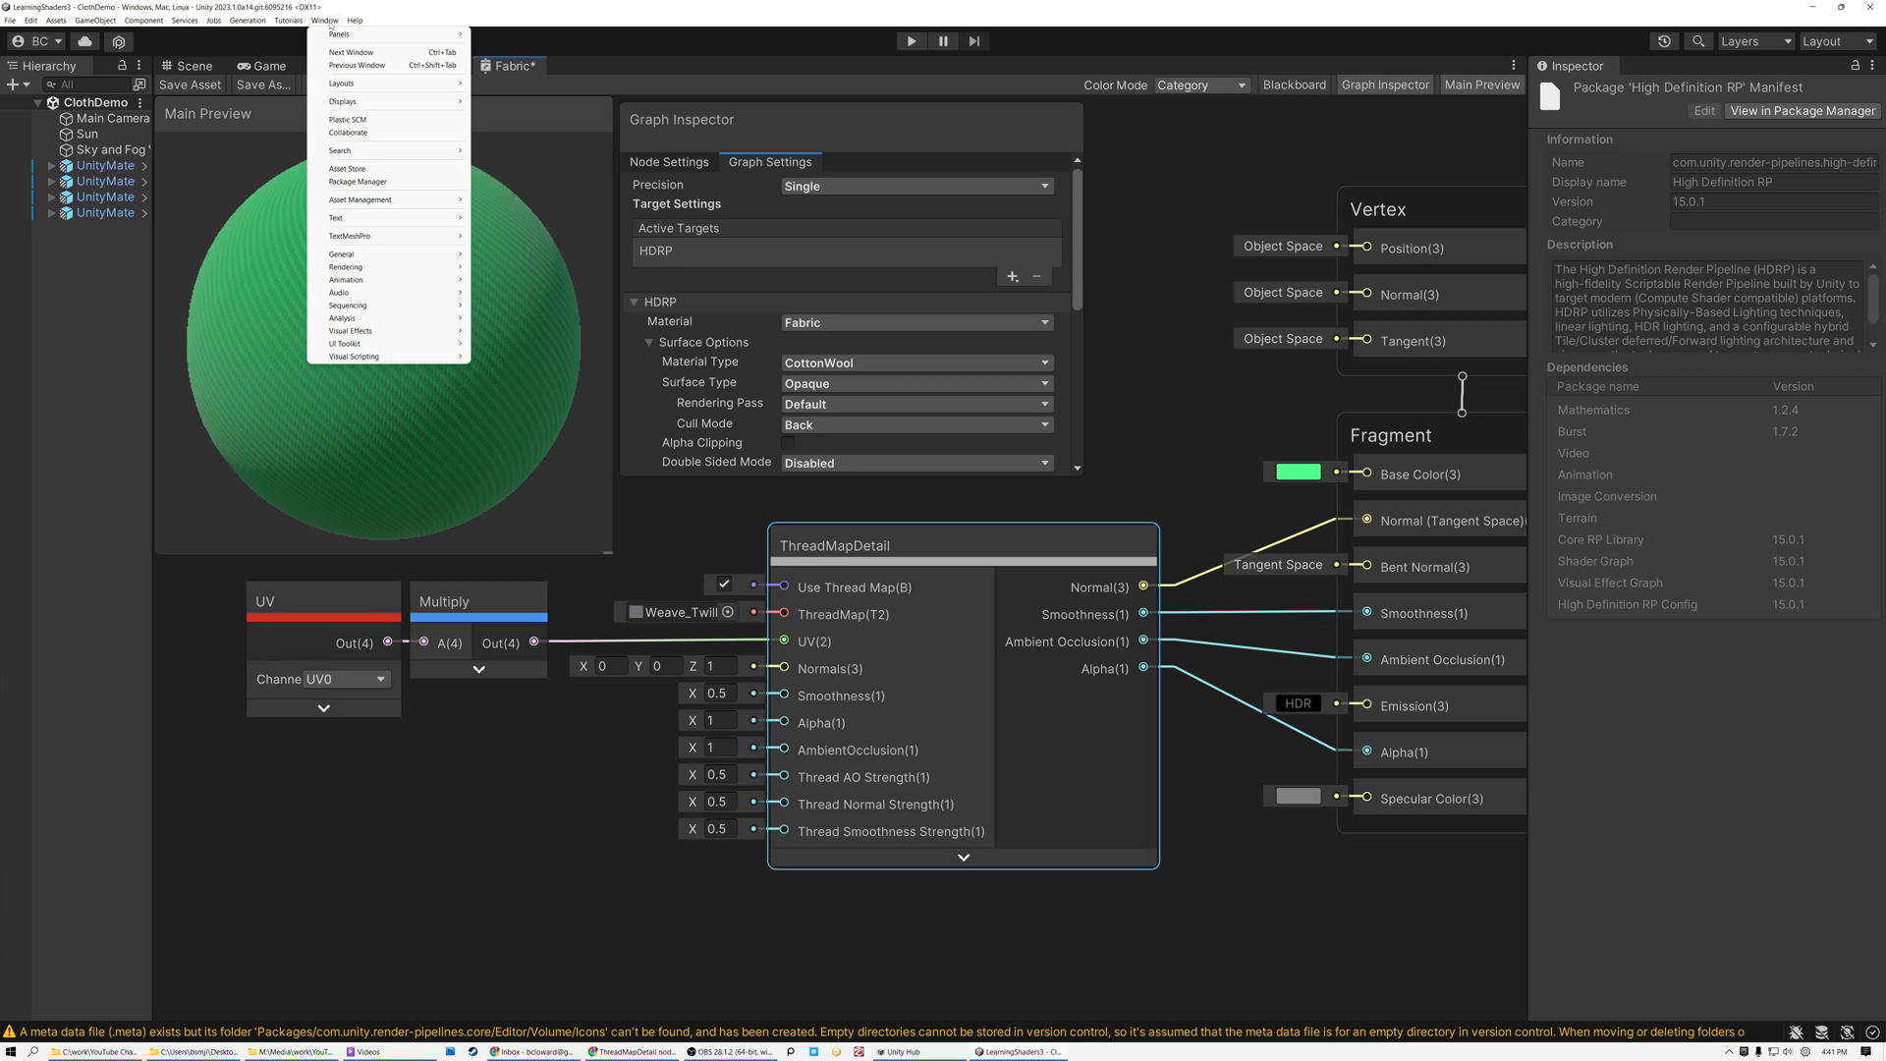
pyautogui.moveTo(357, 181)
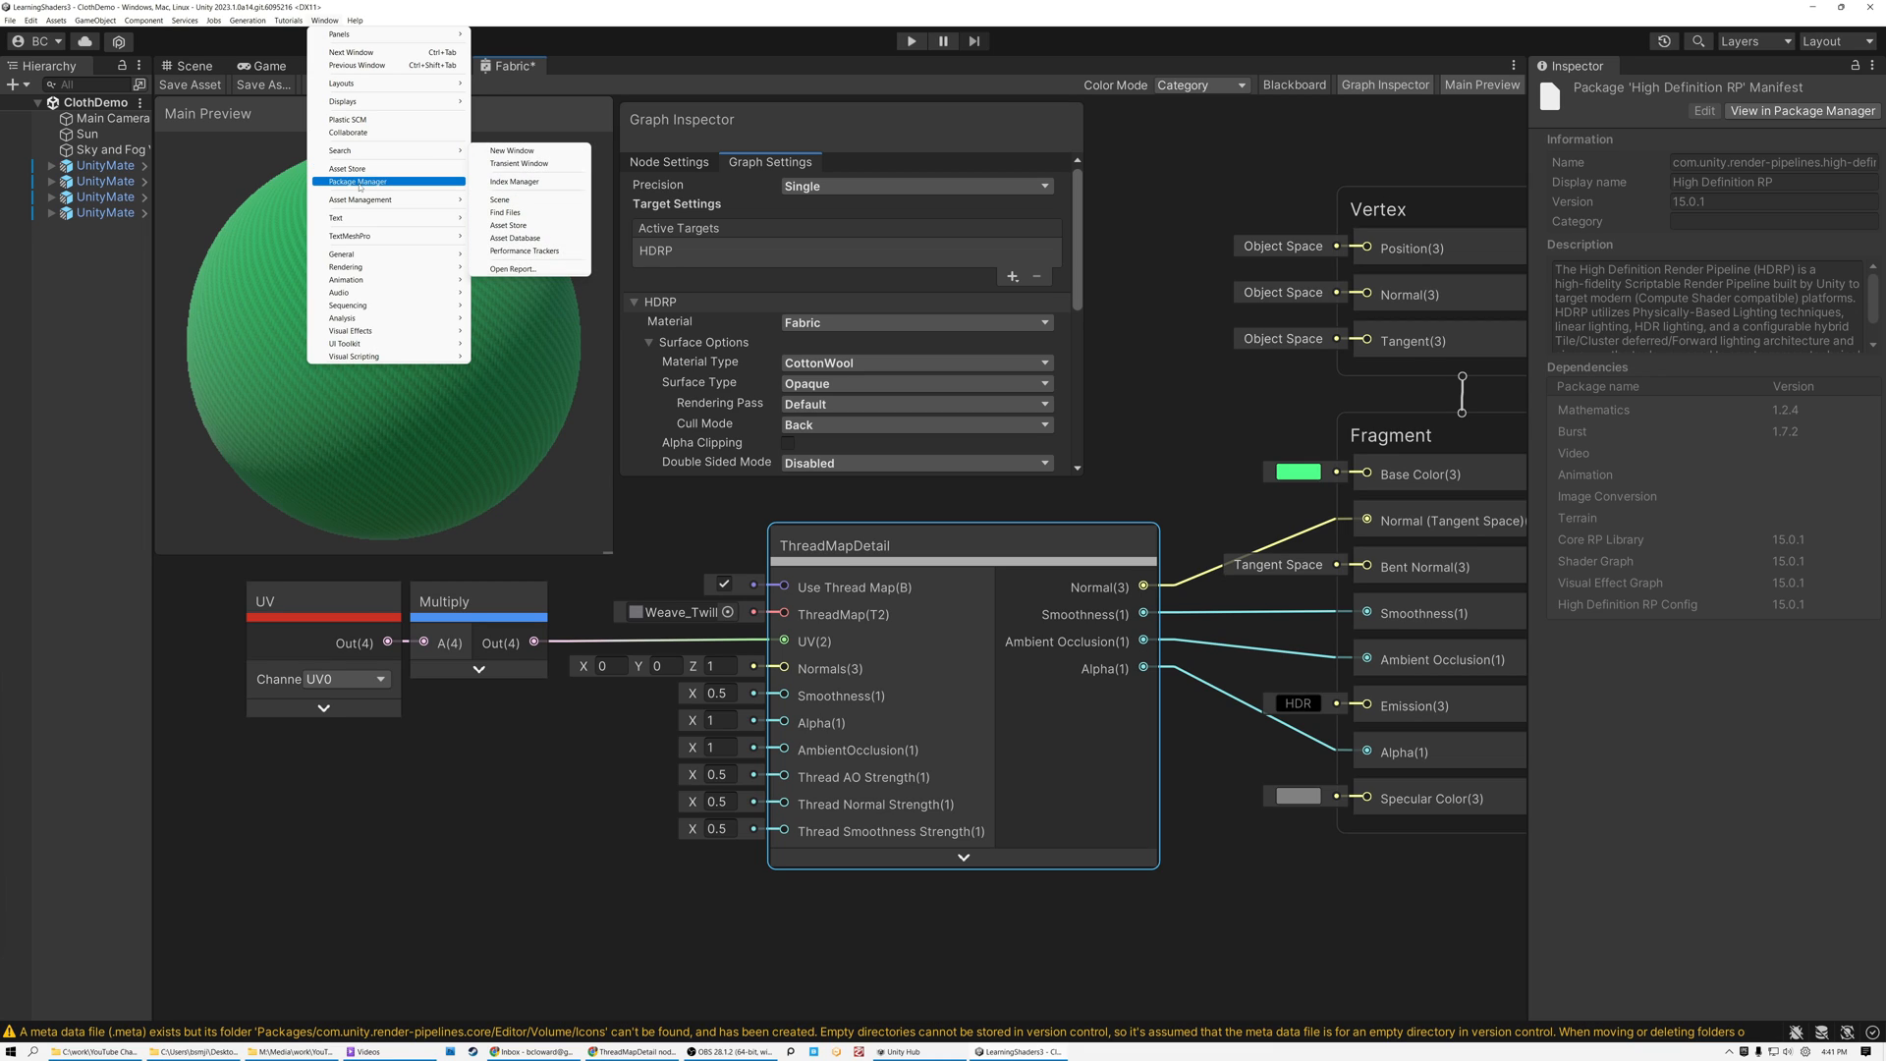
pyautogui.click(357, 180)
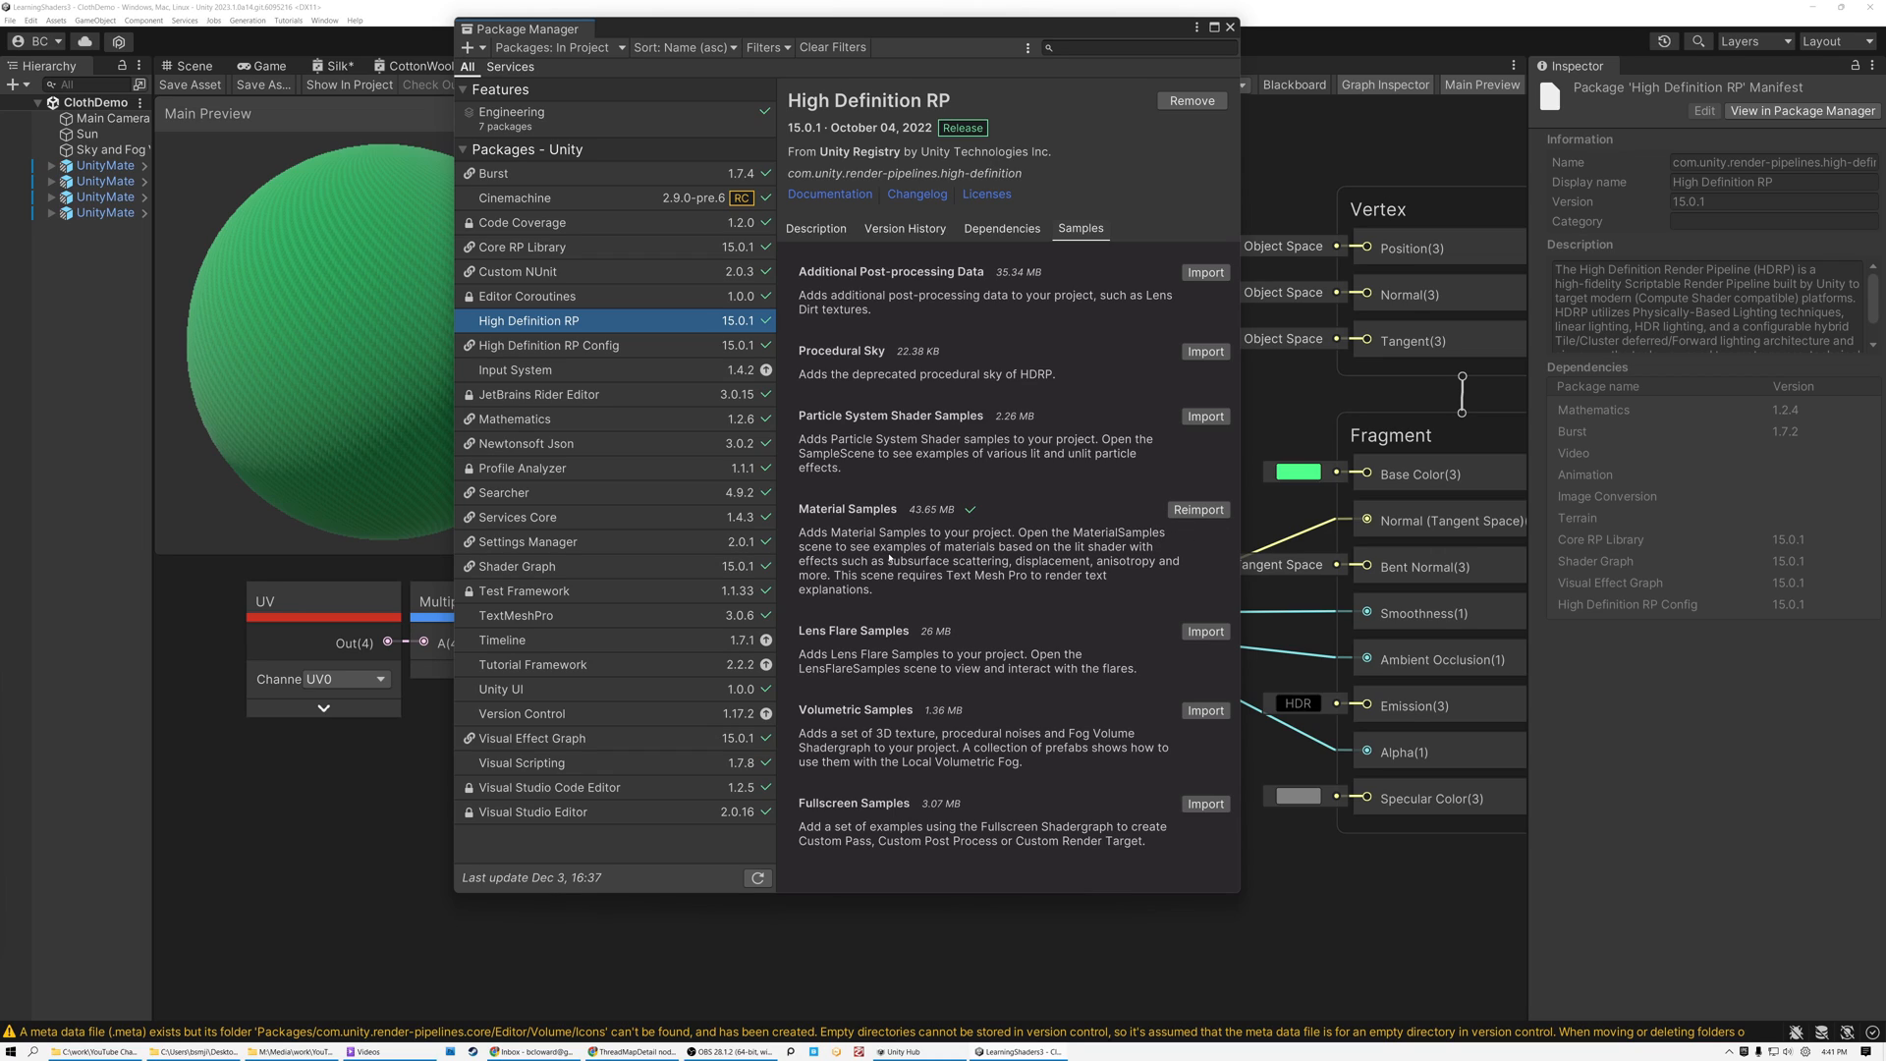
pyautogui.moveTo(890, 554)
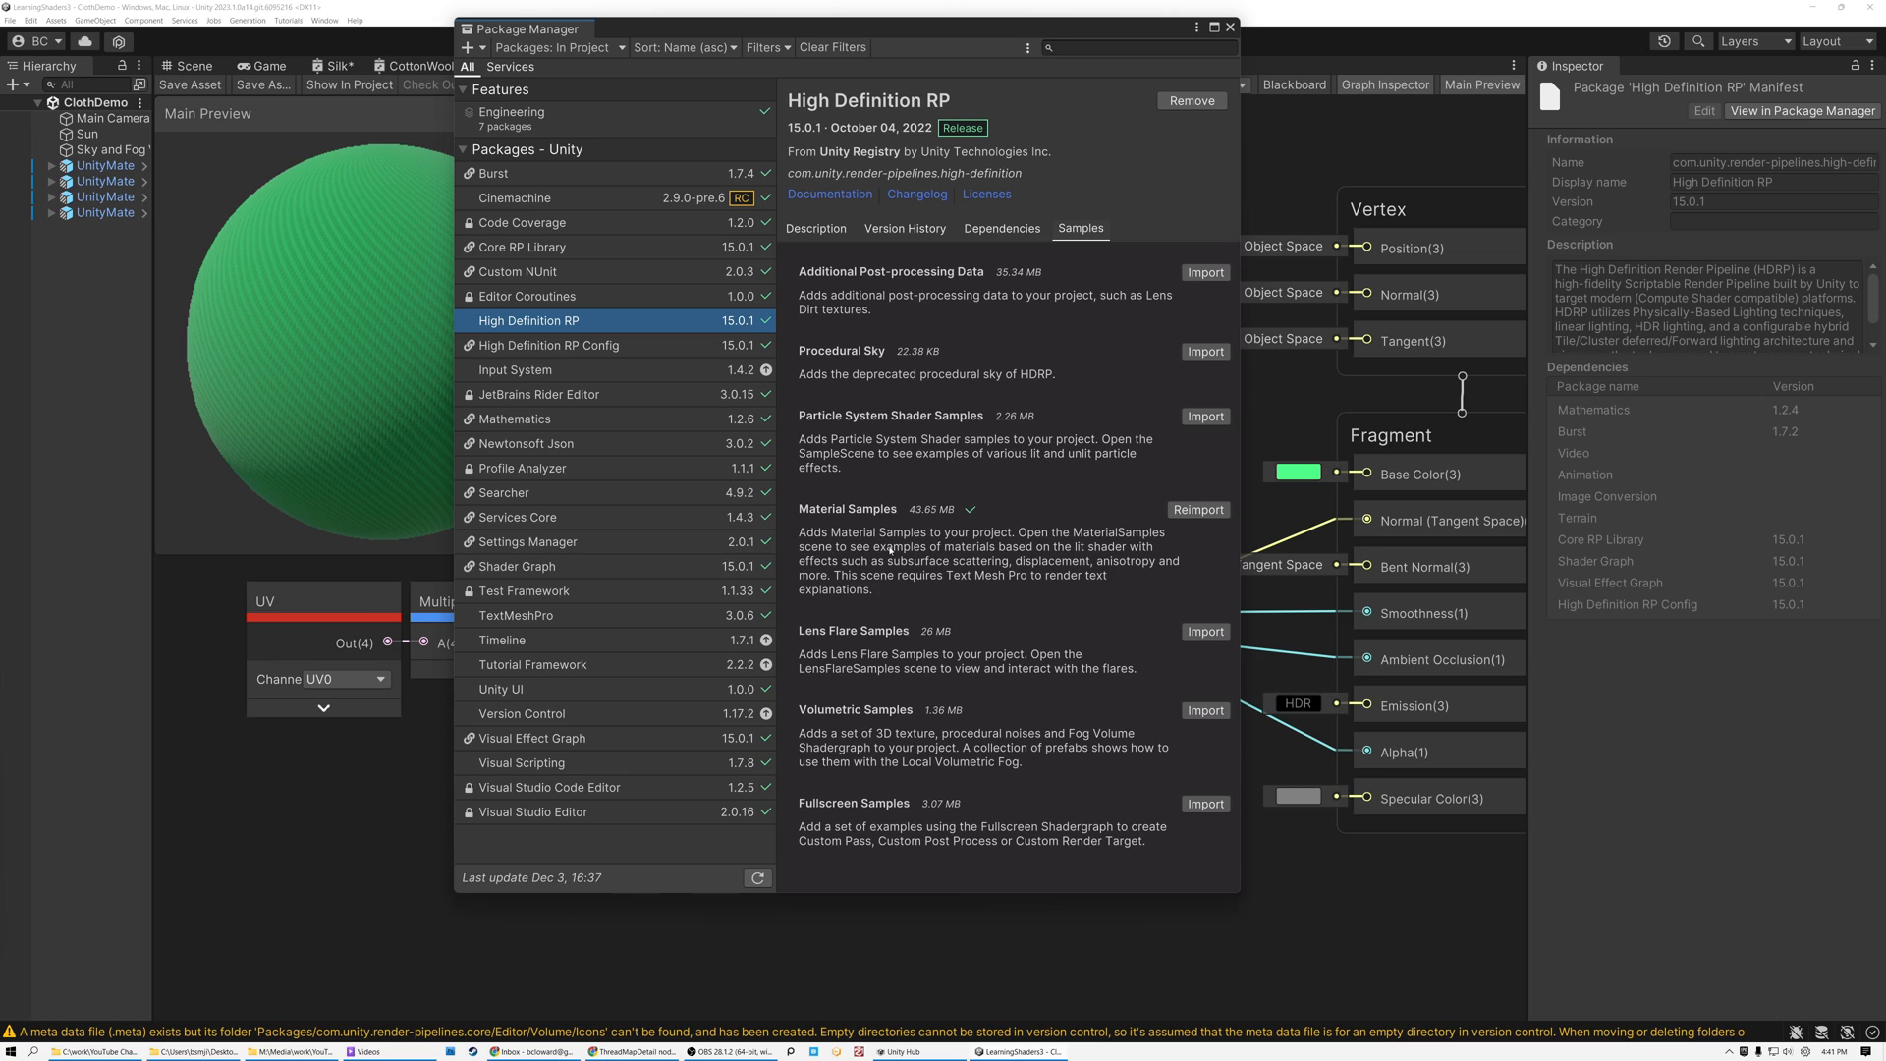
pyautogui.click(1230, 27)
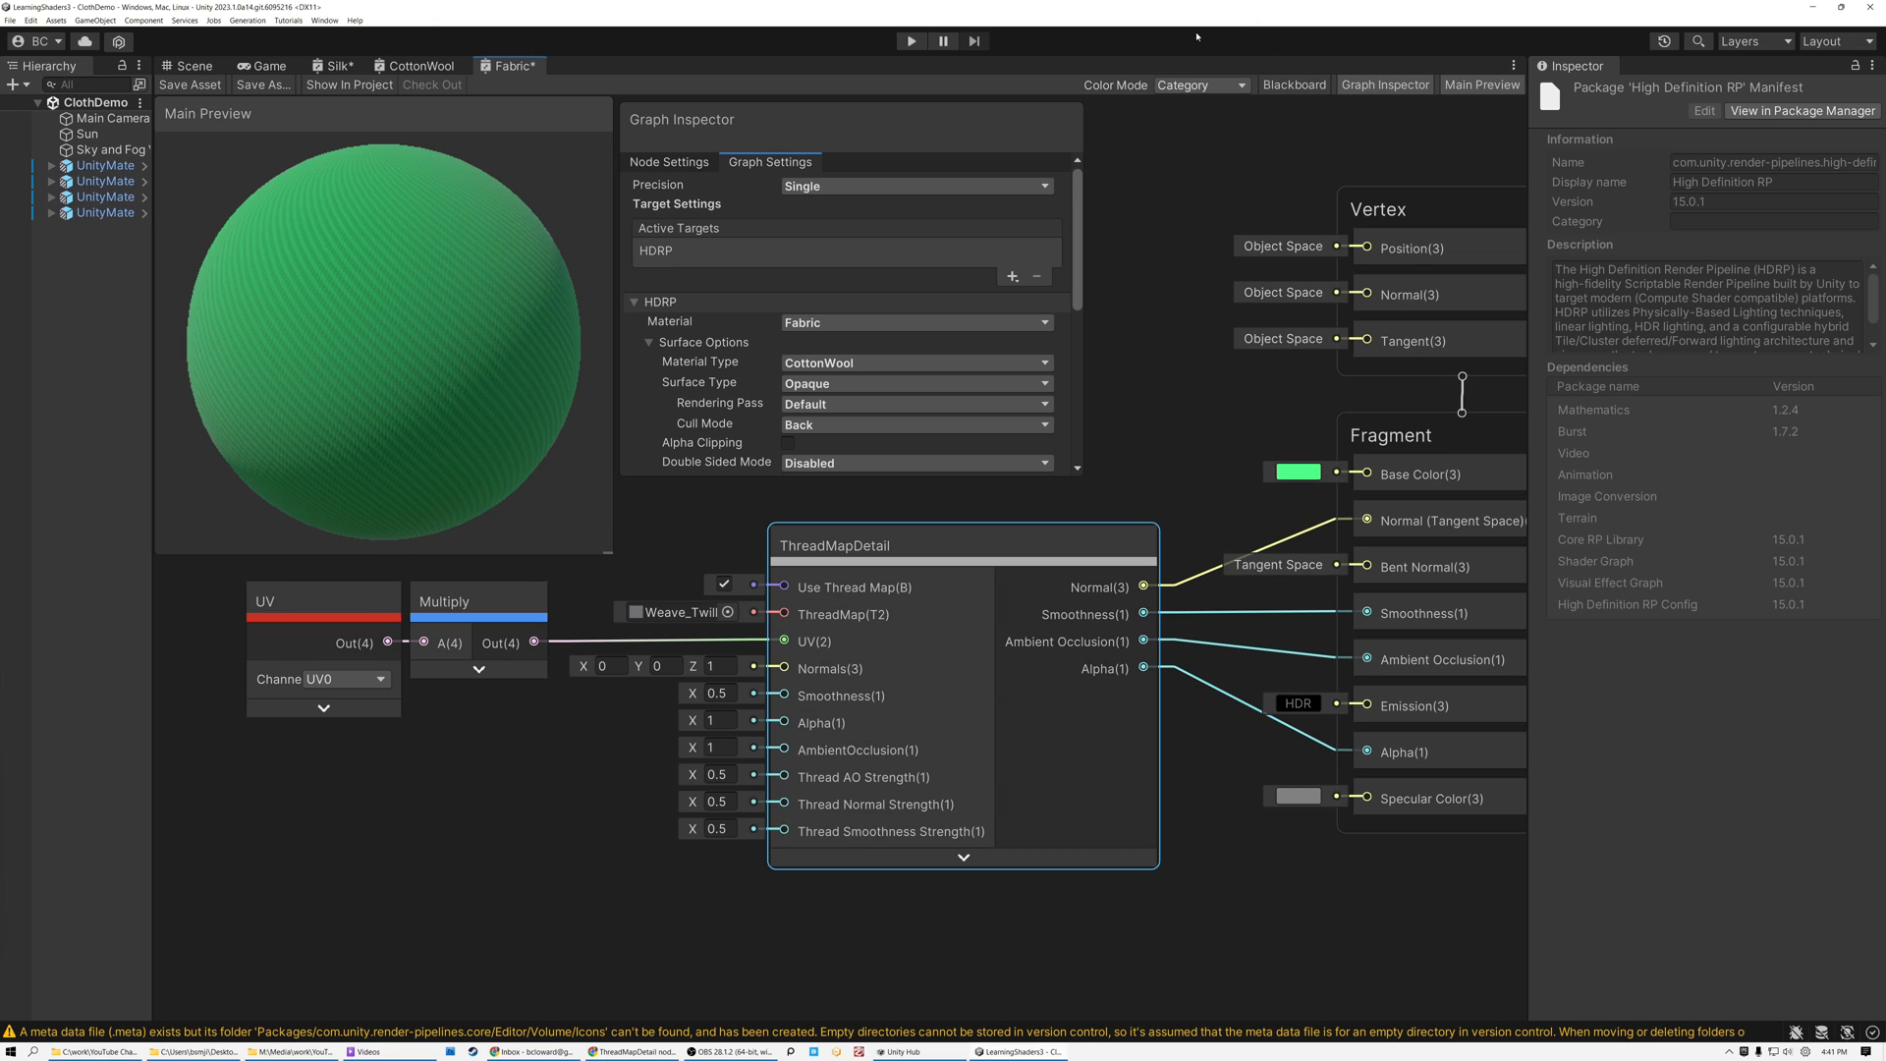
# - Show the Scene view over the draped cotton, wool, satin and gold silk samples
pyautogui.click(190, 67)
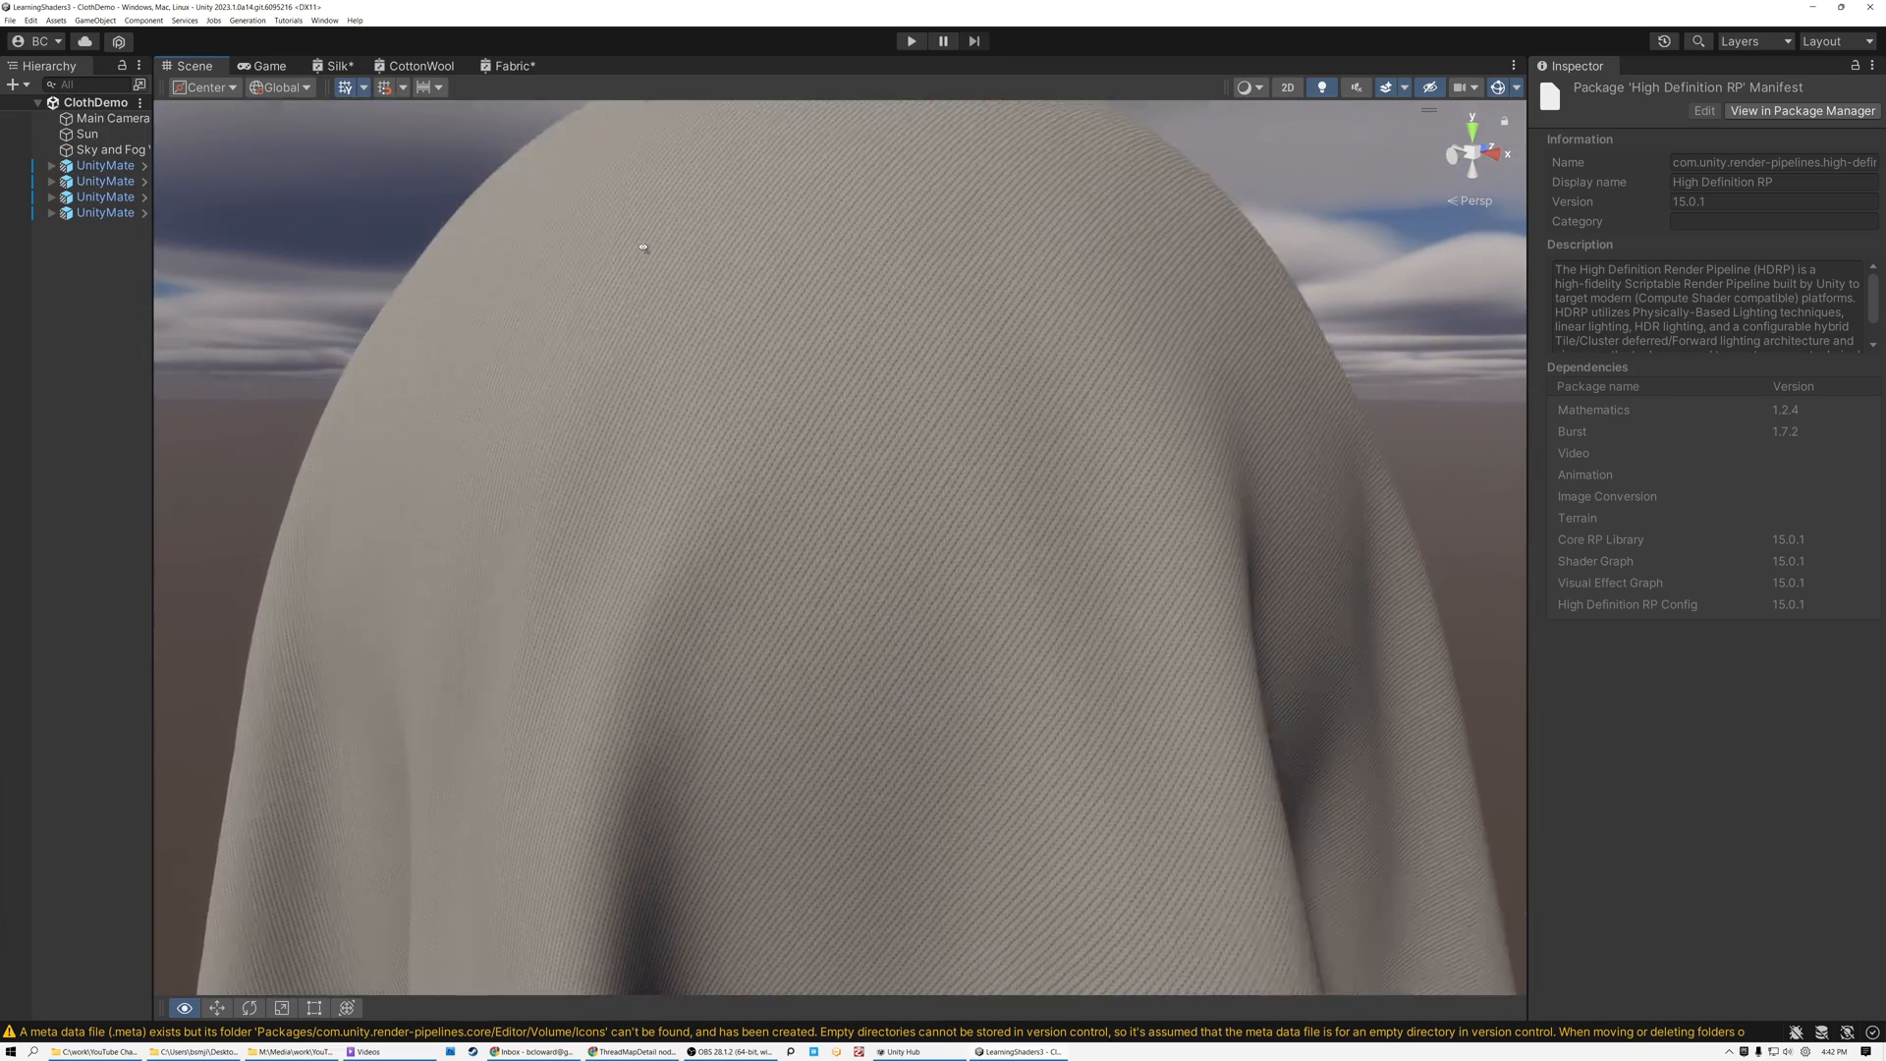
pyautogui.scroll(-3)
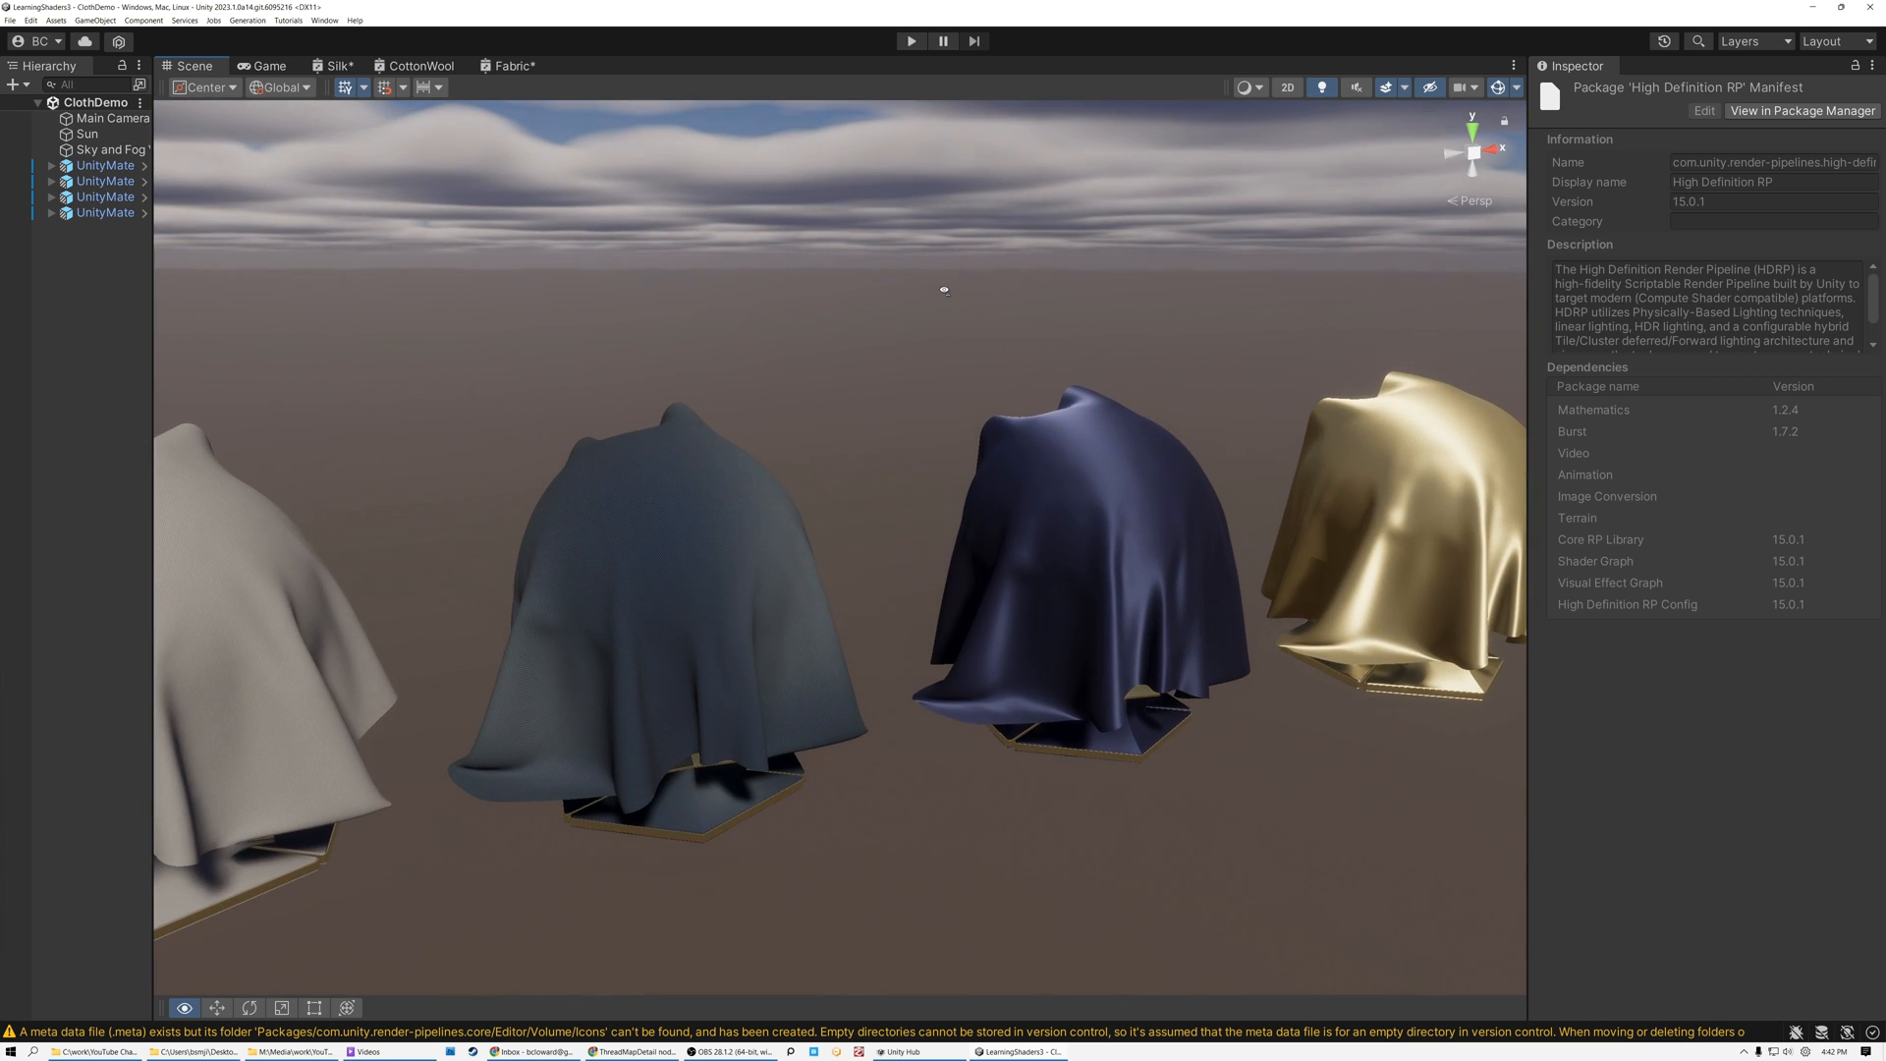
# - Review the Fabric graph's material type list, keeping Fabric, and return to the Scene view
pyautogui.click(511, 65)
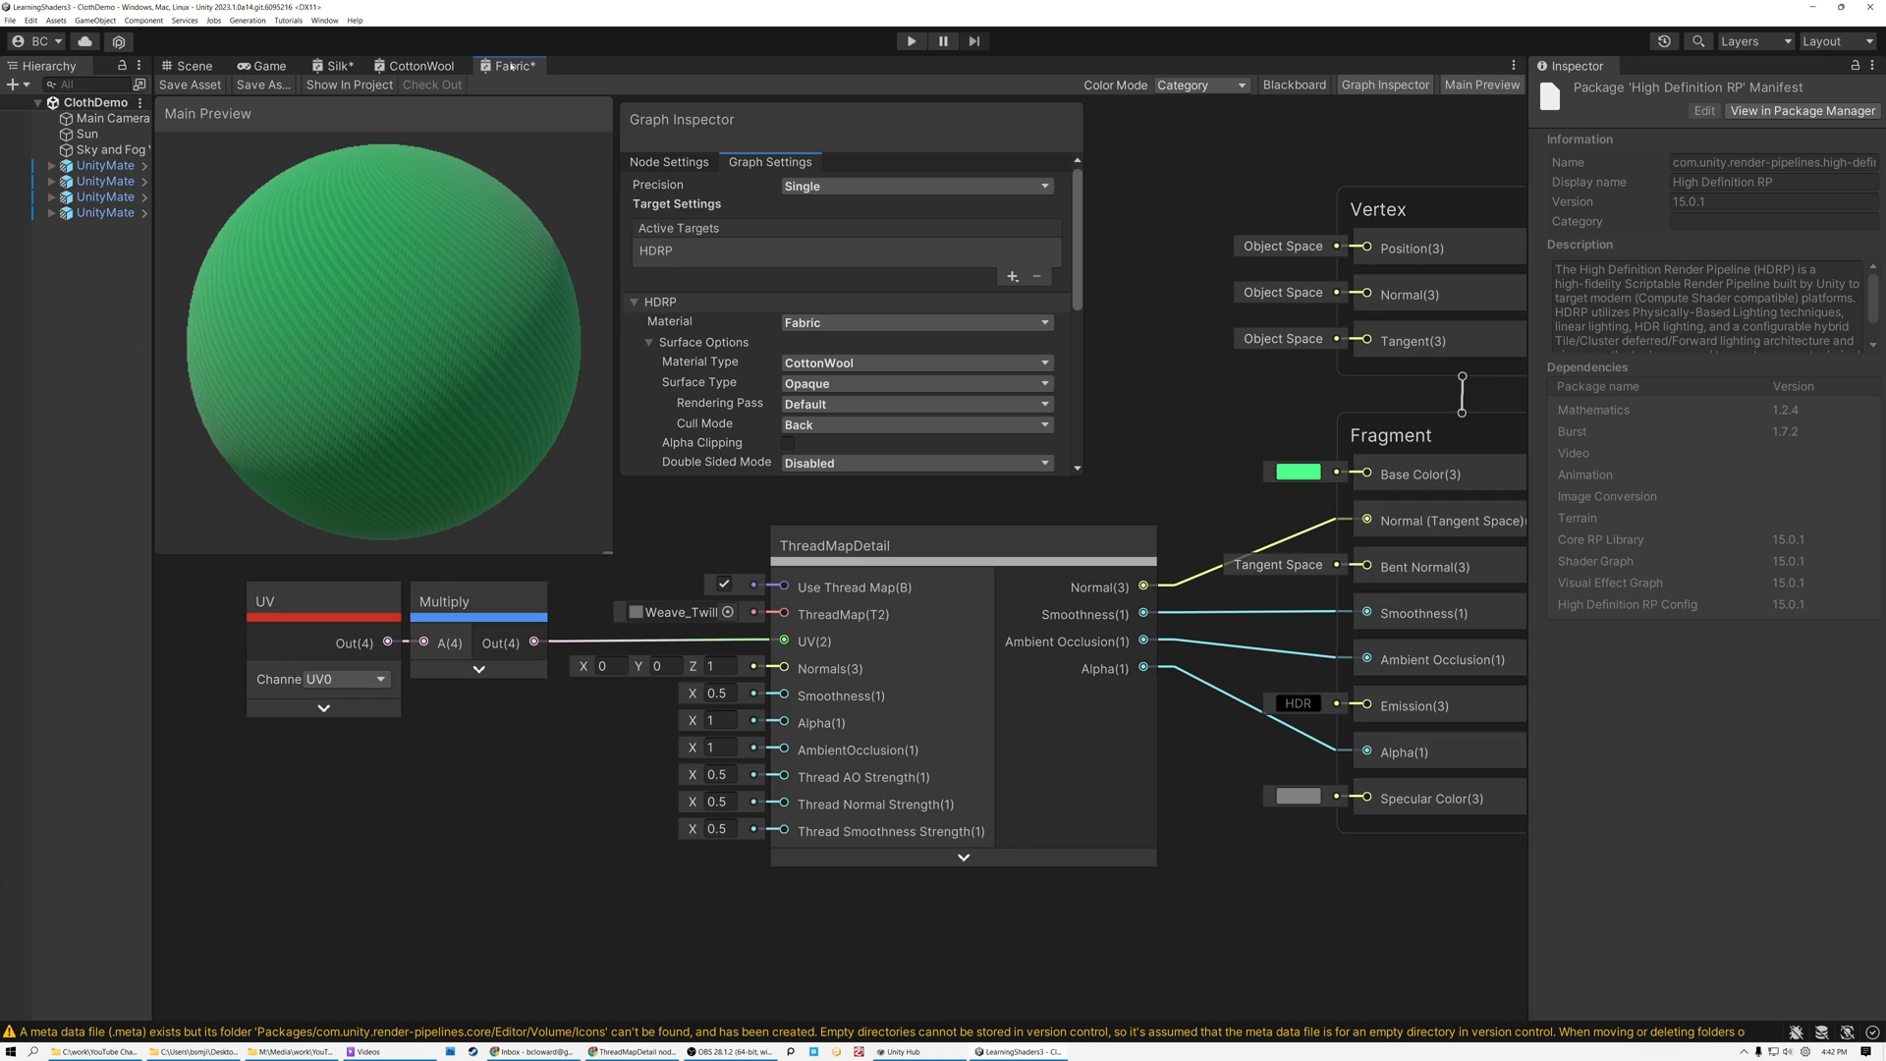
pyautogui.click(914, 320)
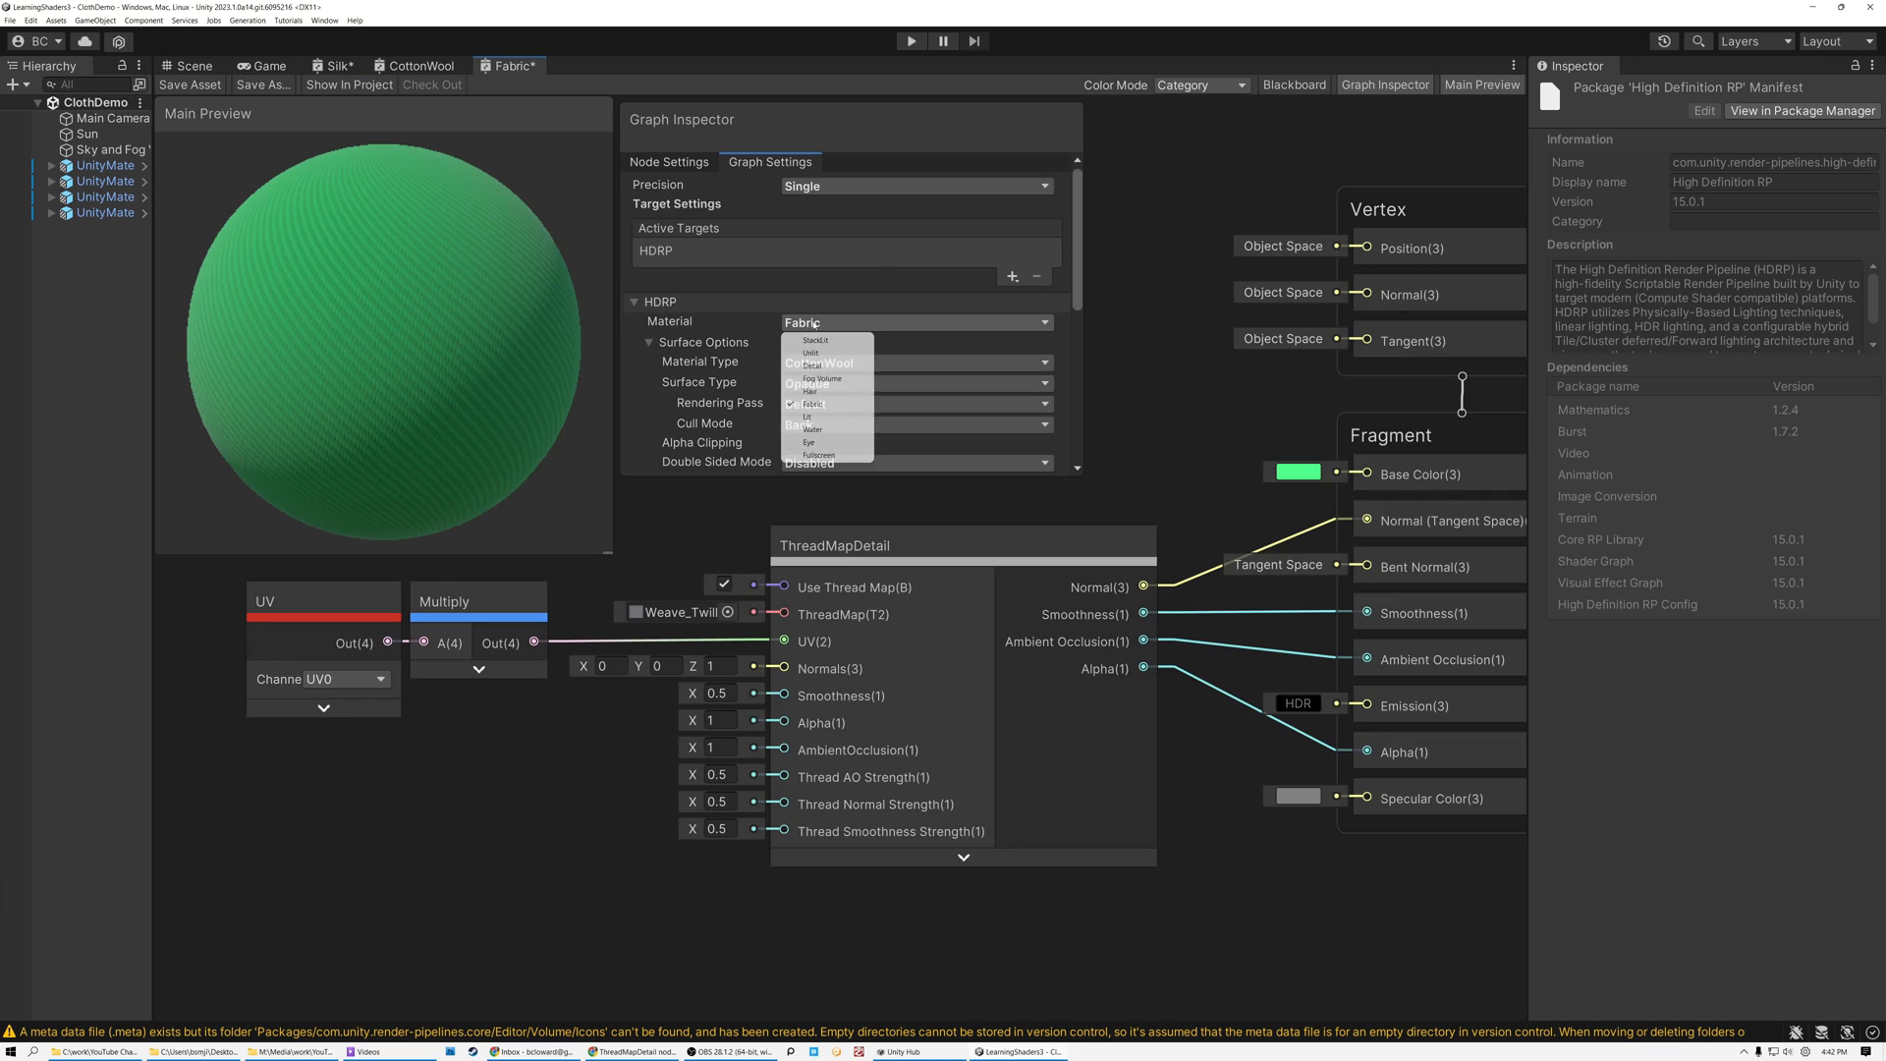
pyautogui.click(191, 65)
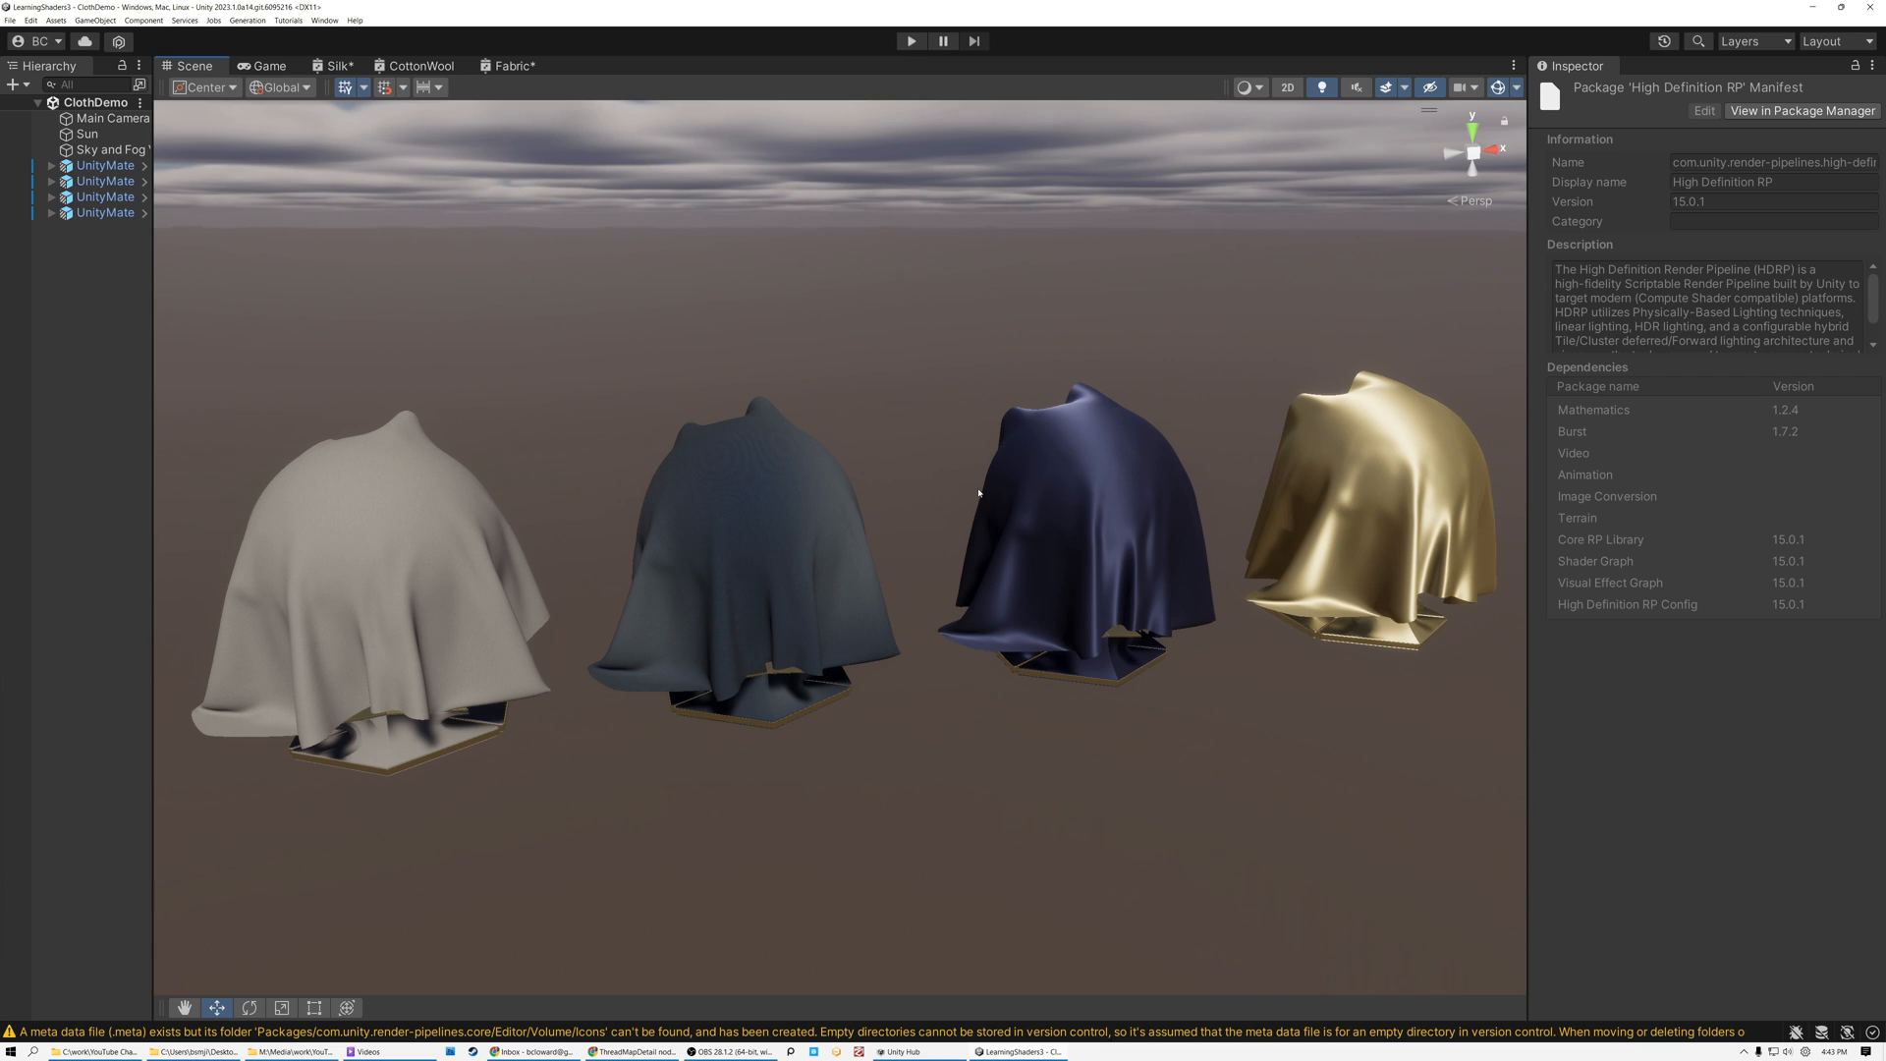
pyautogui.moveTo(452, 575)
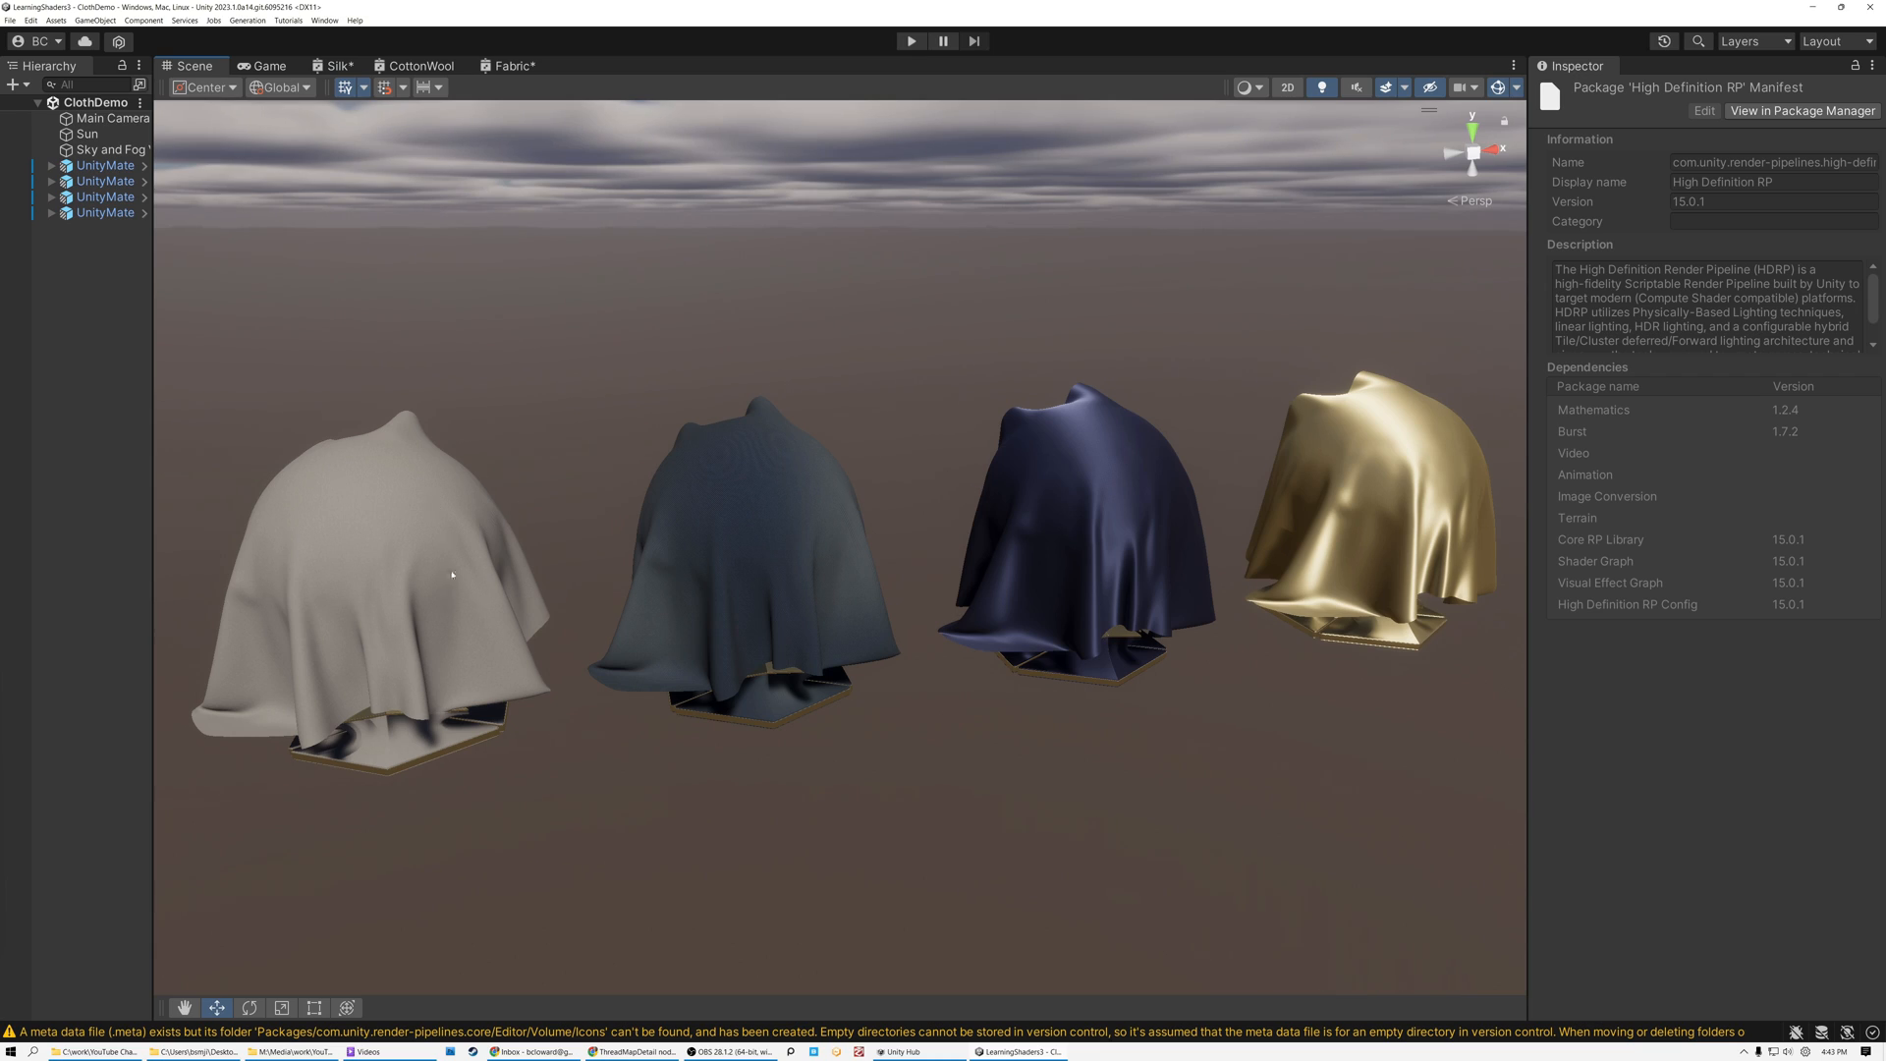